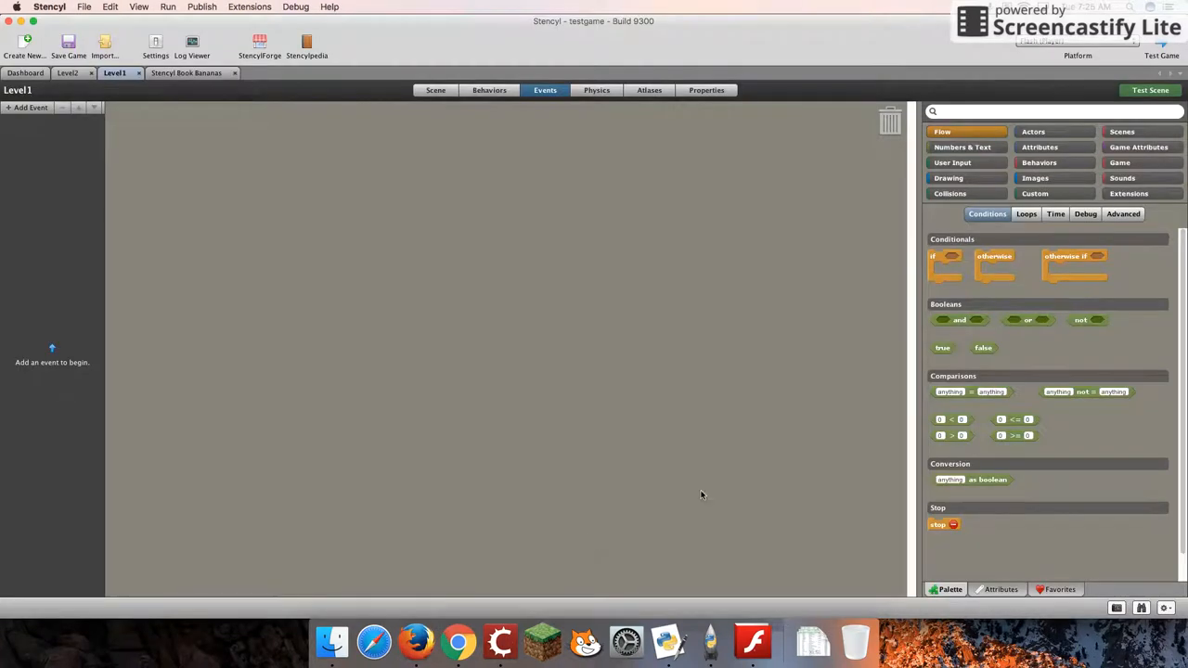
mouse_move(704, 482)
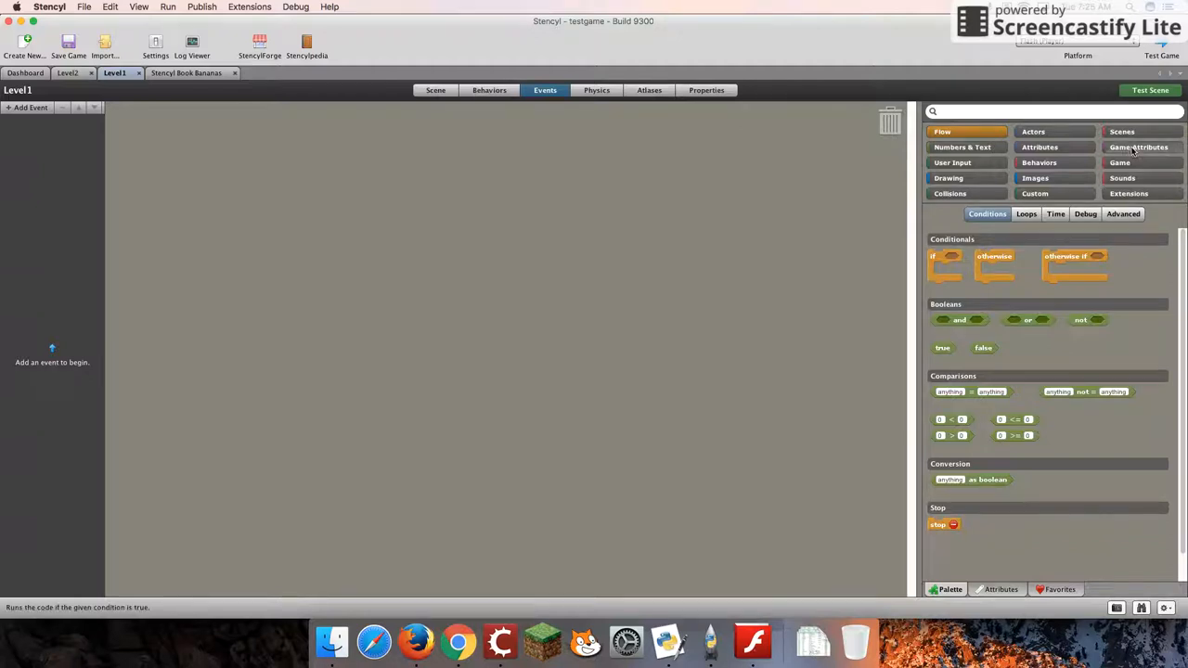
mouse_move(585, 408)
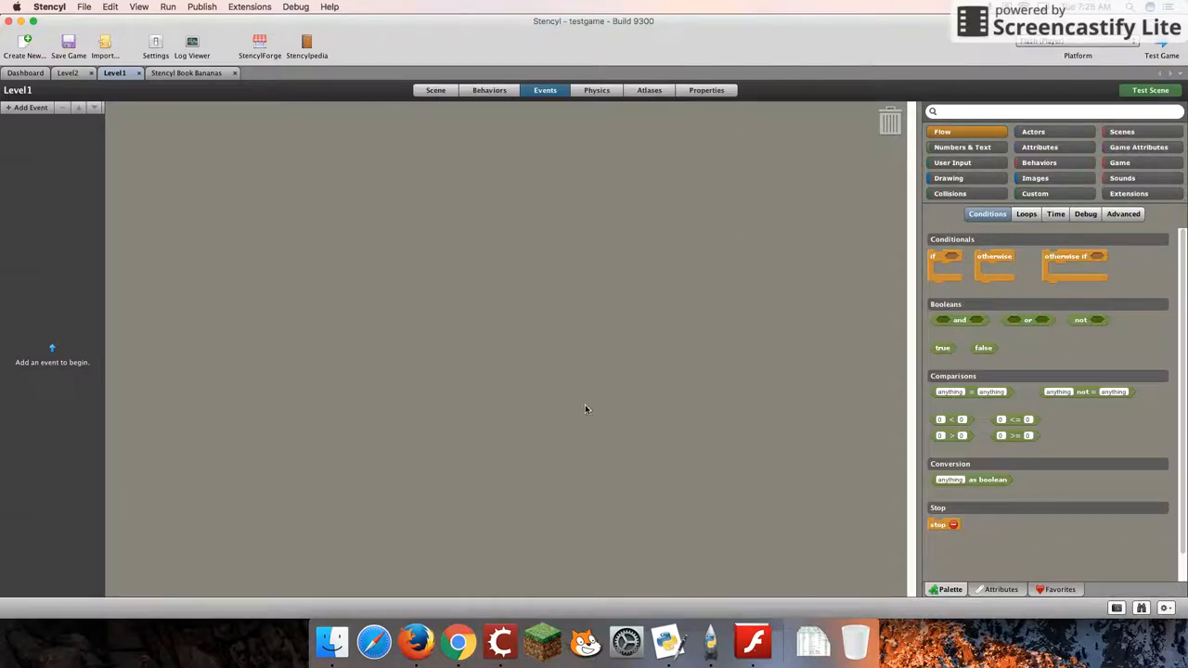
mouse_move(562, 380)
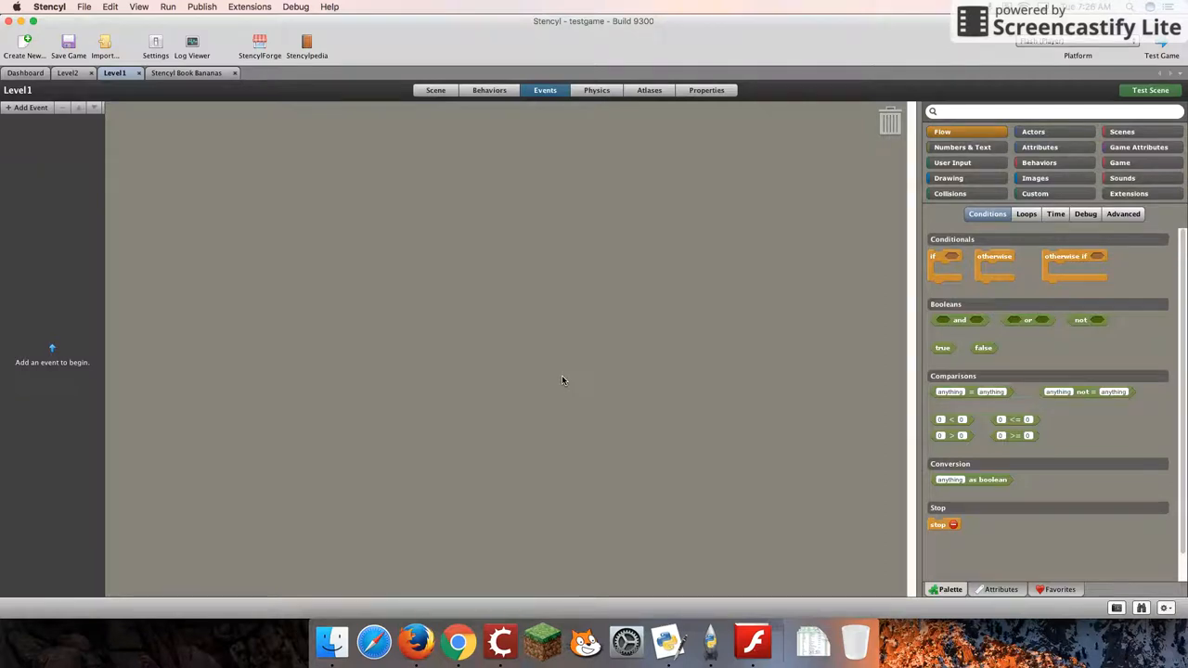
mouse_move(579, 359)
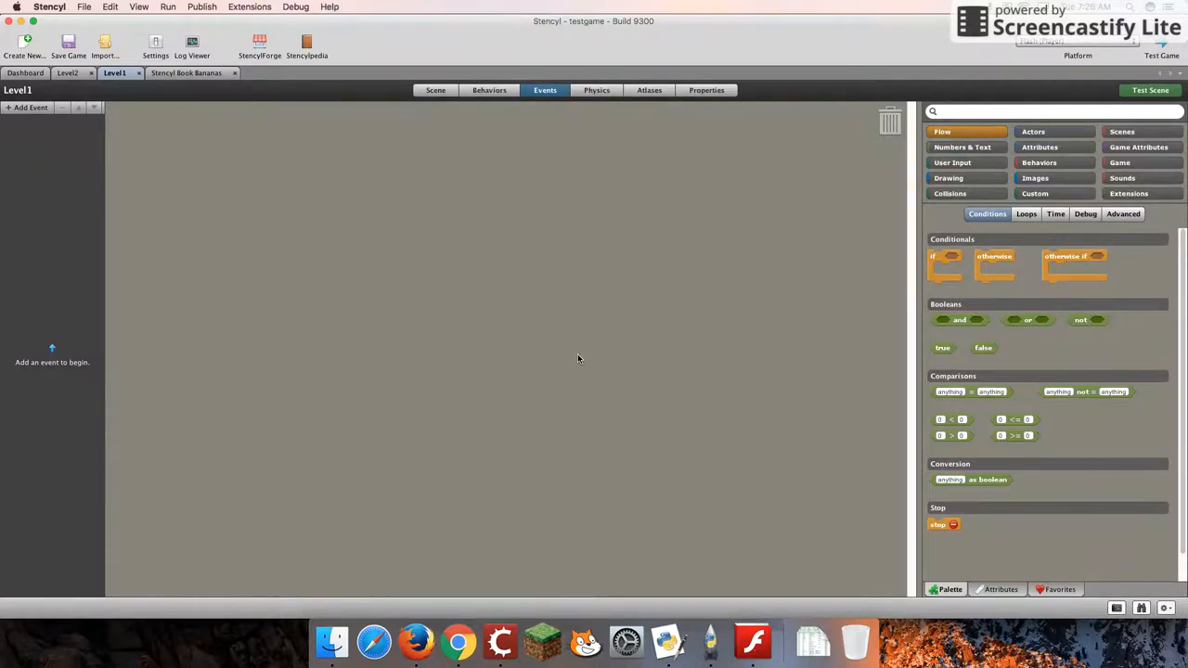
mouse_move(570, 311)
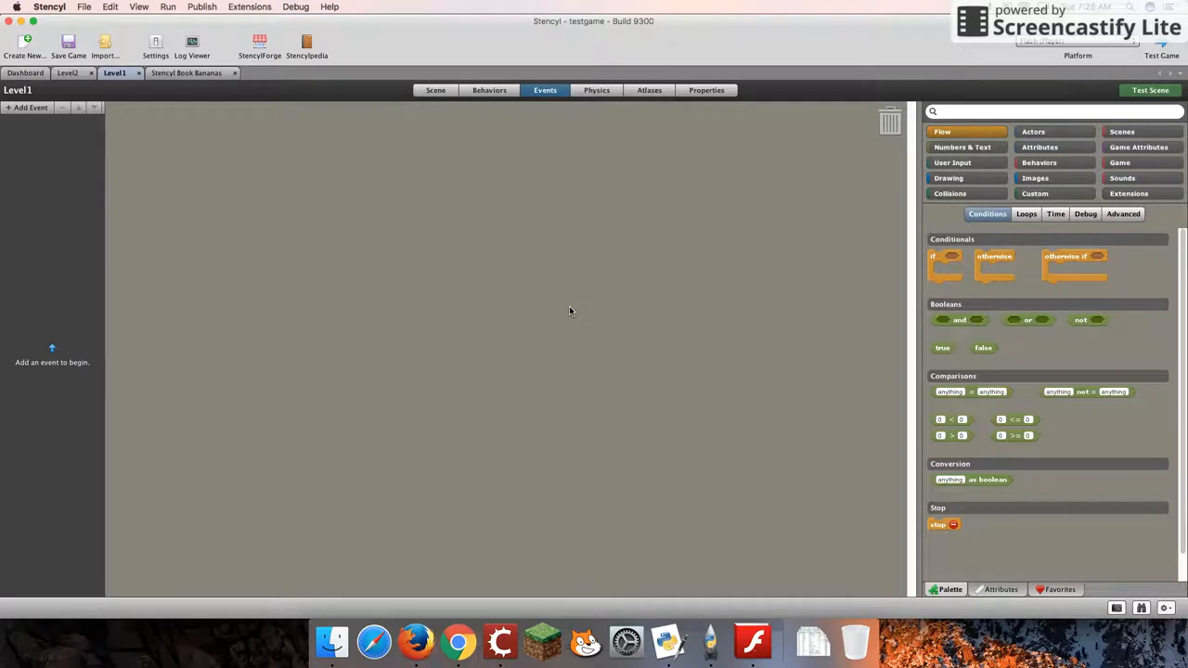
mouse_move(351, 237)
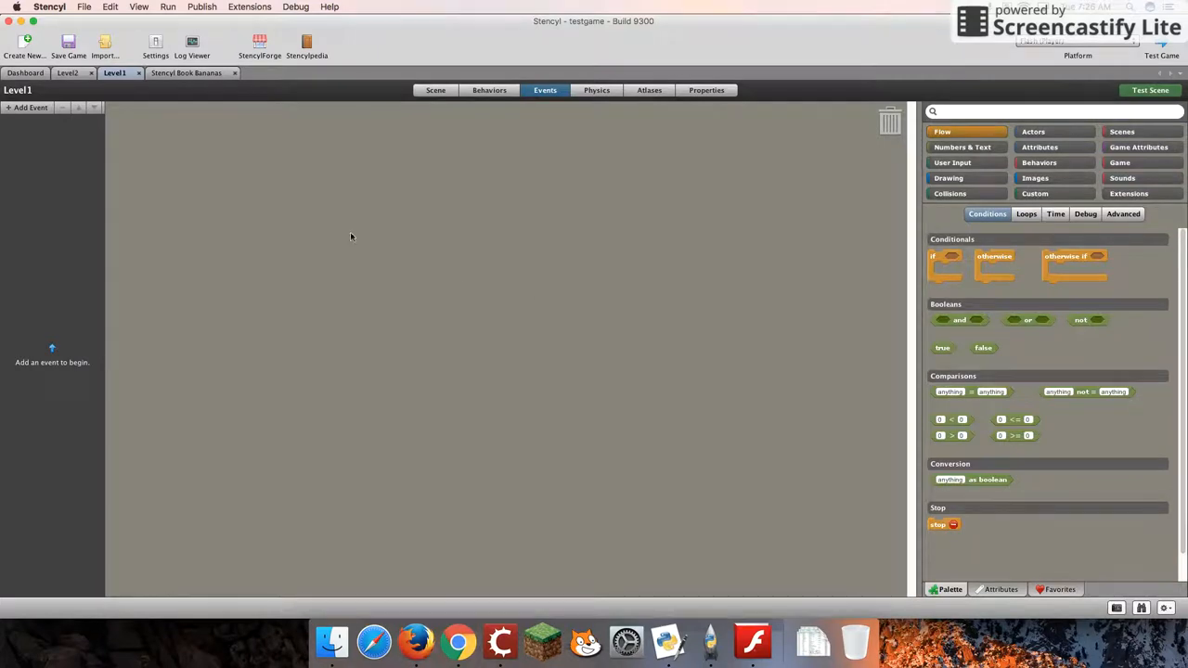
Show the Stencyl Book Bananas events with the 'when this actor hits something else' kill event
click(187, 72)
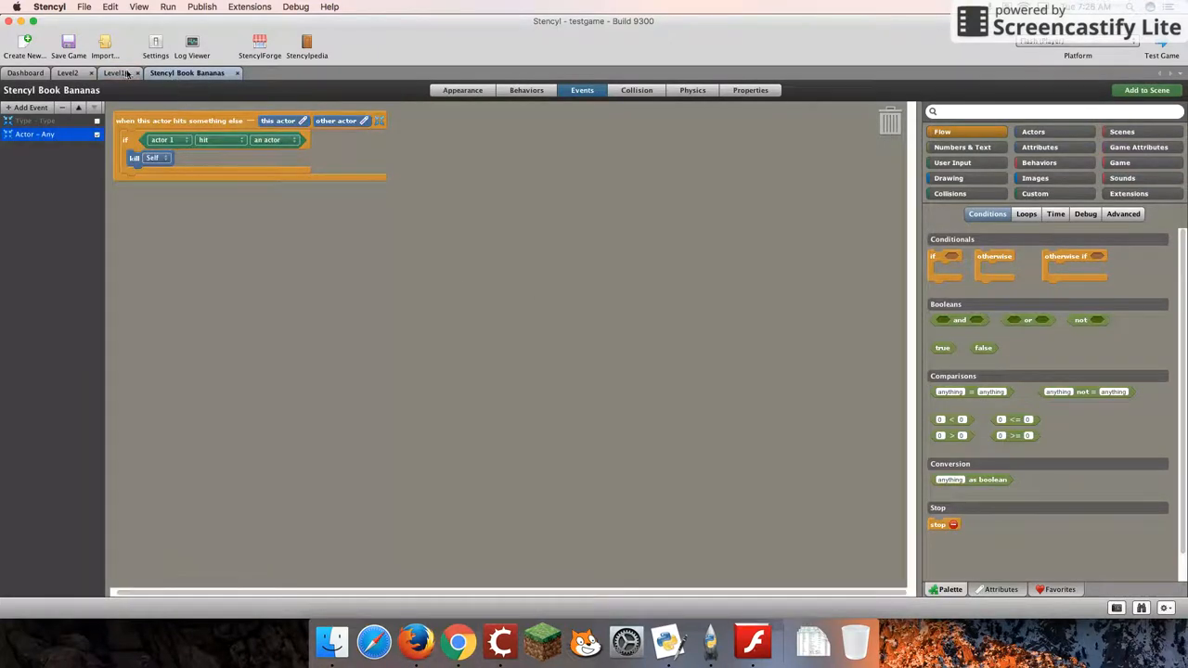
click(1162, 42)
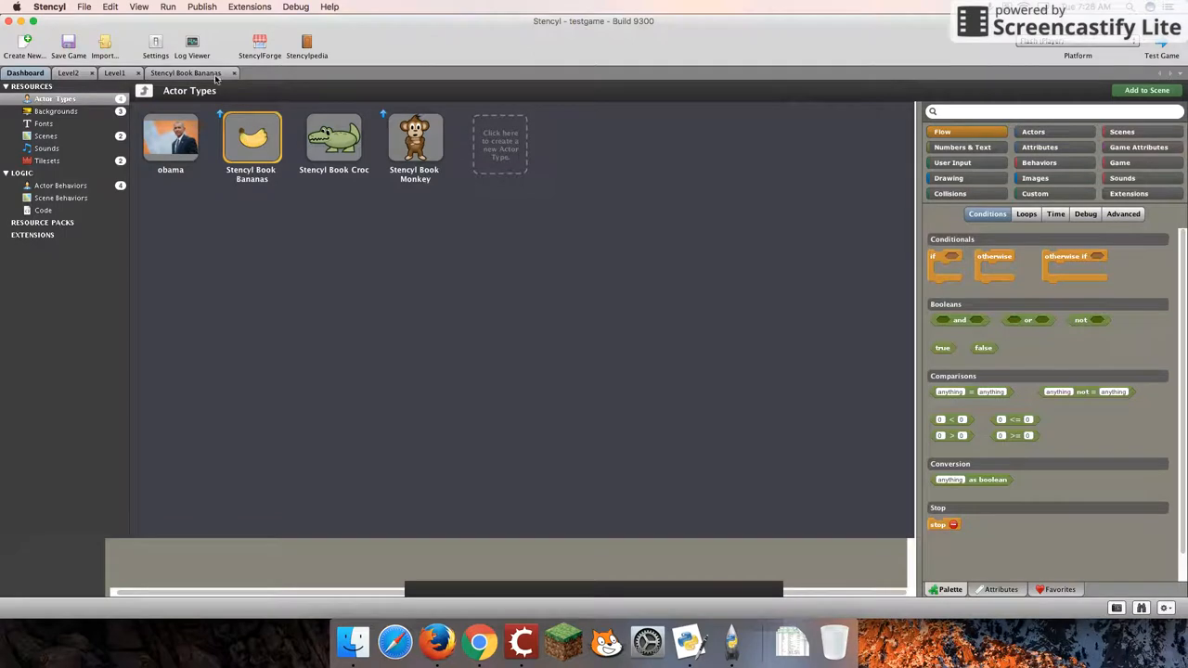
double_click(251, 137)
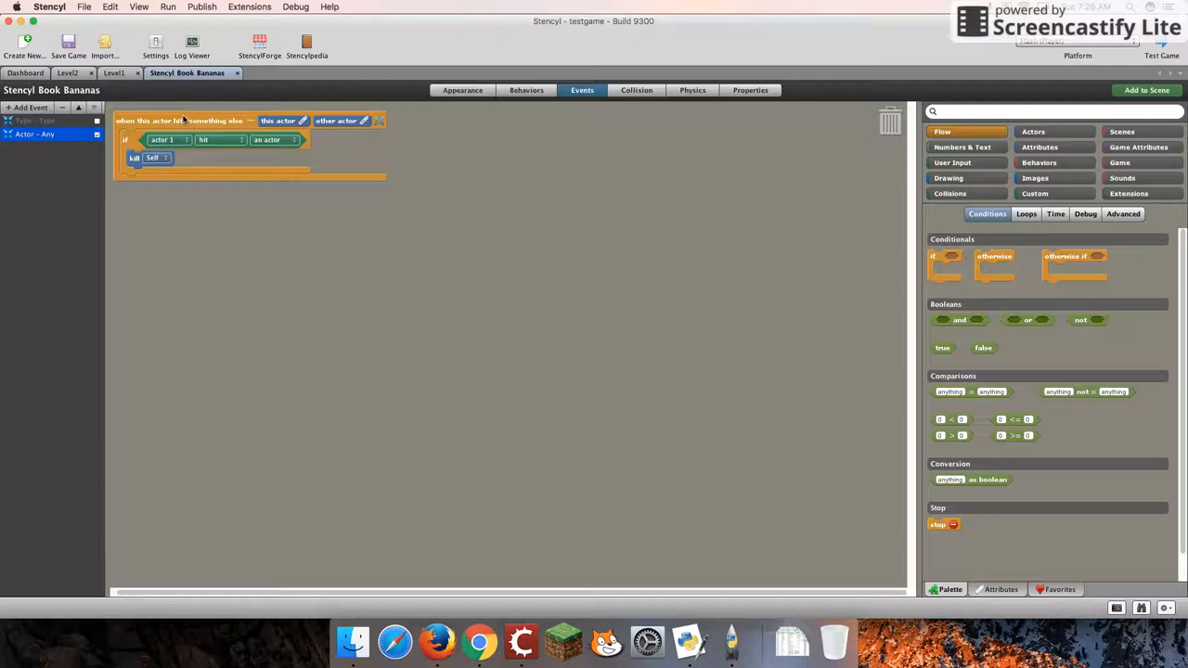
mouse_move(198, 123)
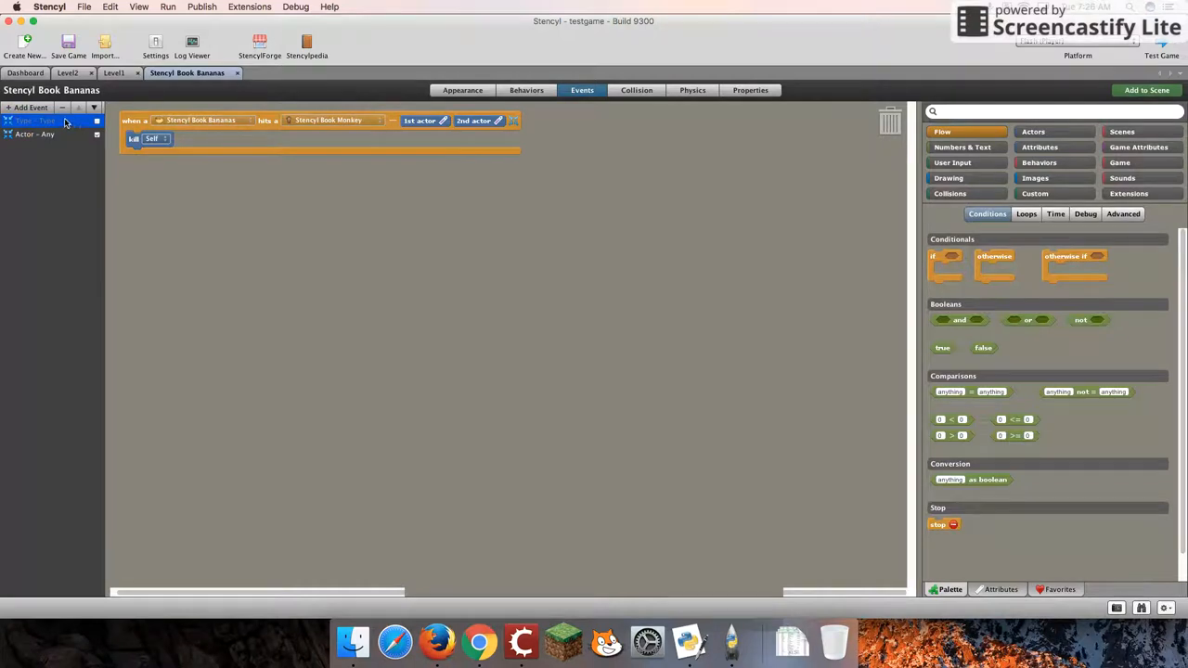
mouse_move(274, 128)
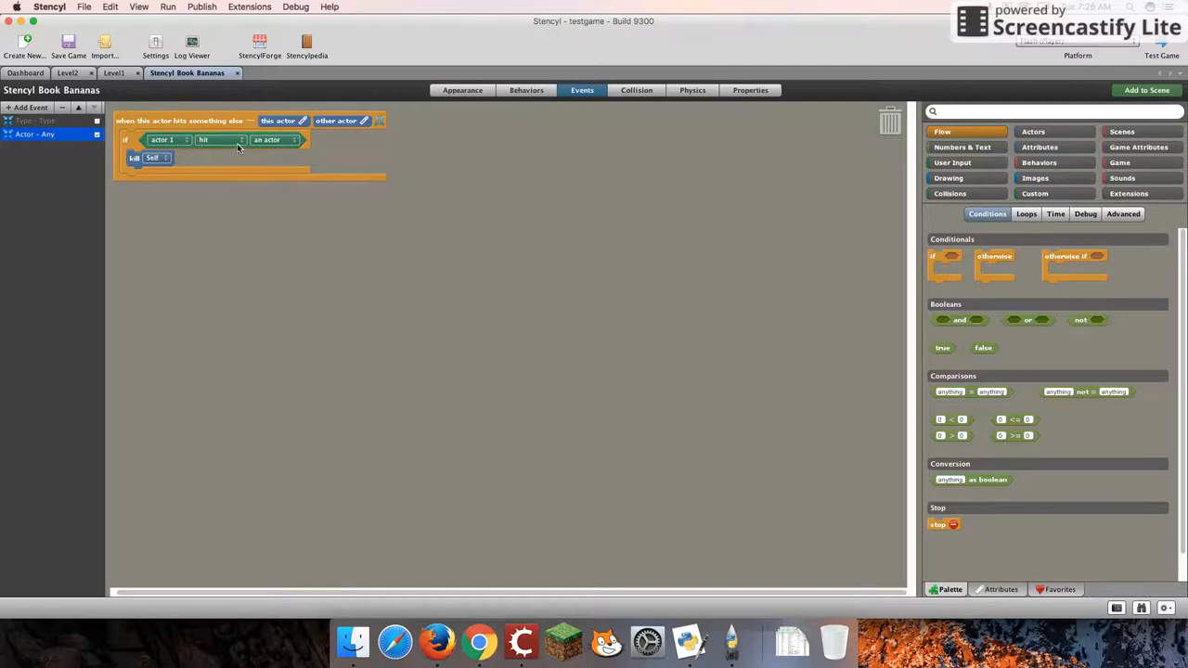
mouse_move(302, 159)
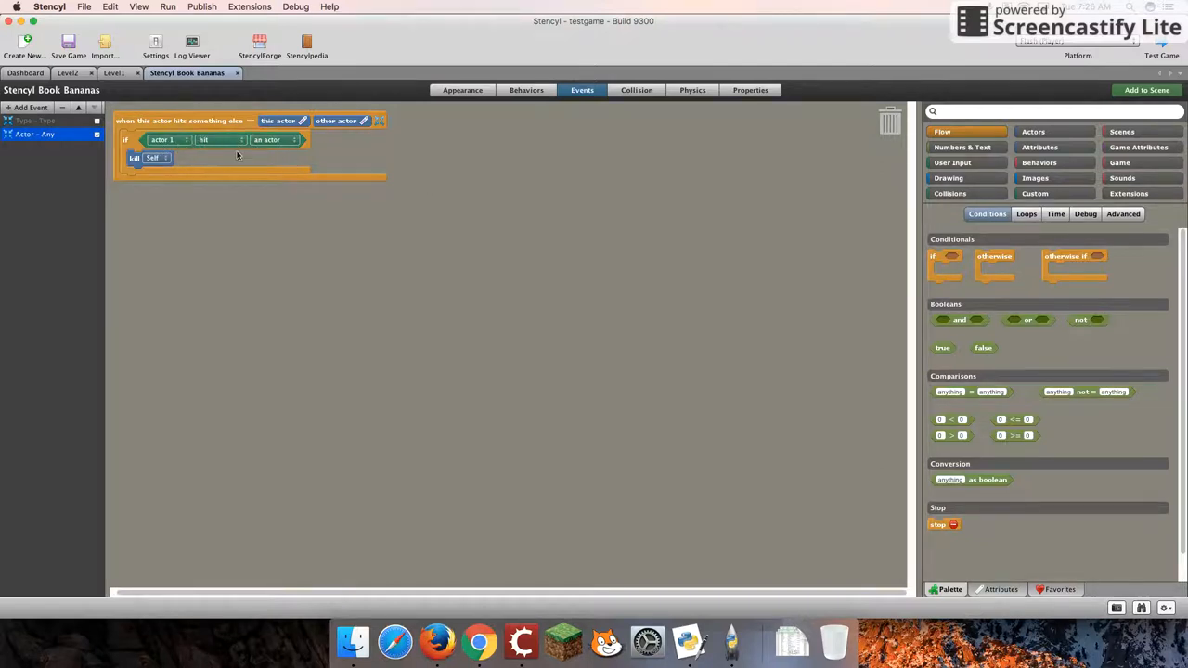
mouse_move(480, 248)
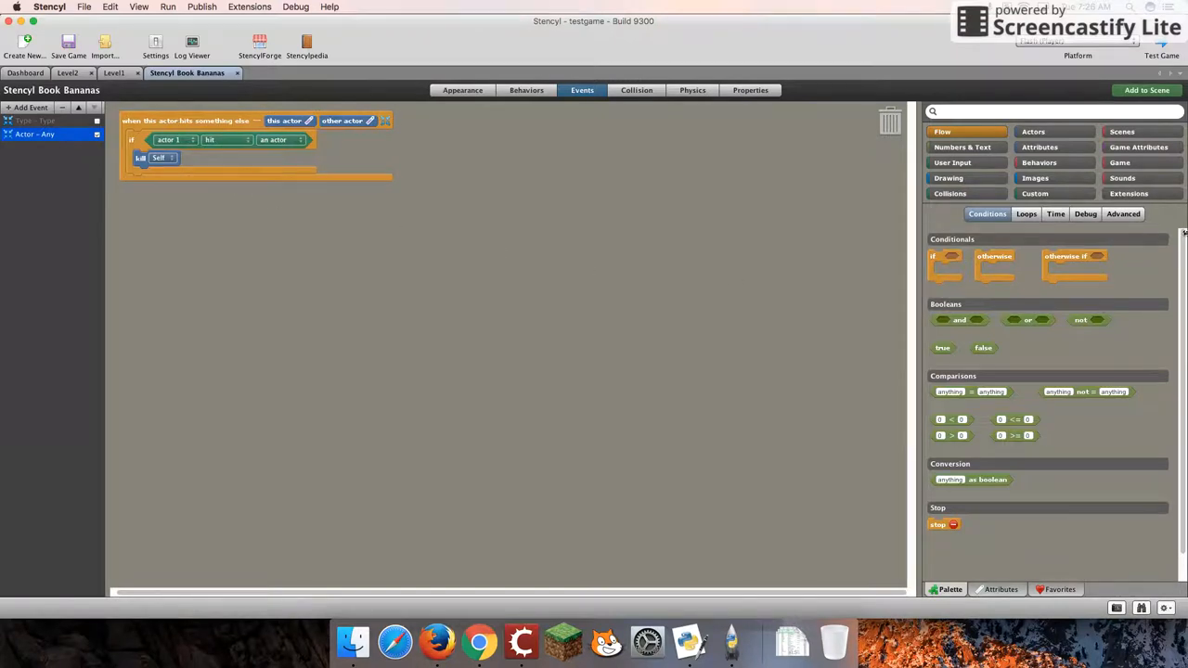
Show the Game Attributes palette listing the BananaCounter number getter
click(1138, 146)
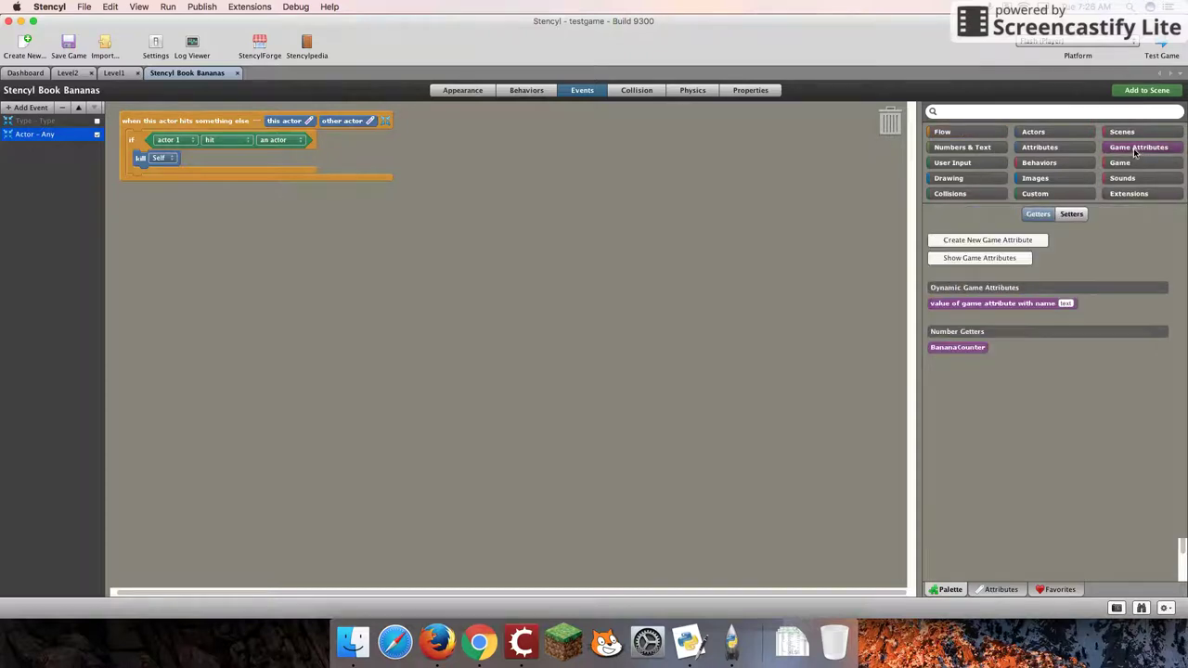
mouse_move(1055, 242)
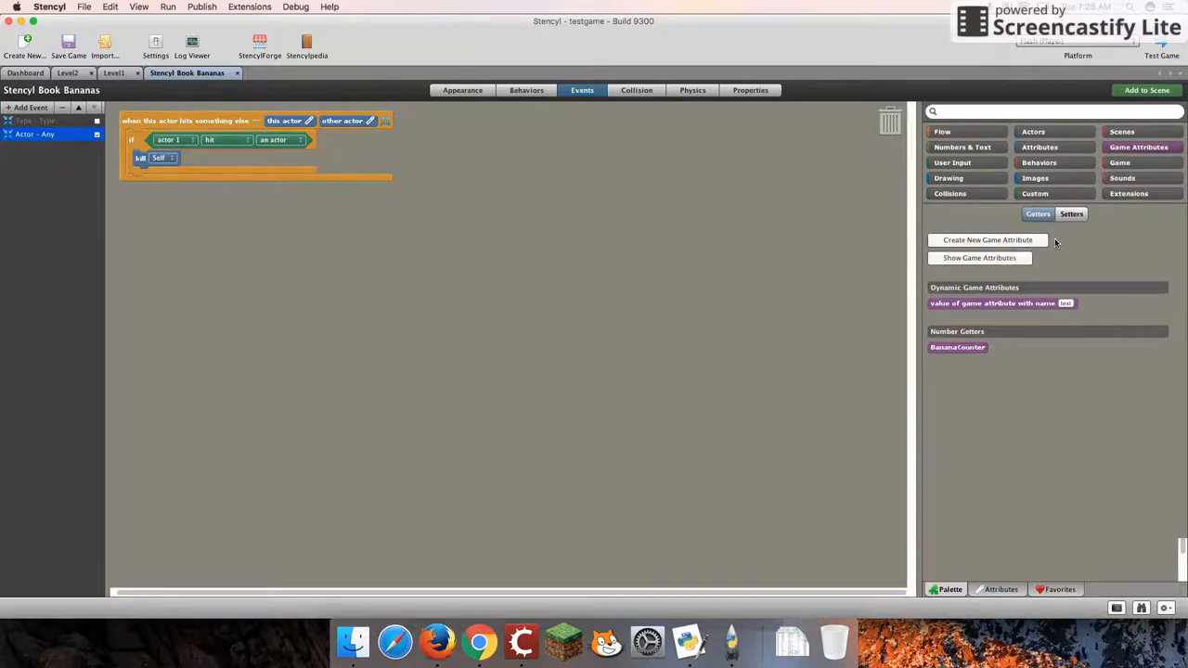
mouse_move(998, 256)
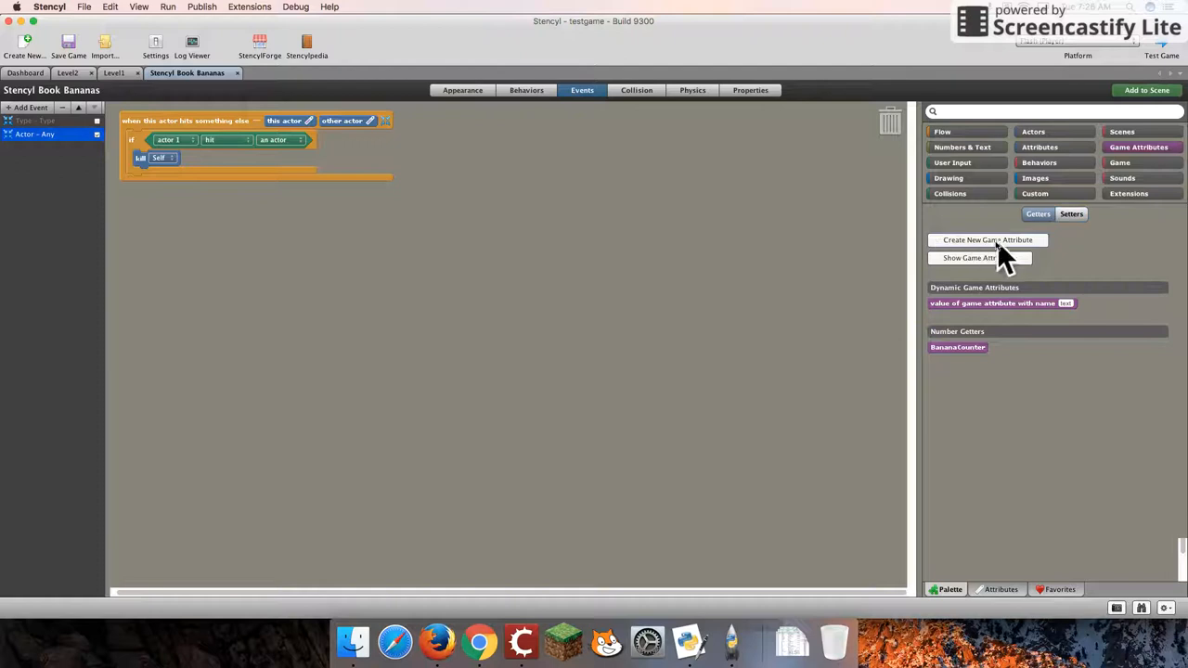
Fill in a new game attribute BananaCounter2, type Number, initial value 0
click(988, 239)
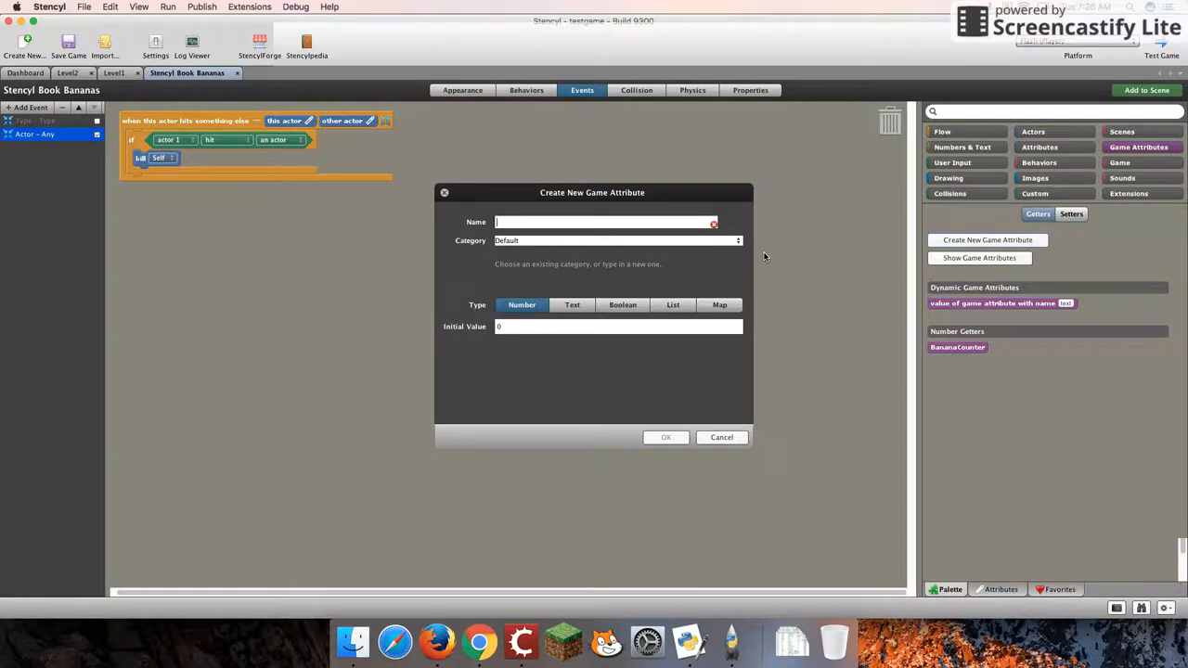
text(Banana)
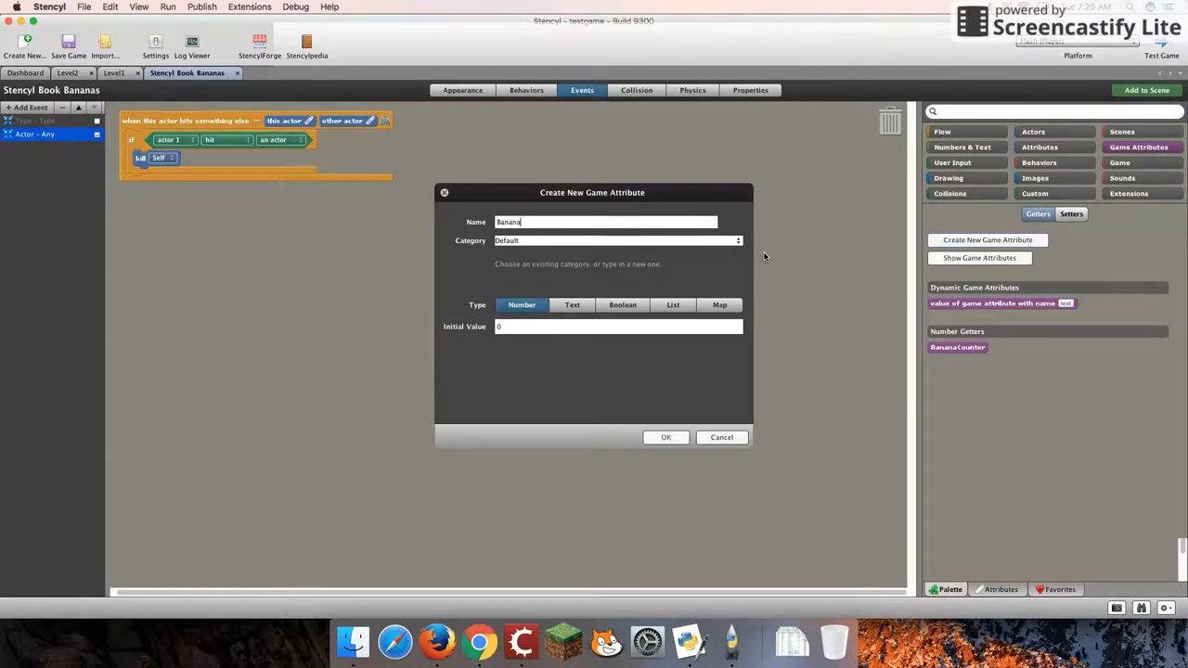
text(Counter)
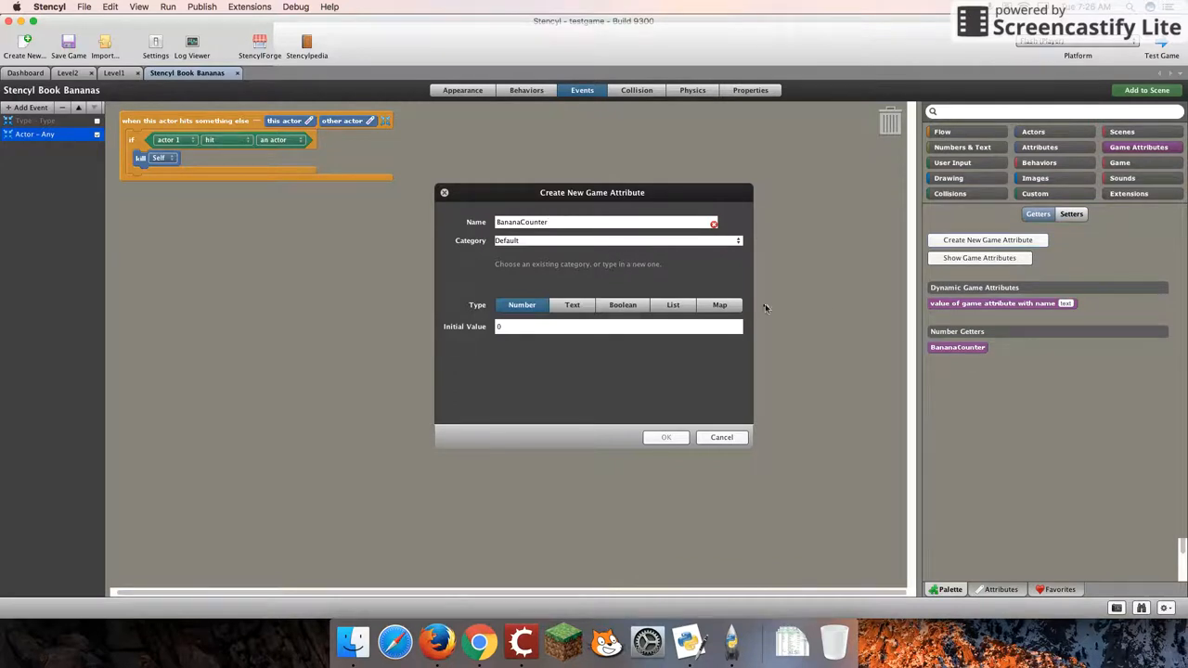
text(2)
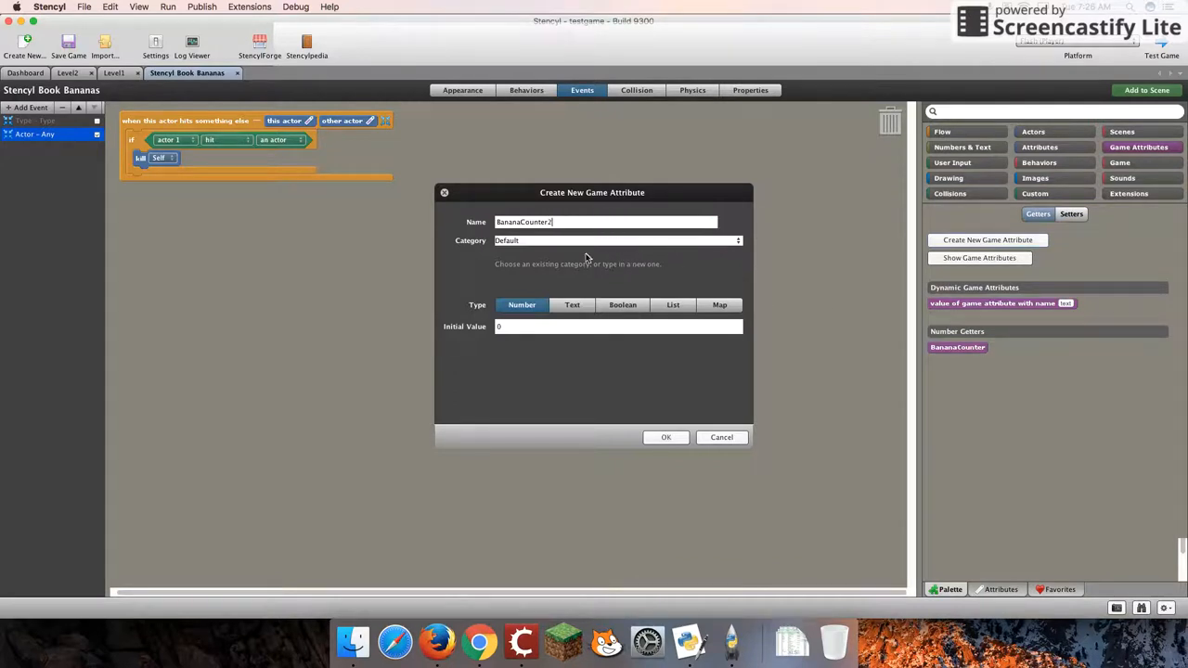
mouse_move(543, 268)
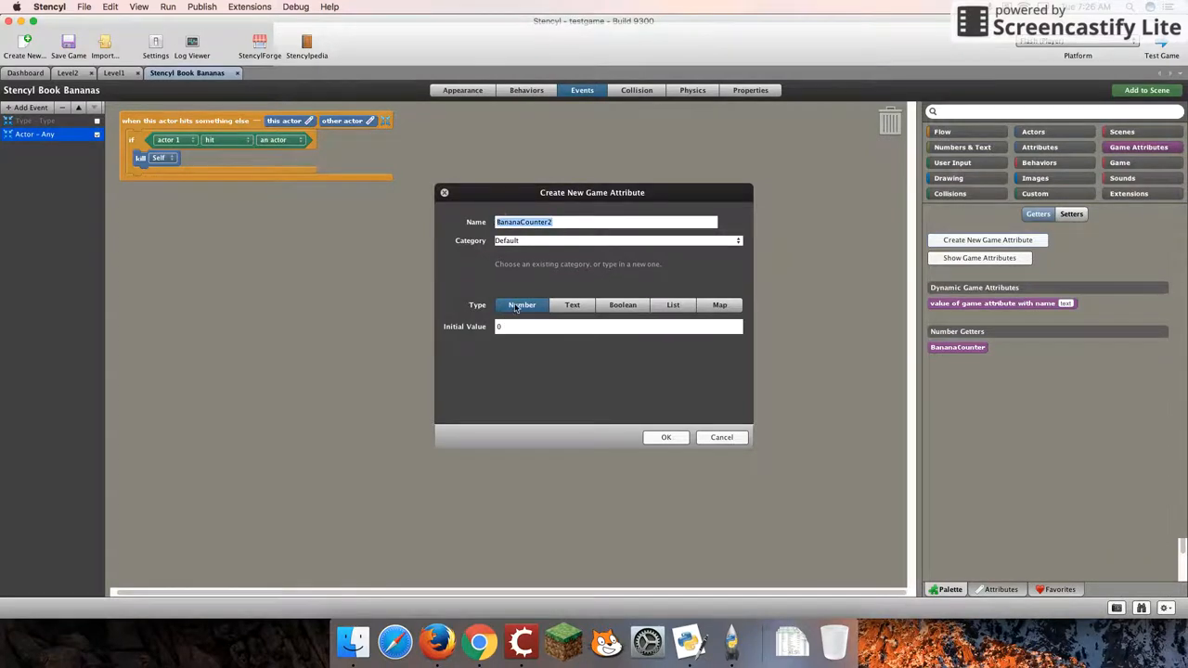
click(617, 326)
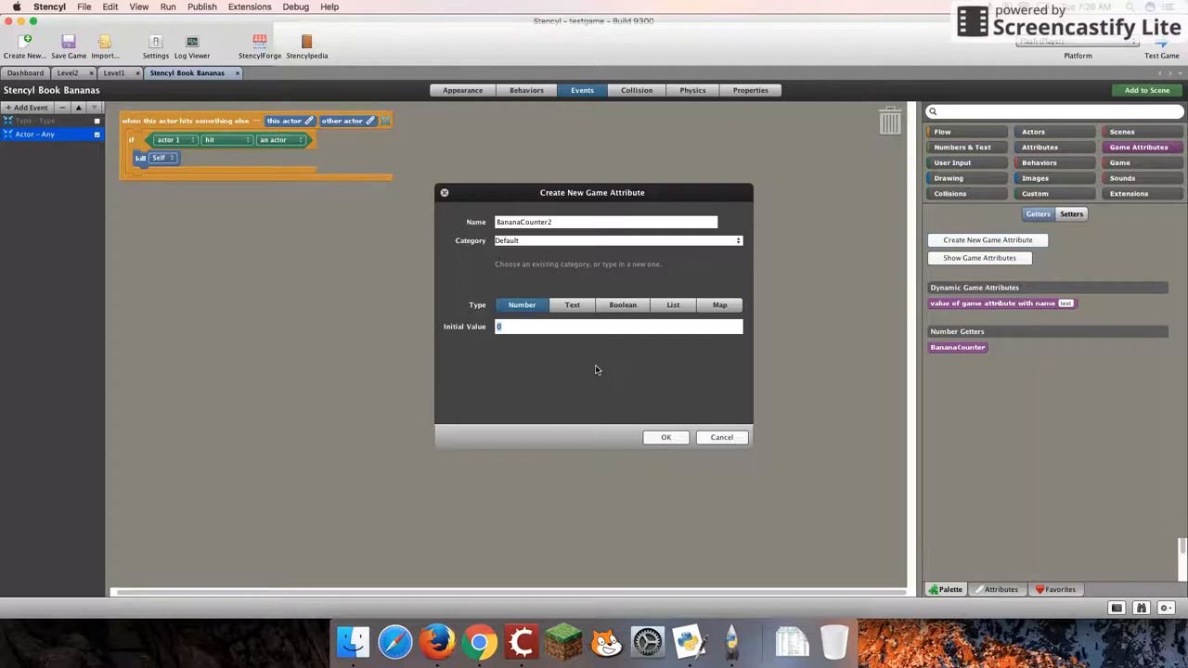
mouse_move(659, 418)
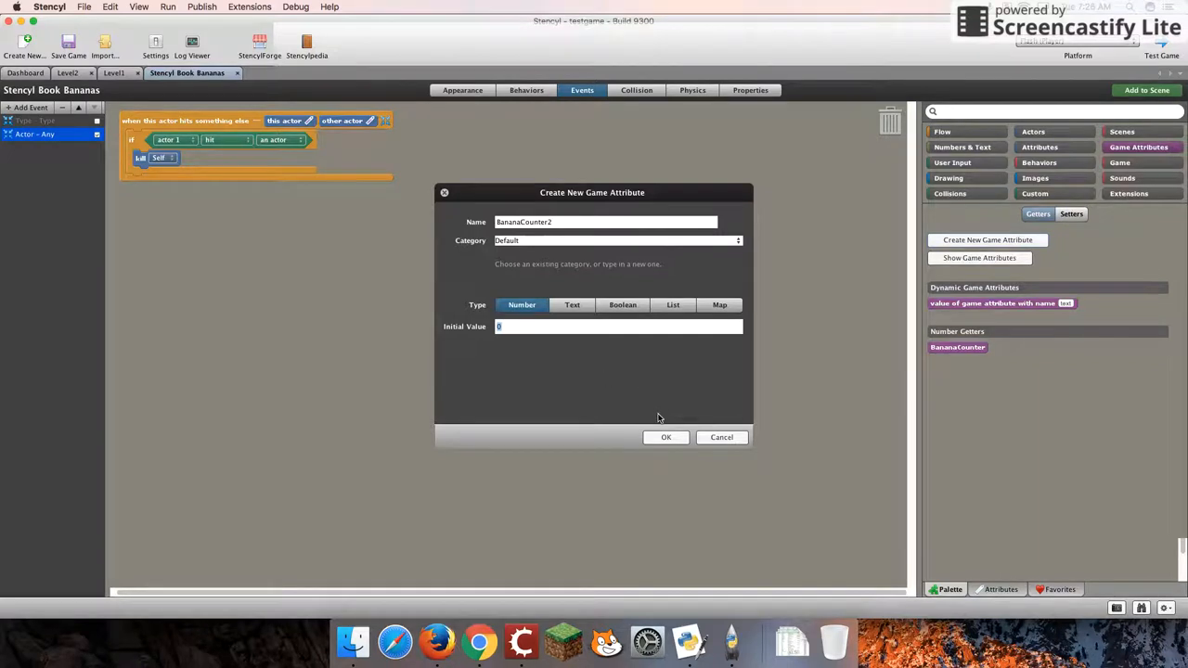
click(665, 437)
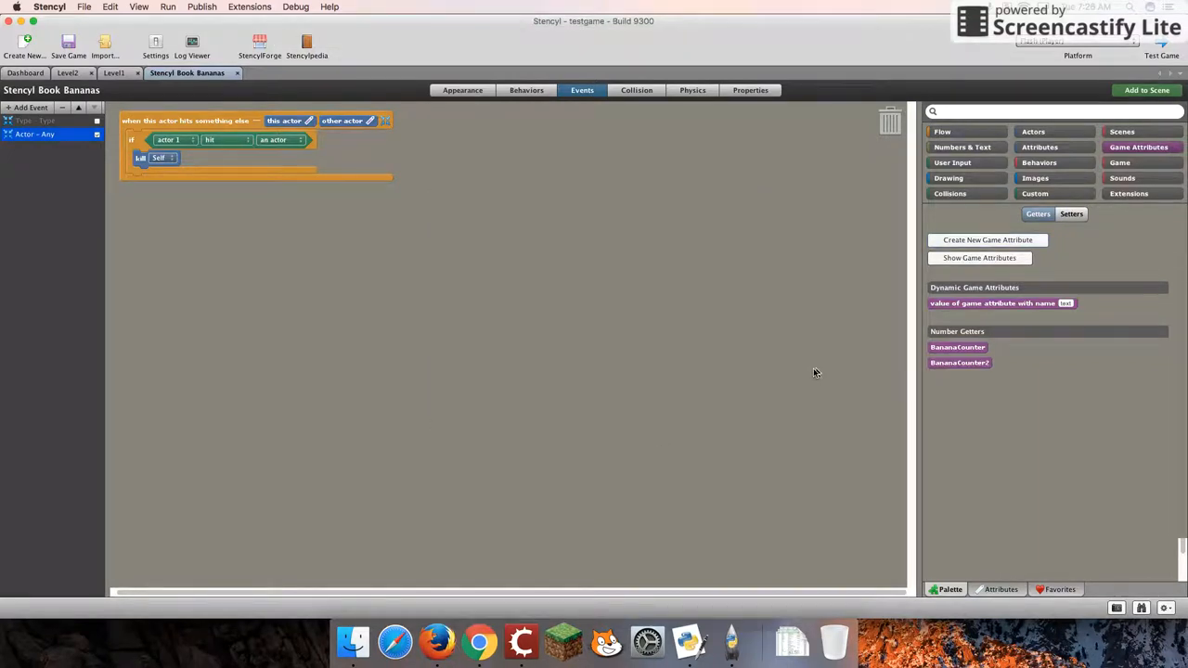
mouse_move(1013, 328)
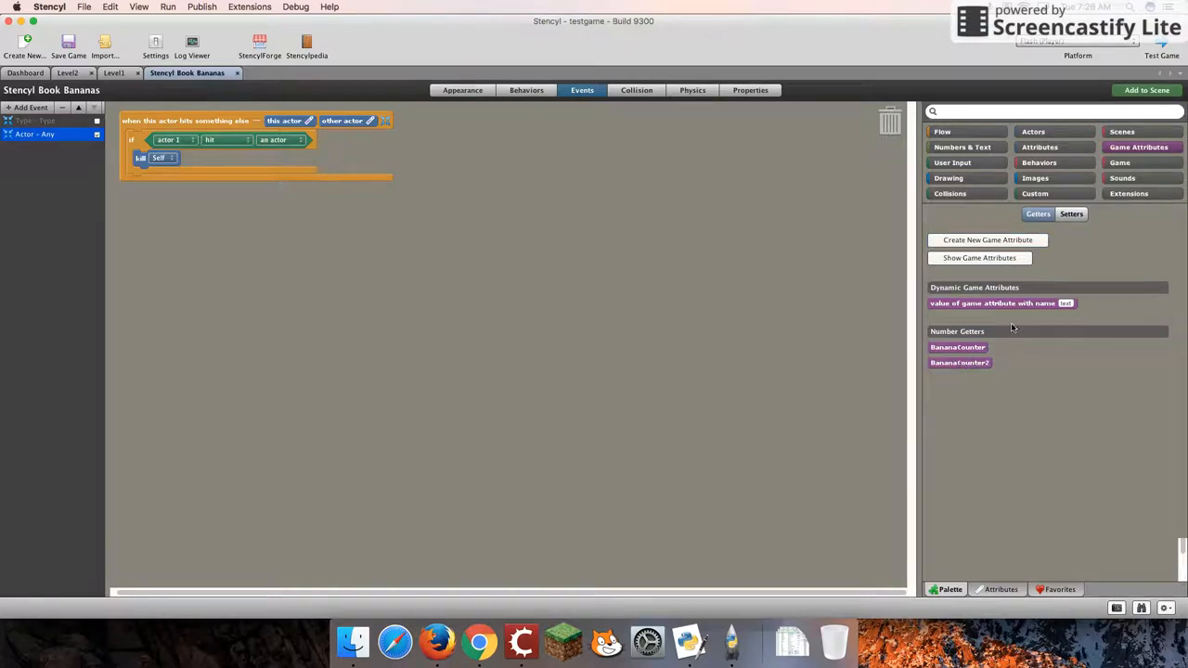
click(1071, 214)
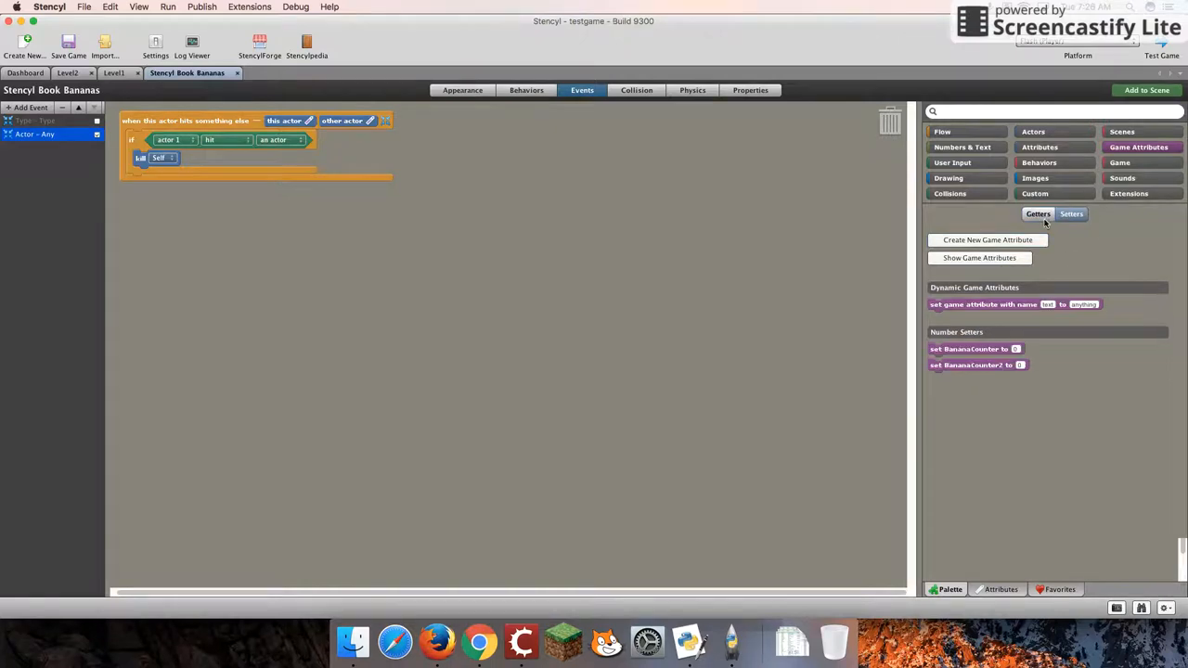
click(1038, 214)
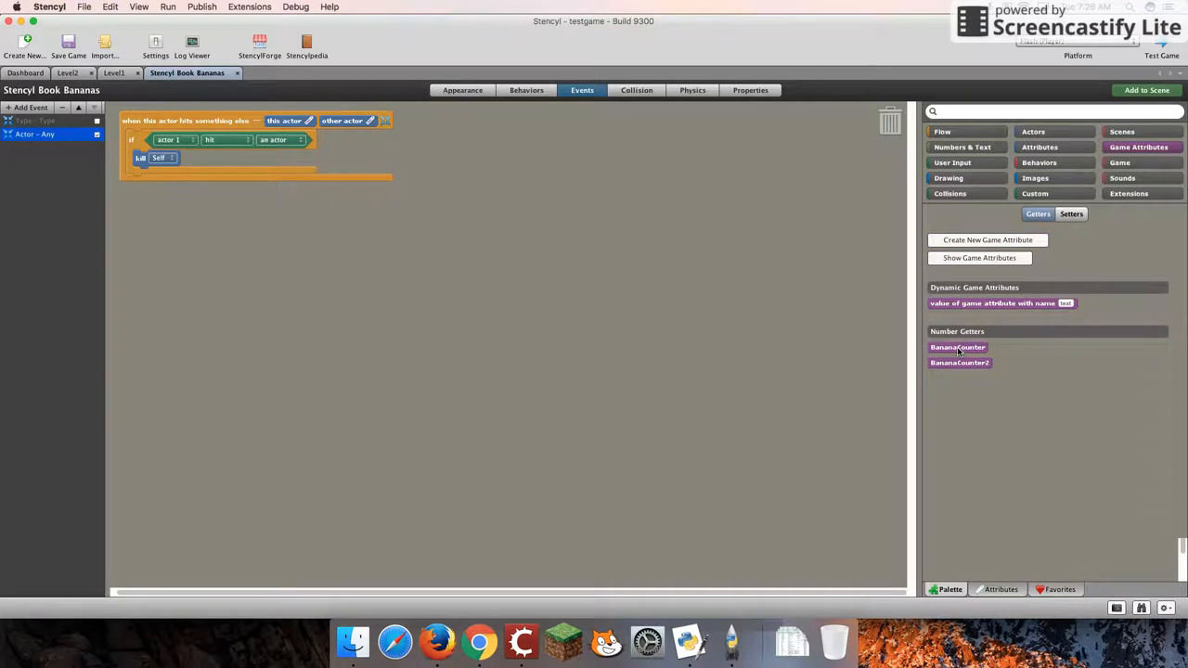
mouse_move(957, 346)
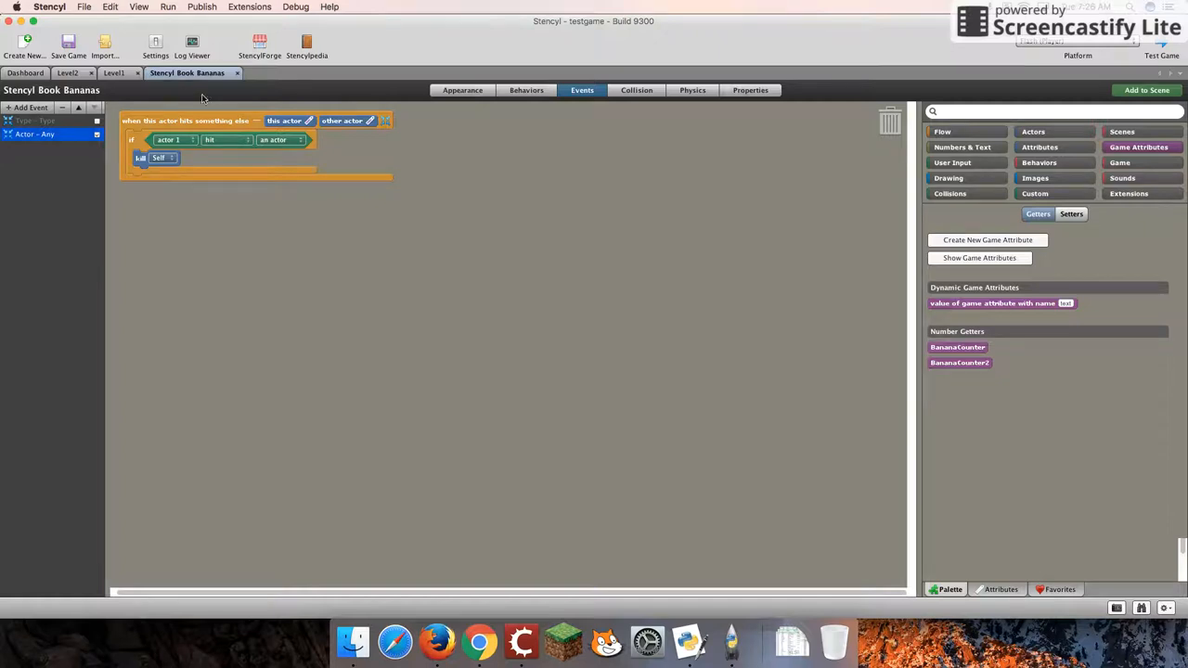
click(114, 72)
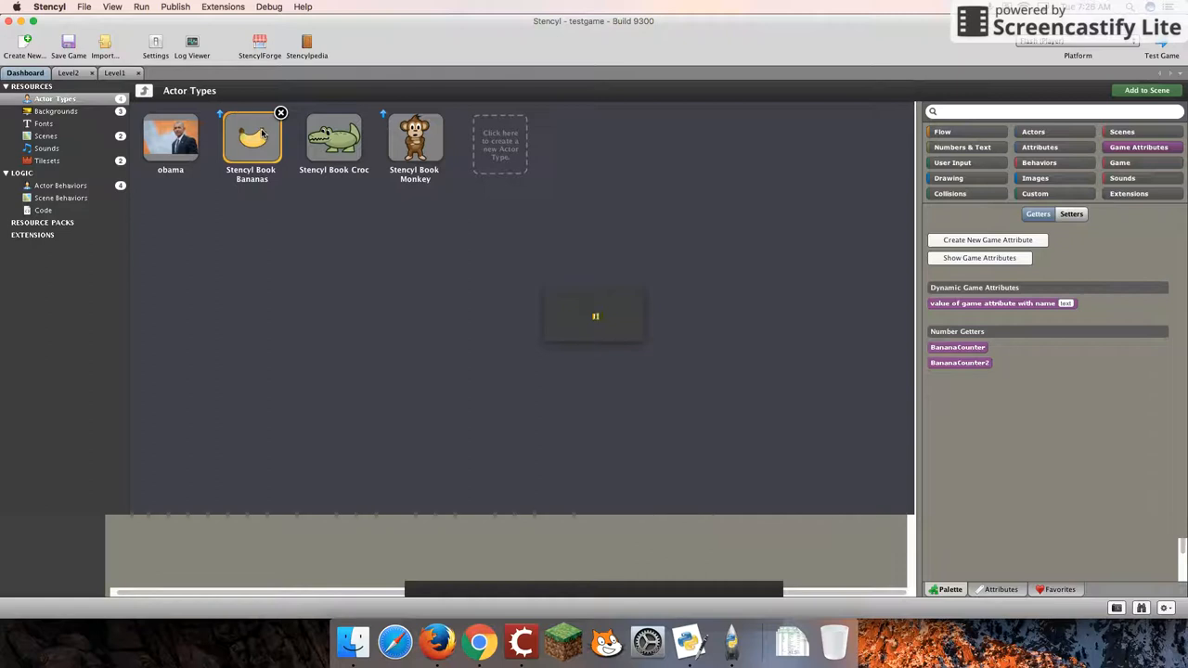
double_click(251, 136)
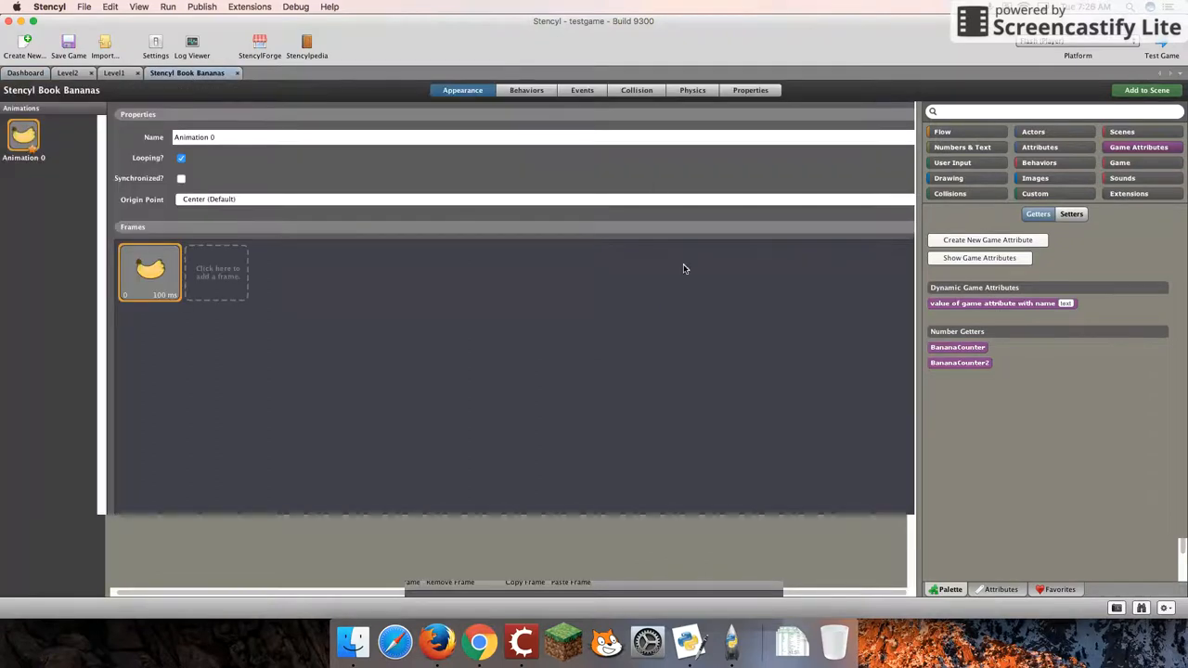
click(582, 90)
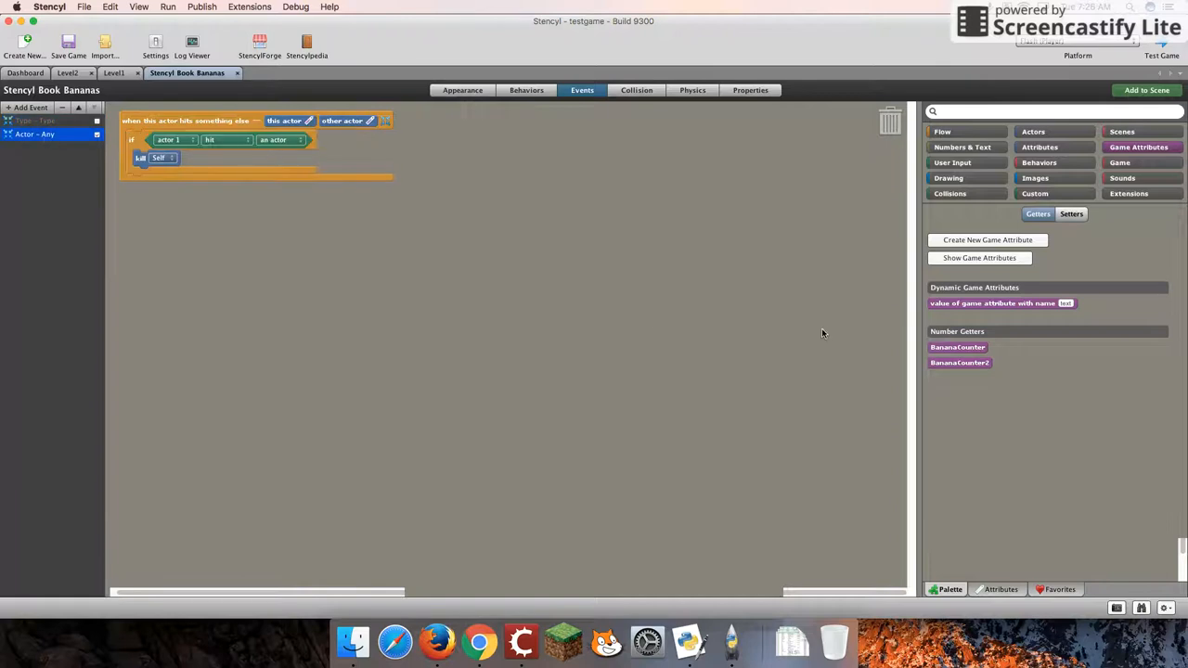
click(943, 131)
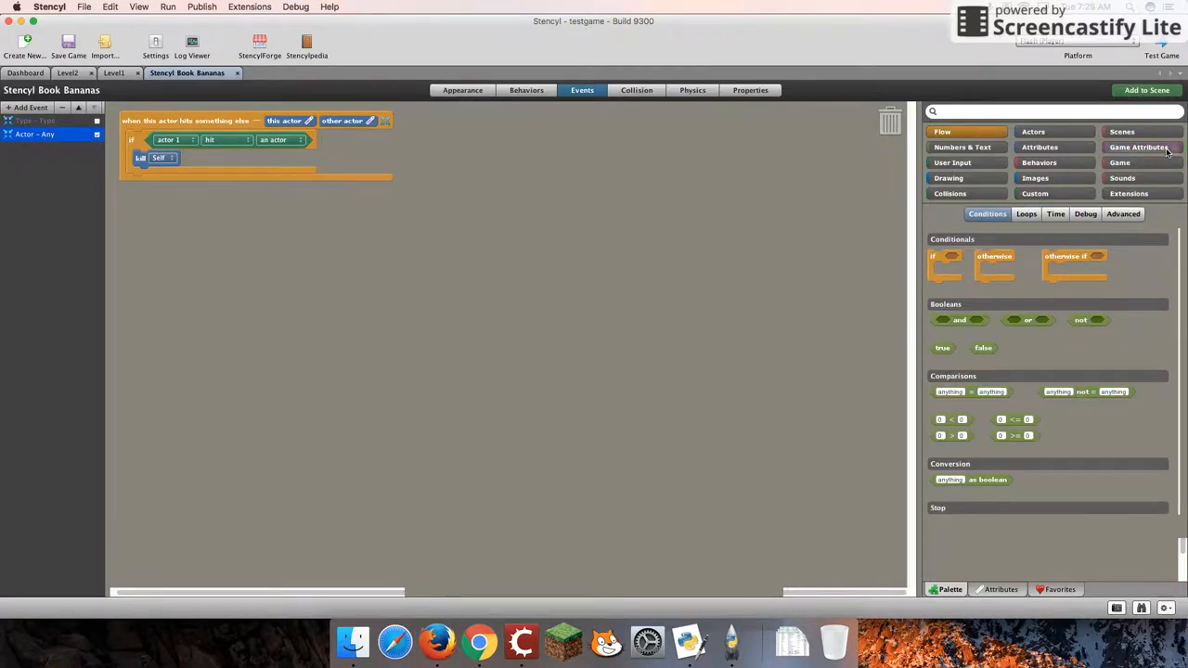
click(1138, 147)
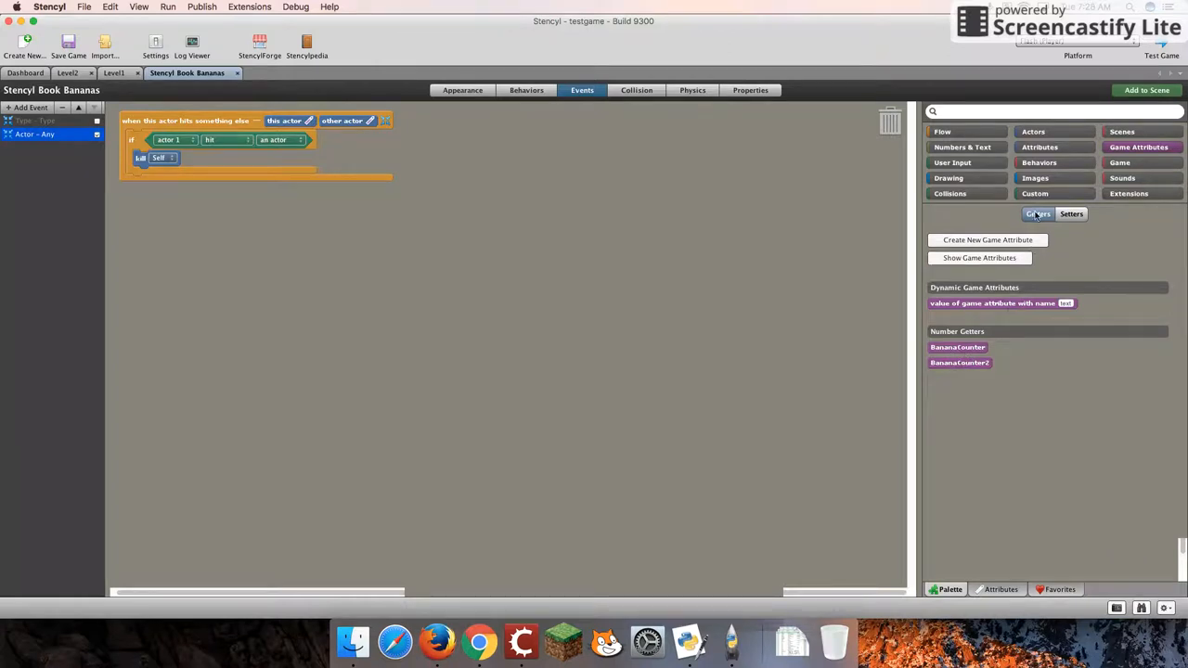
mouse_move(960, 366)
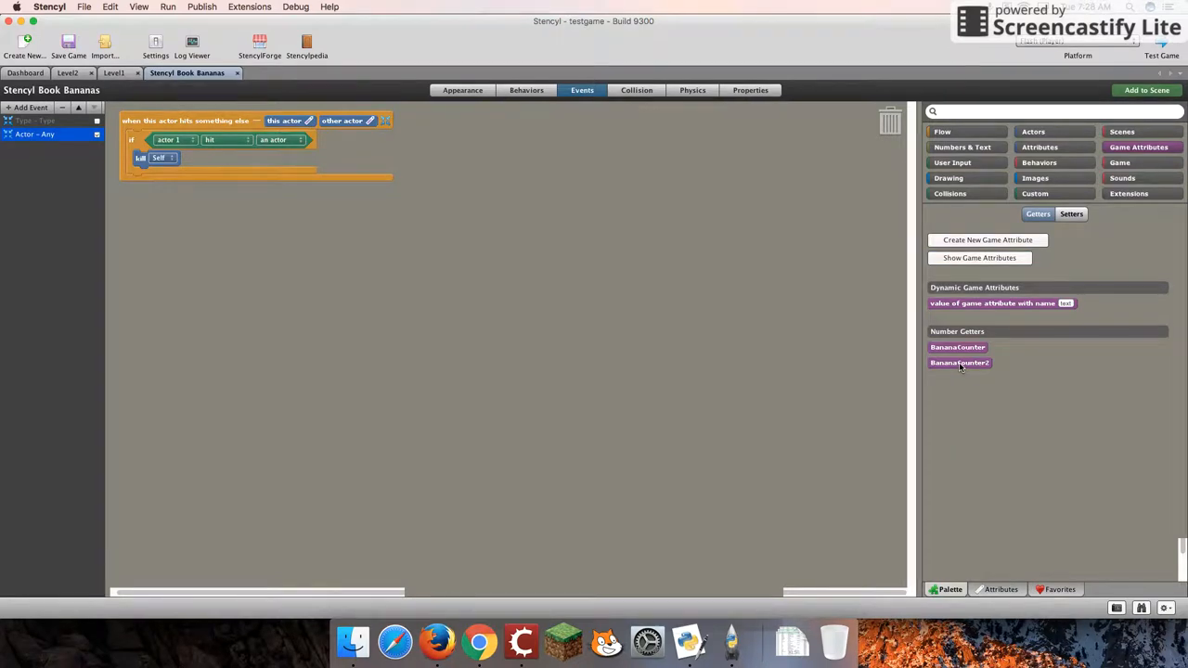
mouse_move(968, 139)
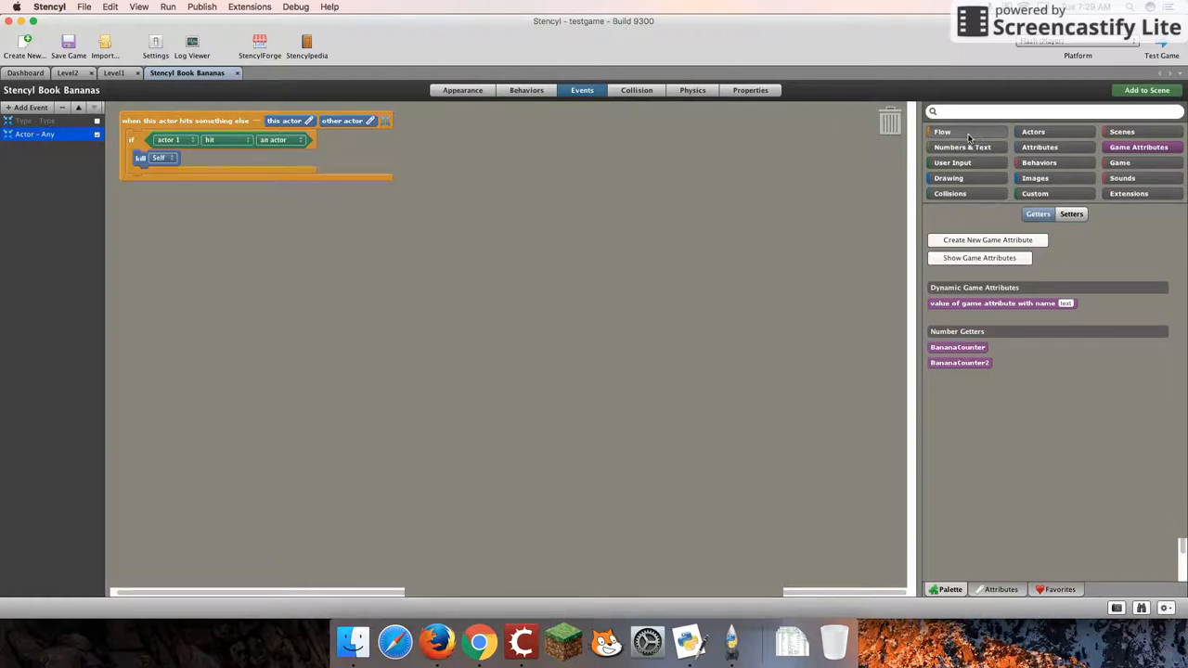
Show the Game Attributes Setters, listing set BananaCounter and set BananaCounter2 blocks
click(962, 147)
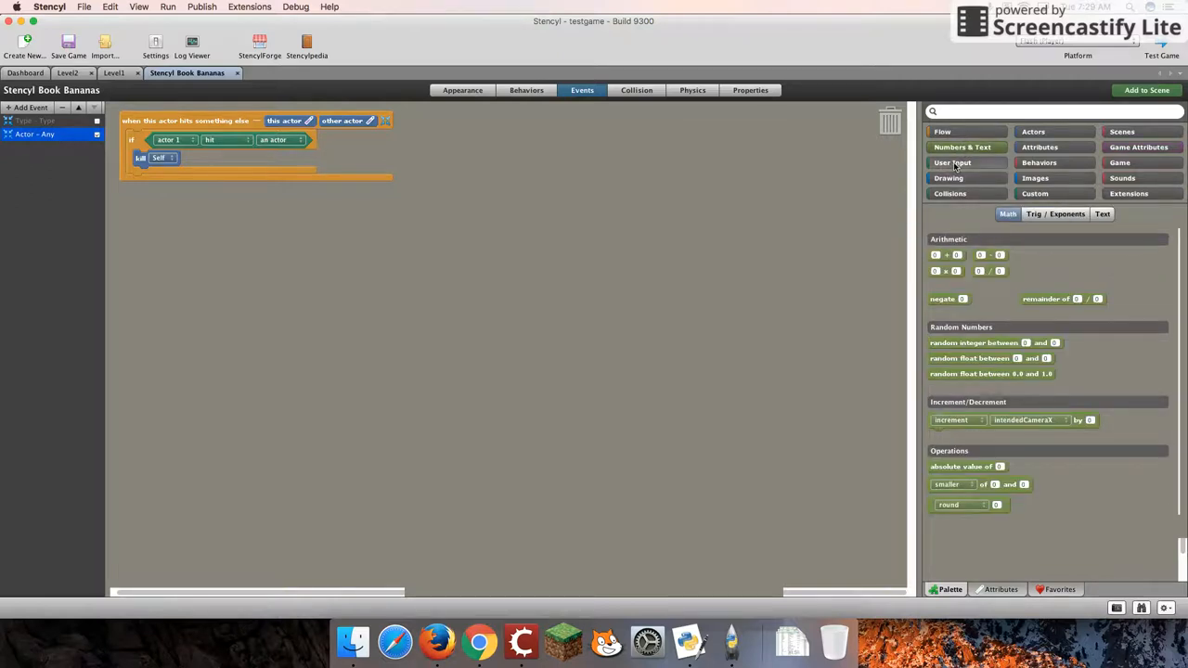
click(1139, 147)
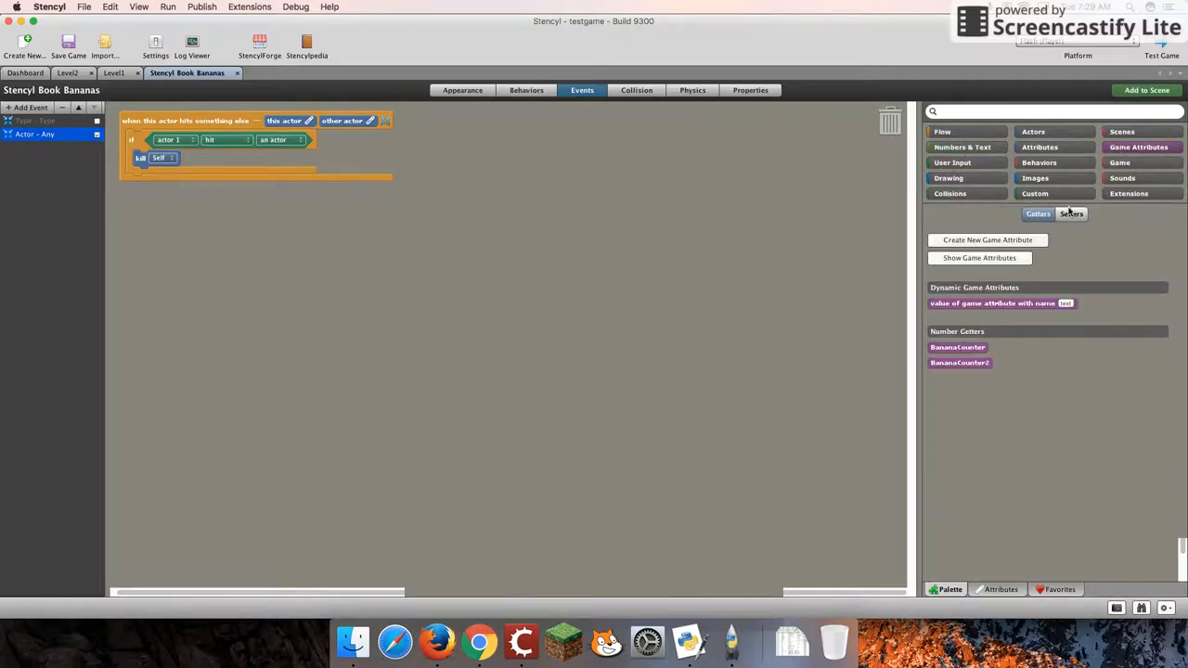
click(1071, 213)
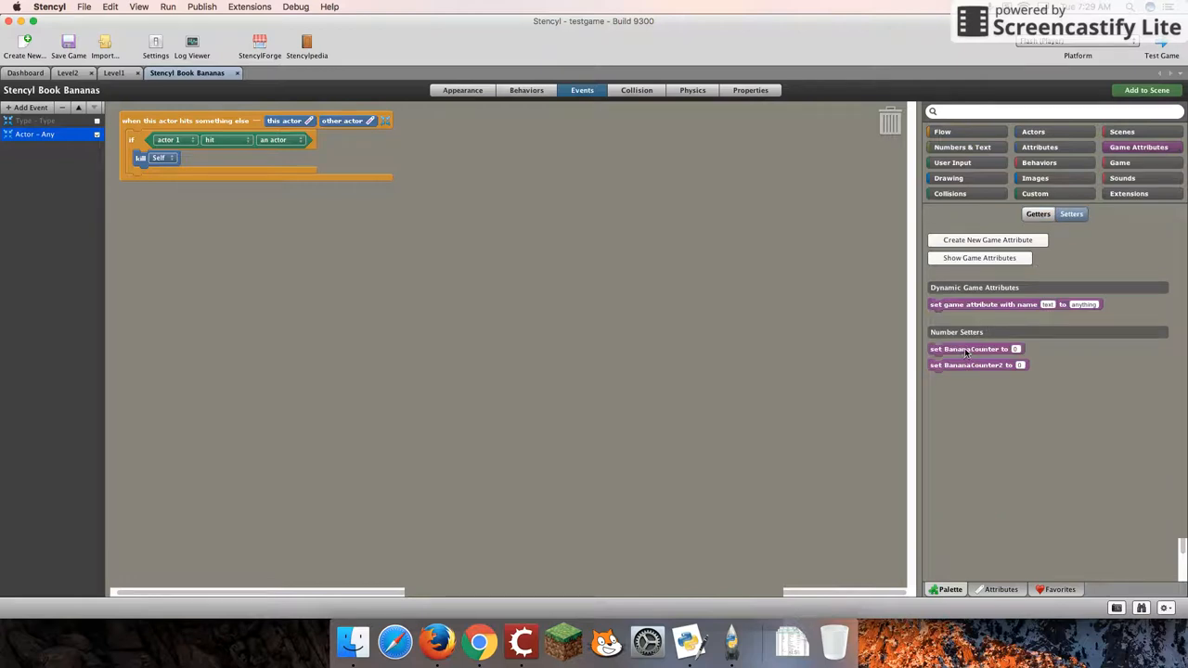
Place a loose 'set BananaCounter to' block and a + math block on the canvas
drag(969, 348, 708, 269)
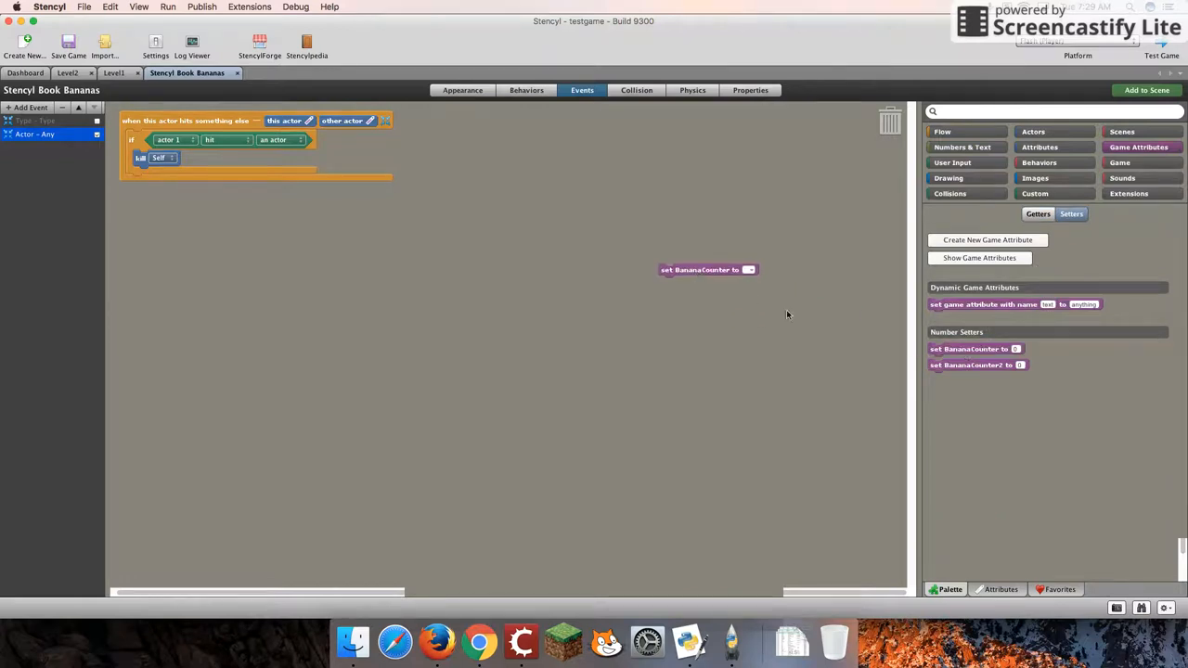
mouse_move(694, 270)
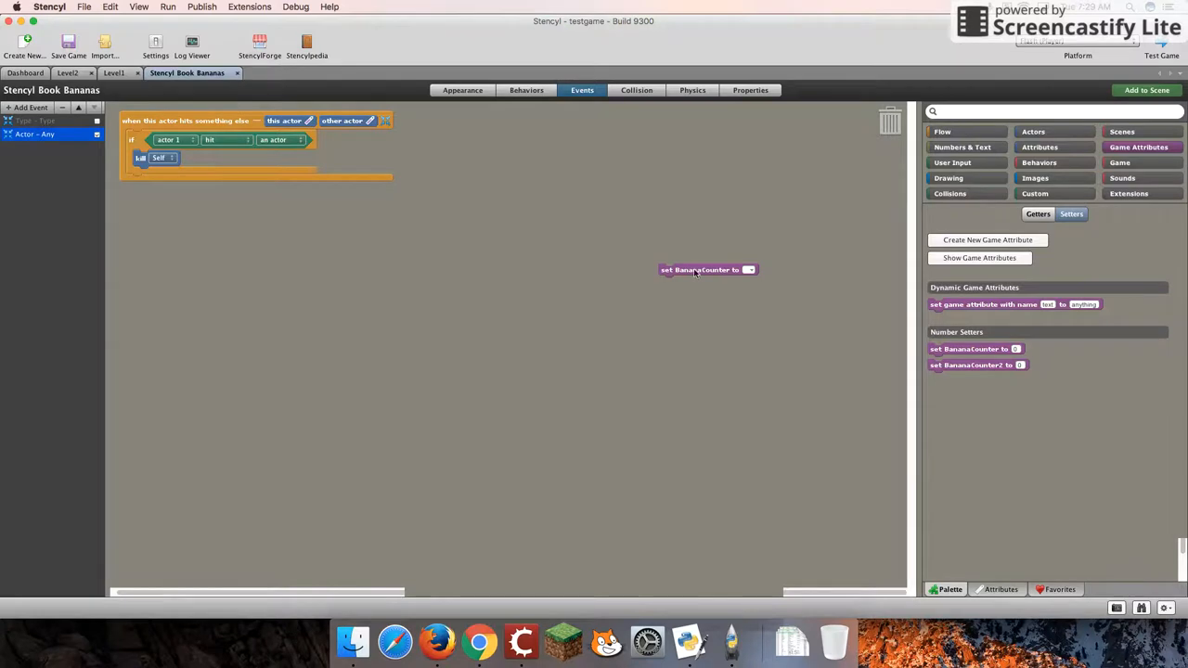
mouse_move(871, 295)
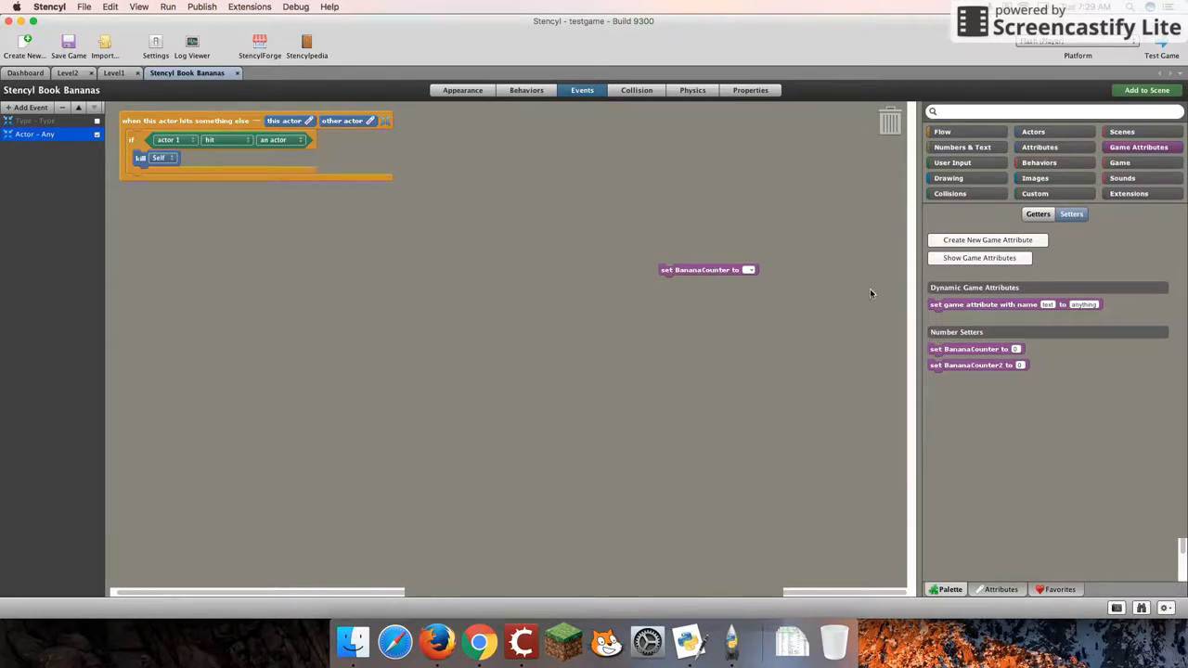
mouse_move(830, 261)
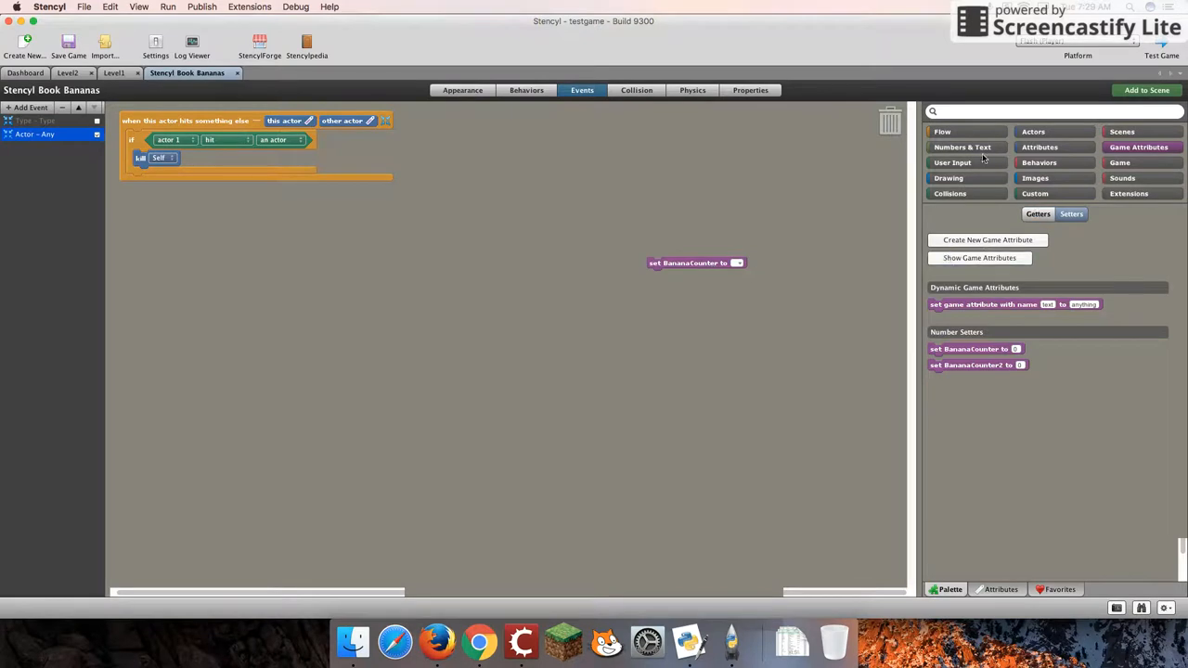
click(961, 146)
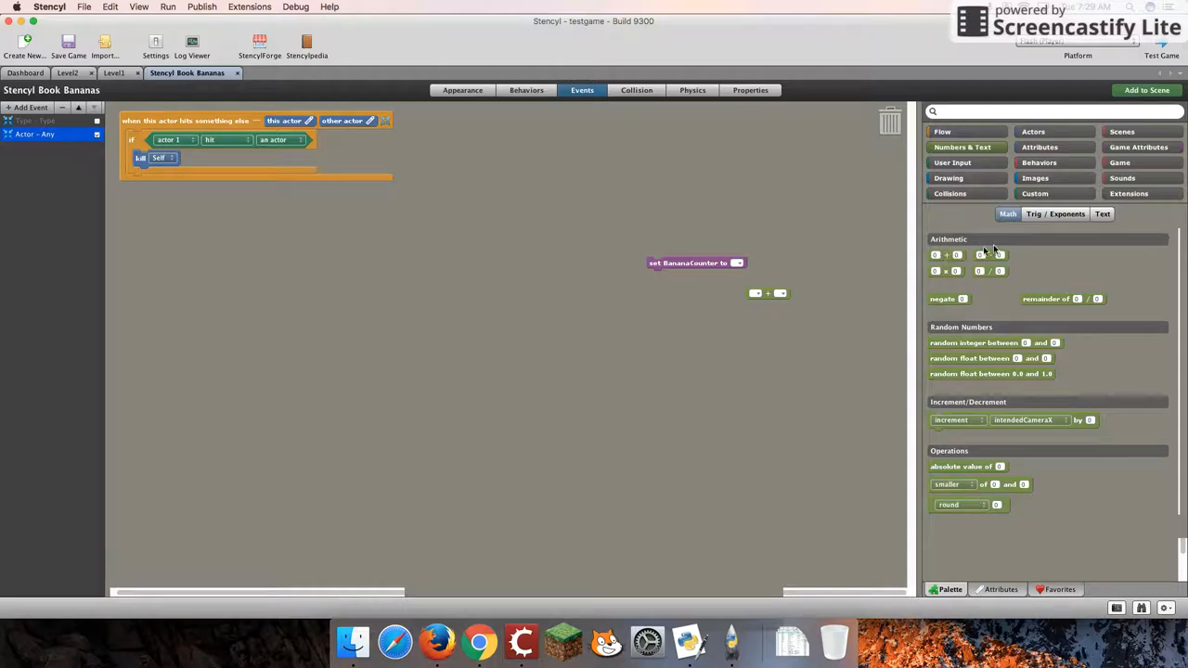
click(1139, 147)
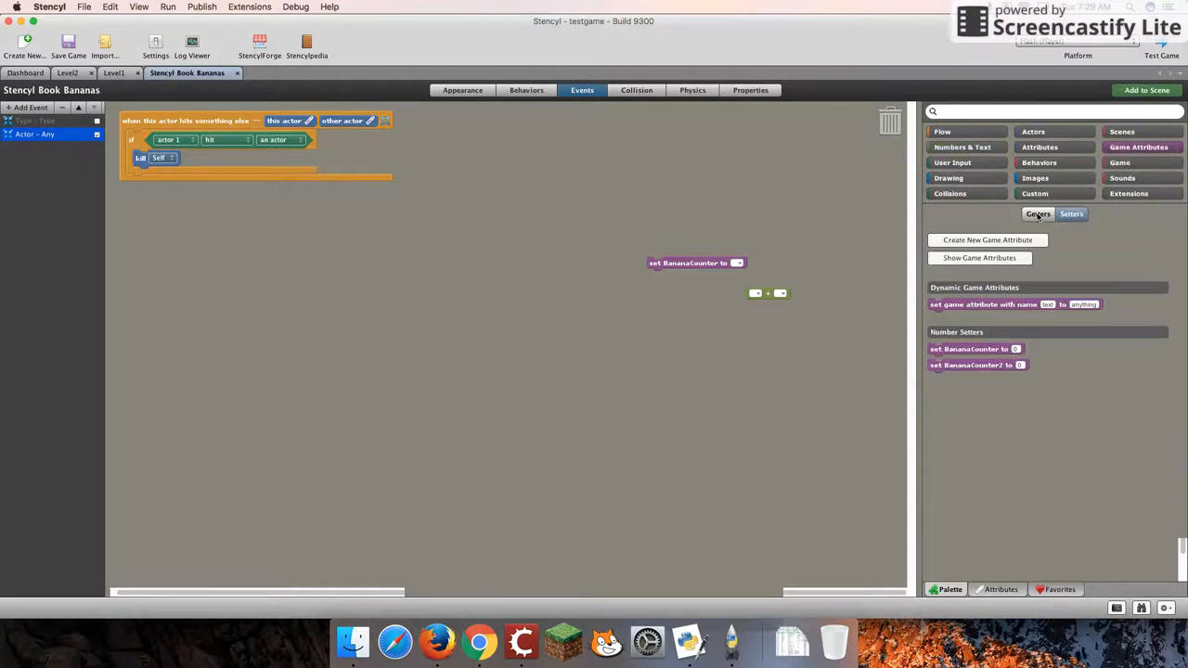
click(1038, 213)
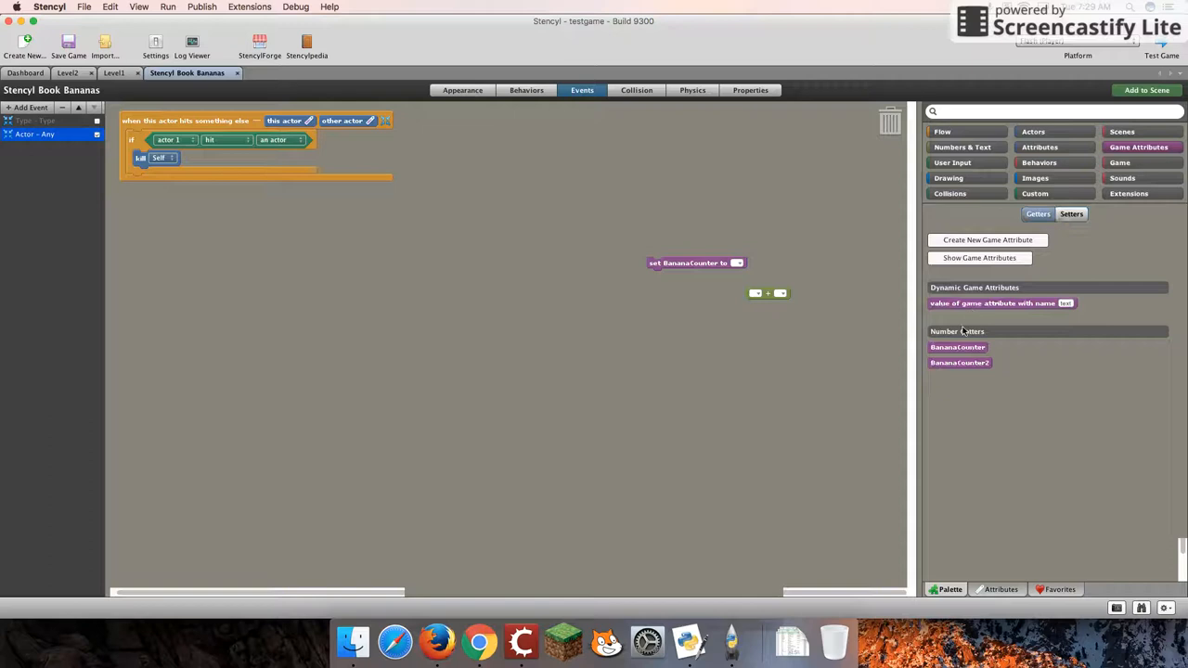
Insert the BananaCounter getter into the + block's first slot, near the set block
drag(957, 347, 804, 330)
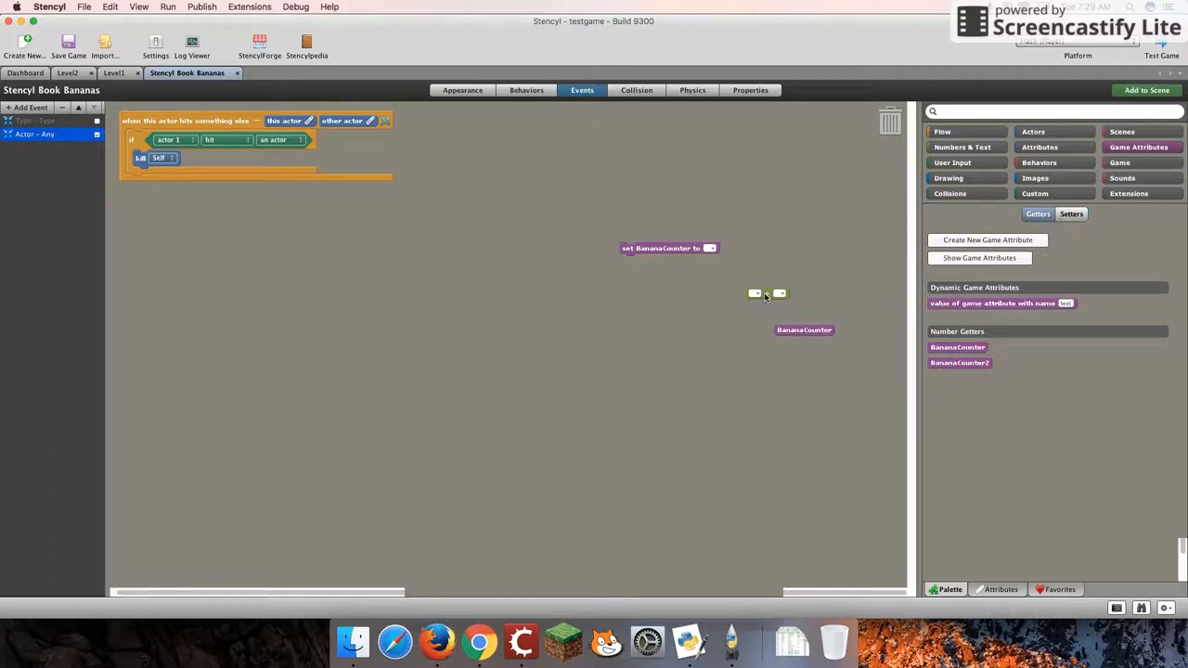
drag(803, 329, 757, 296)
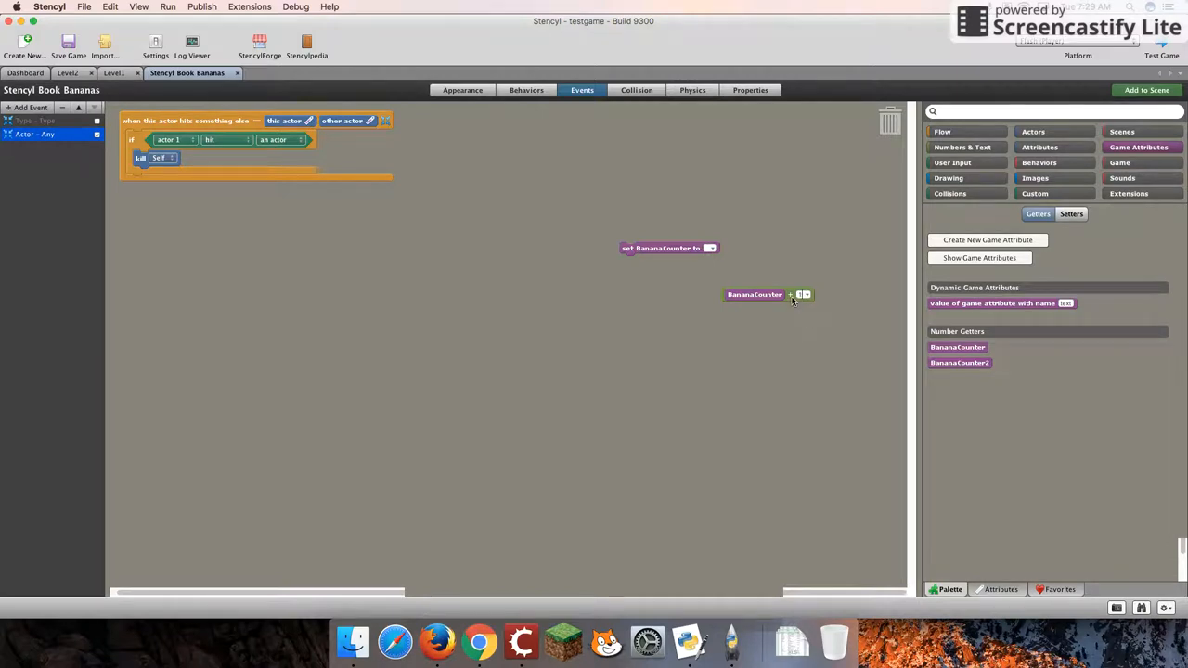
drag(755, 294, 770, 264)
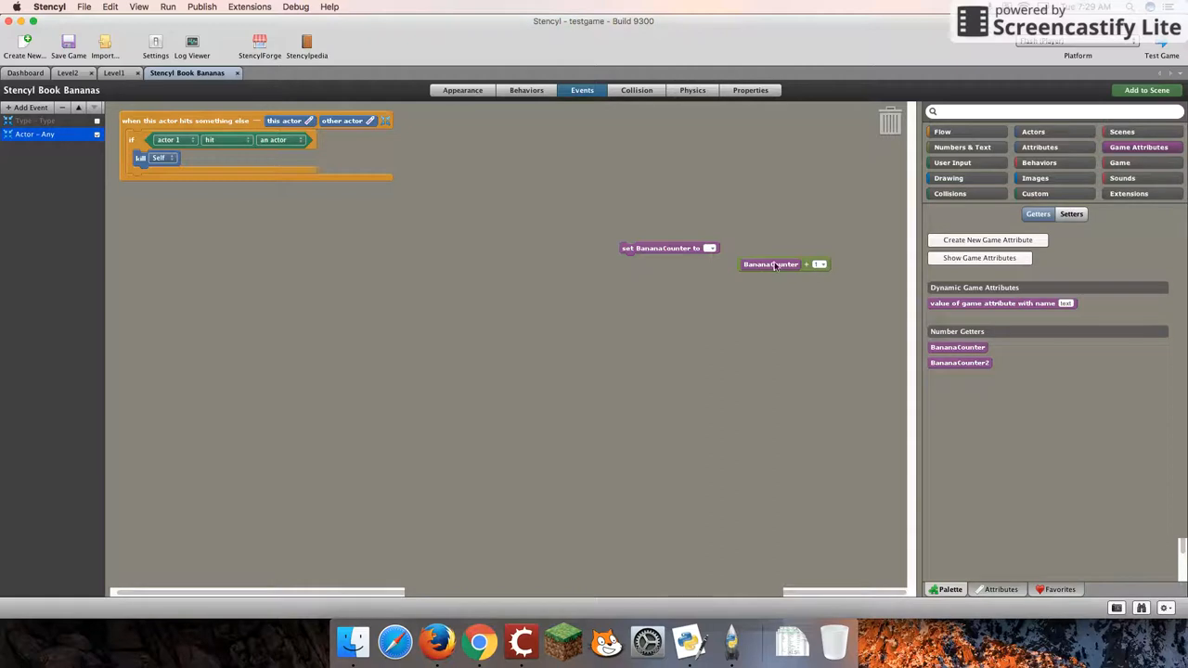
mouse_move(1021, 246)
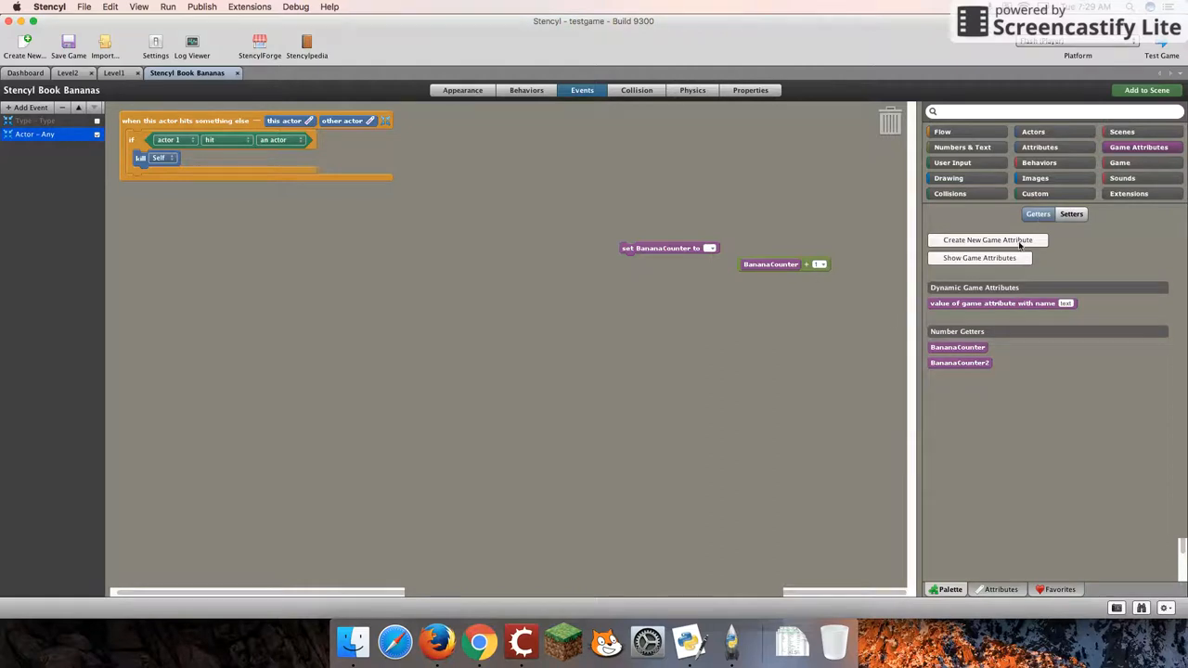
mouse_move(730, 265)
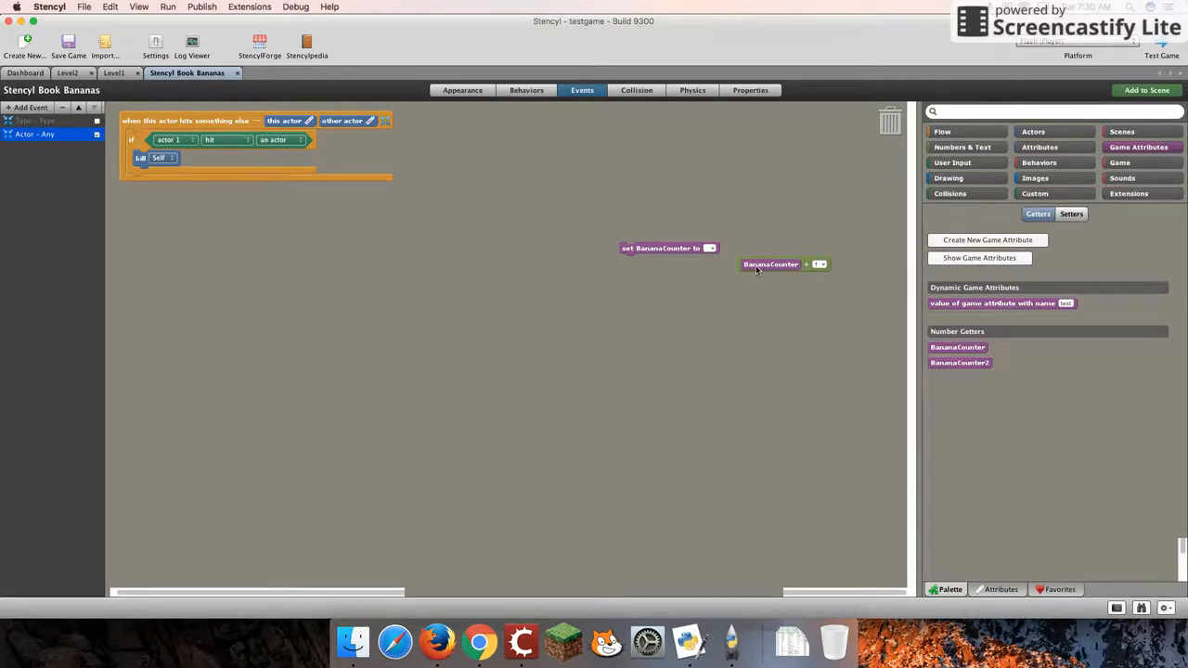
mouse_move(840, 251)
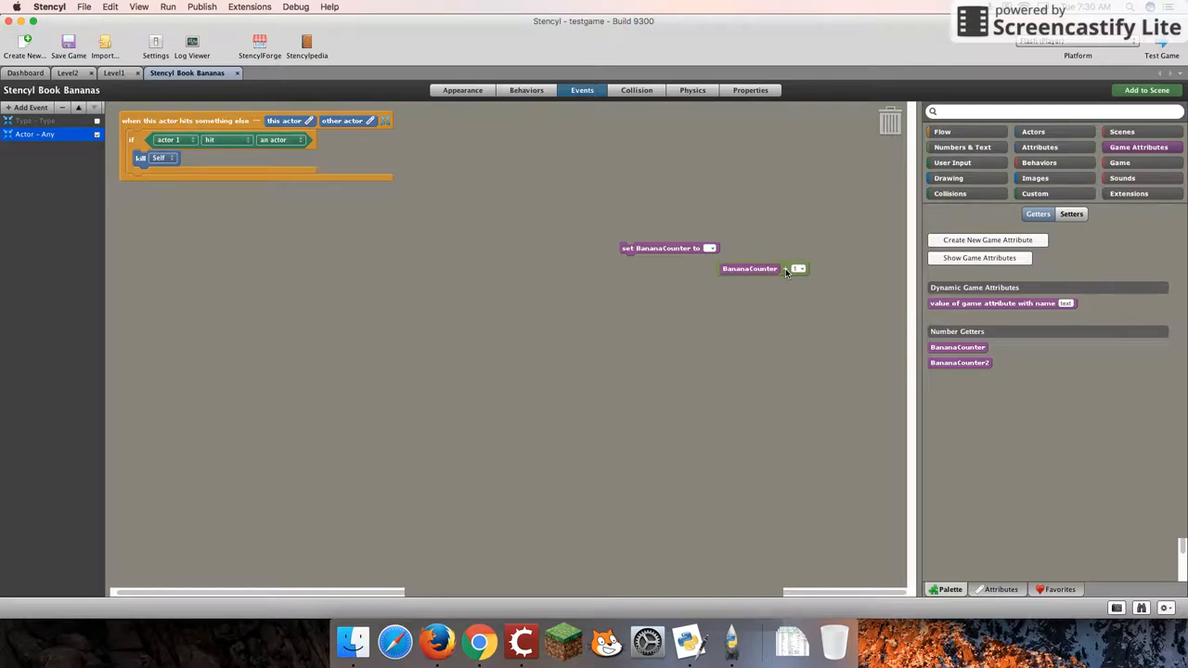
Plug the BananaCounter + 1 expression into the 'set BananaCounter to' slot
drag(749, 269, 734, 251)
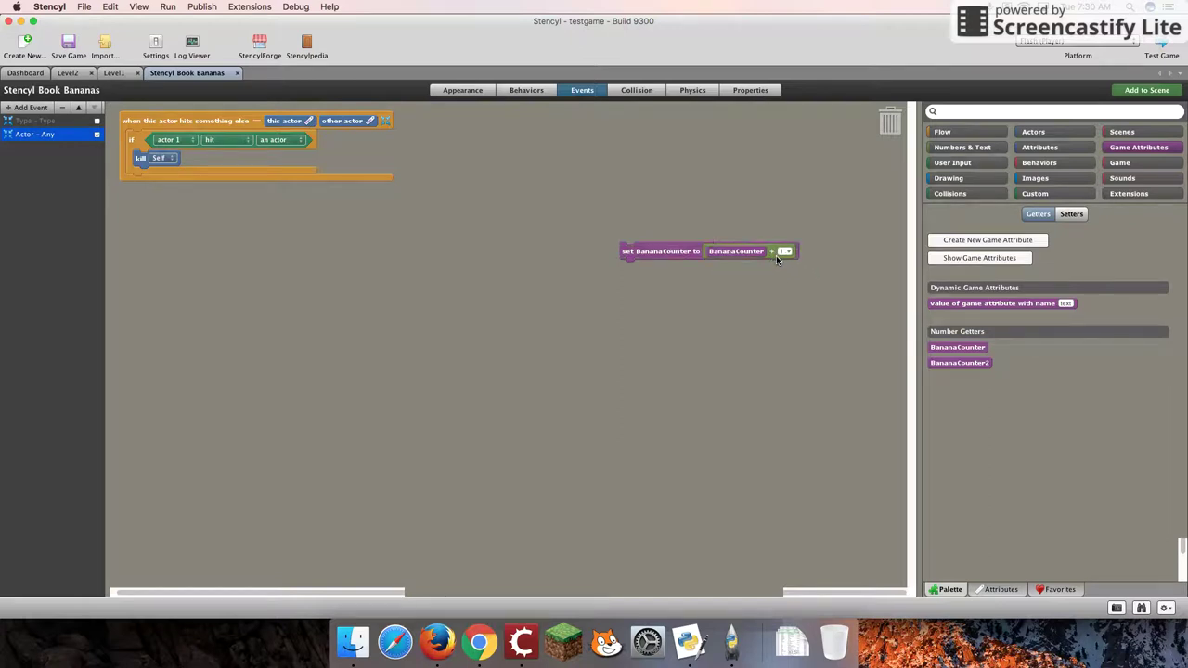
mouse_move(676, 260)
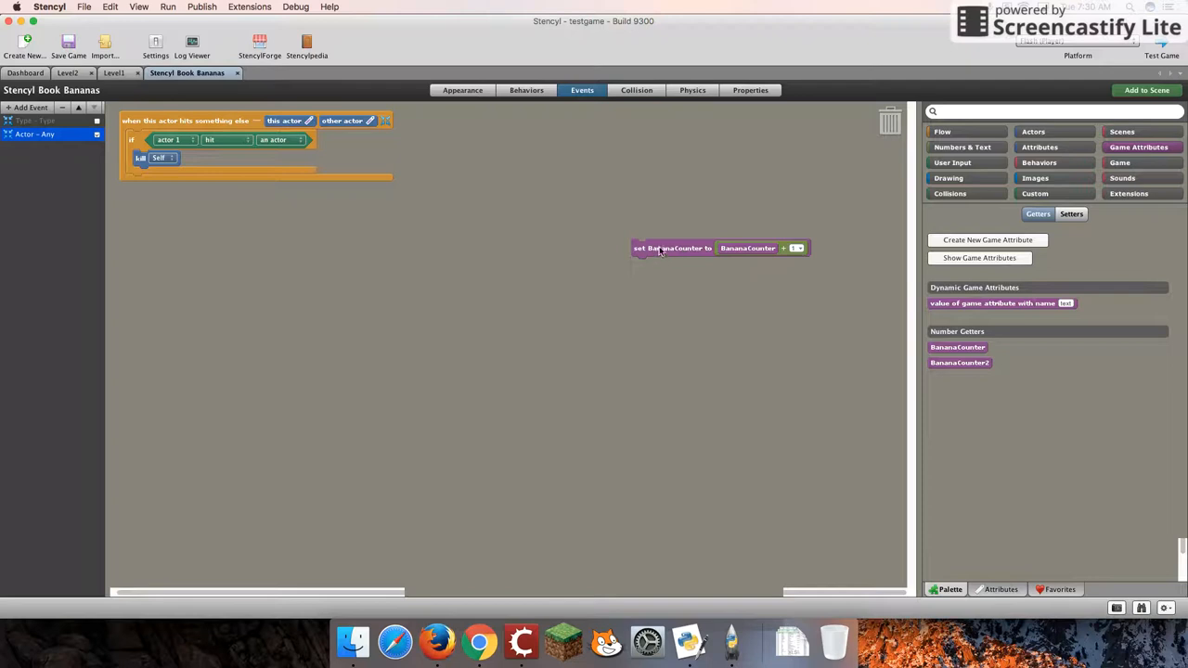
mouse_move(666, 256)
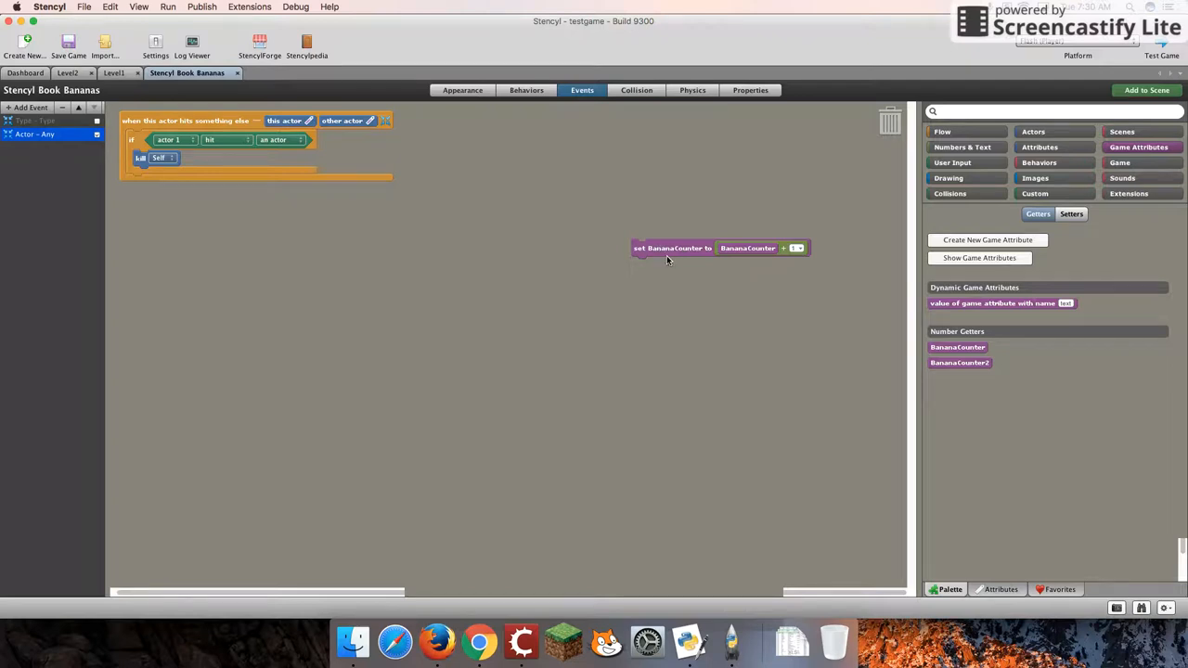
mouse_move(663, 248)
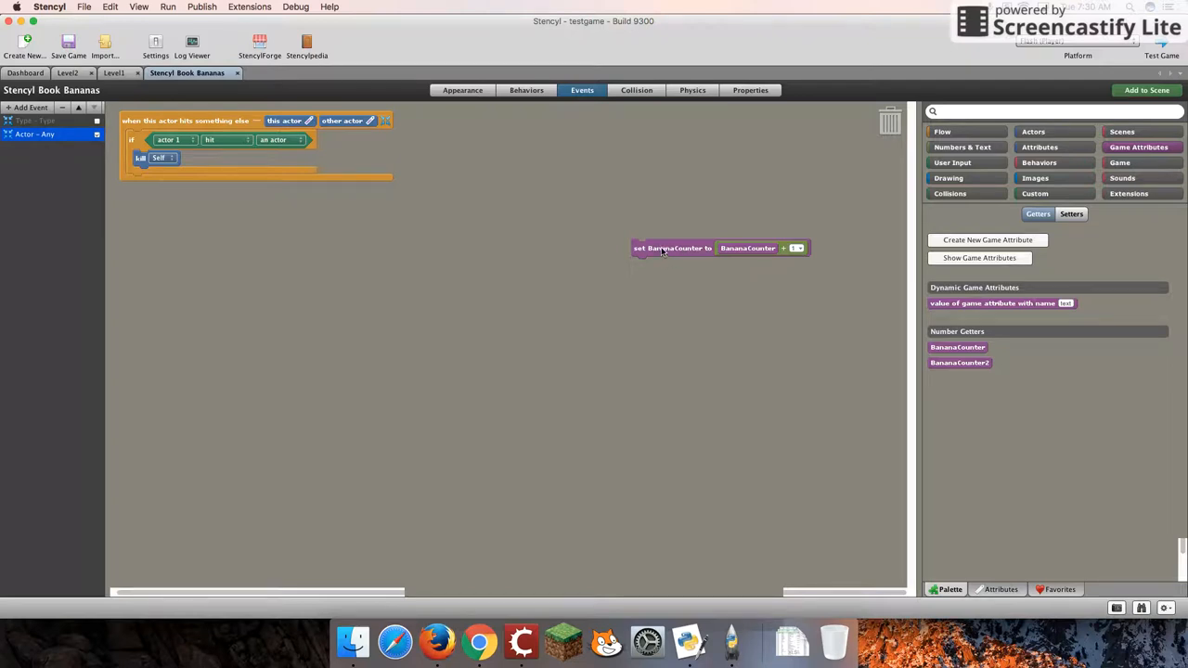
mouse_move(752, 259)
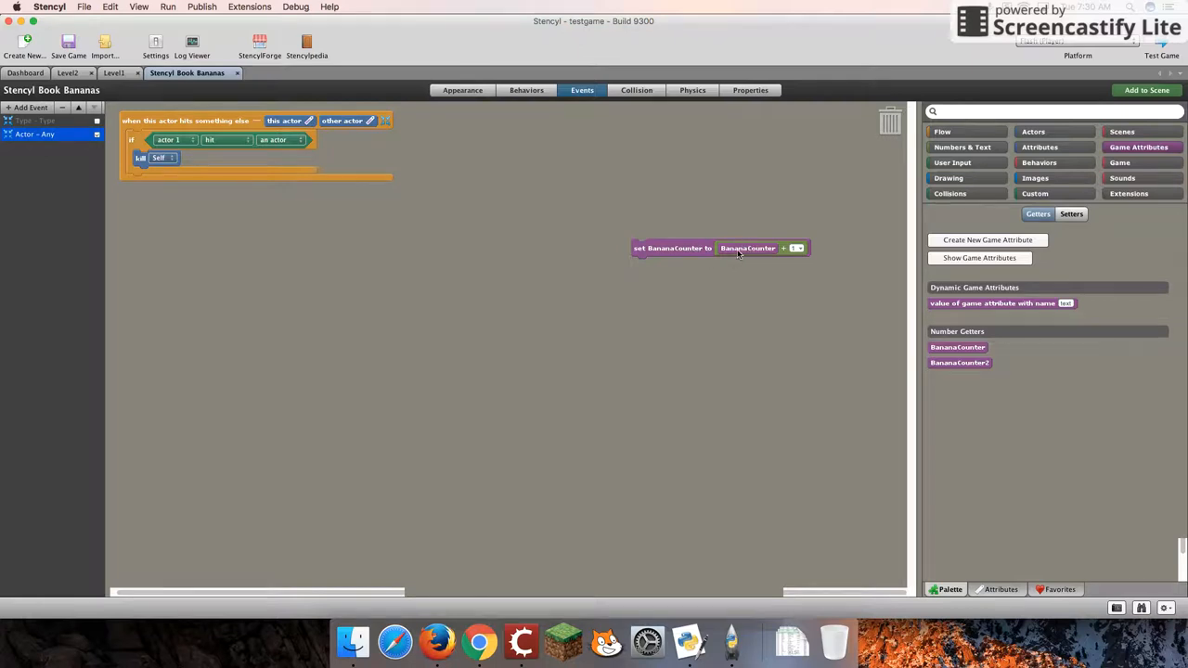
mouse_move(661, 257)
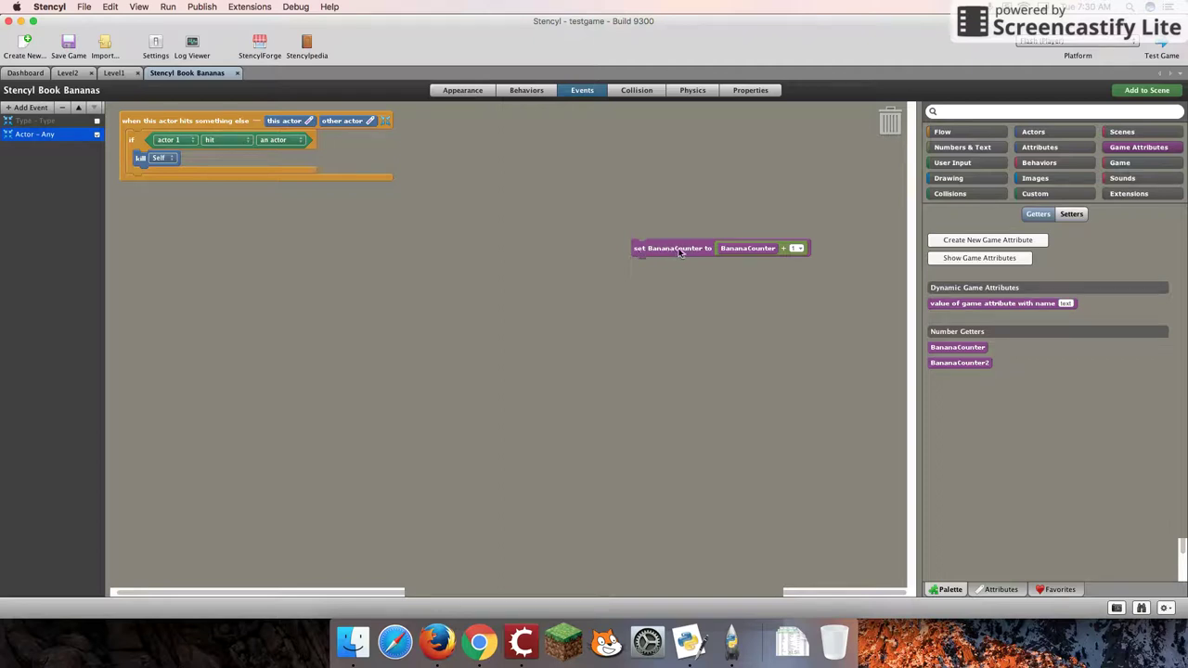
mouse_move(747, 248)
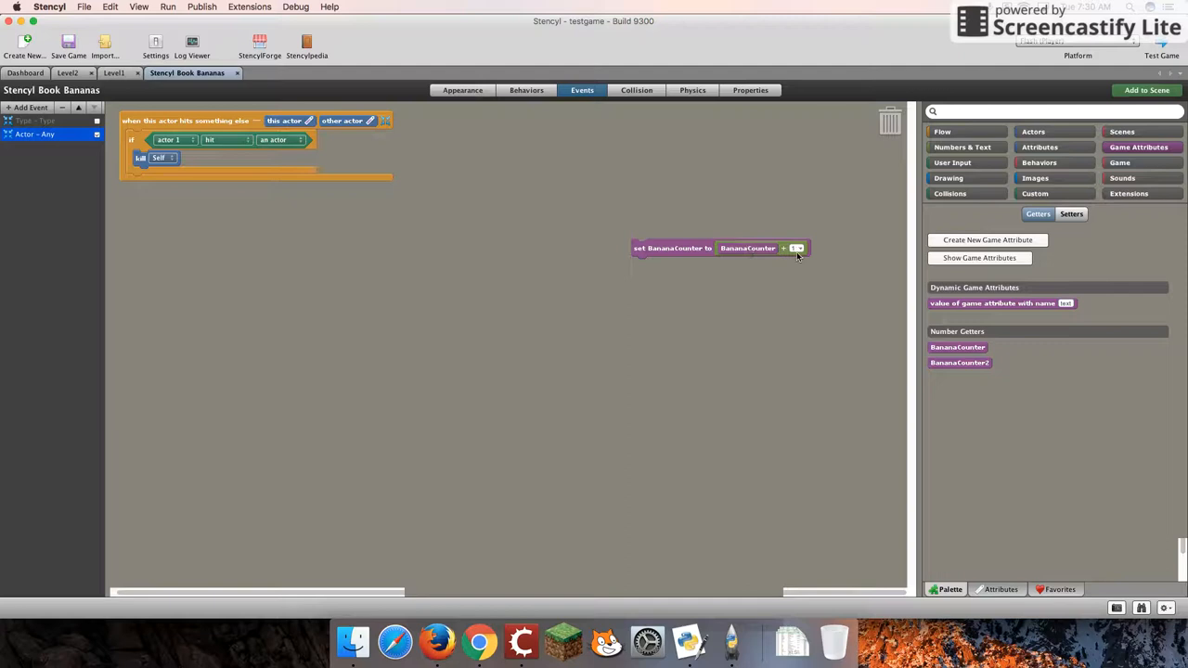
Move 'set BananaCounter to BananaCounter + 1' into the if block under kill Self
drag(719, 248, 523, 249)
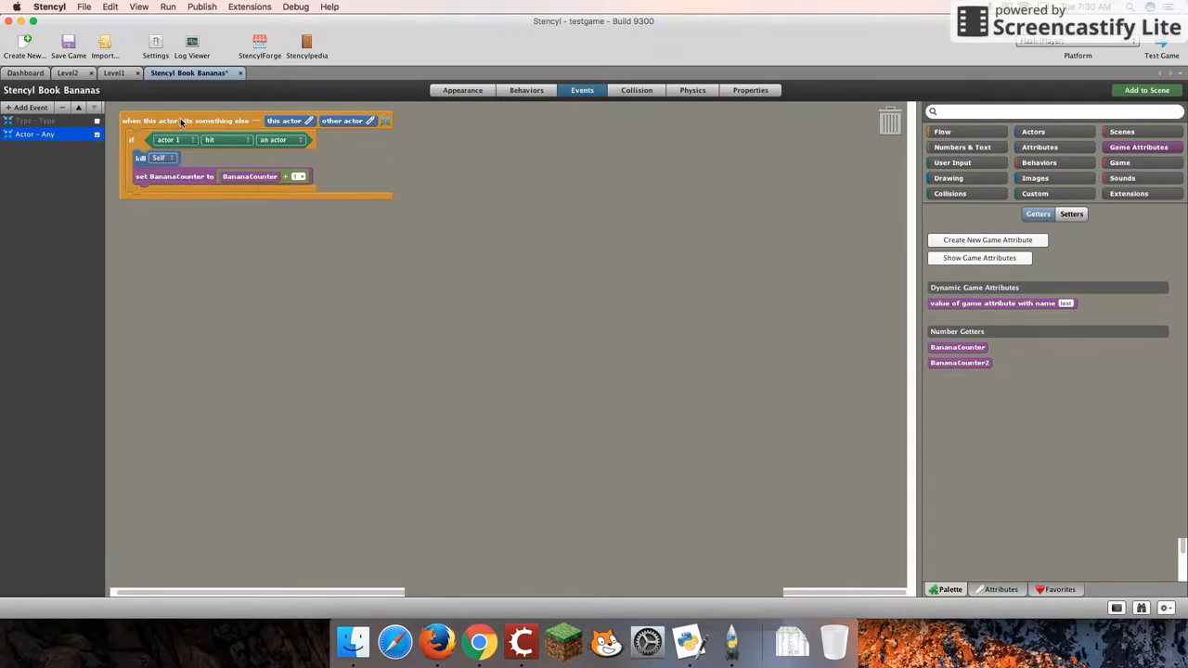
mouse_move(193, 157)
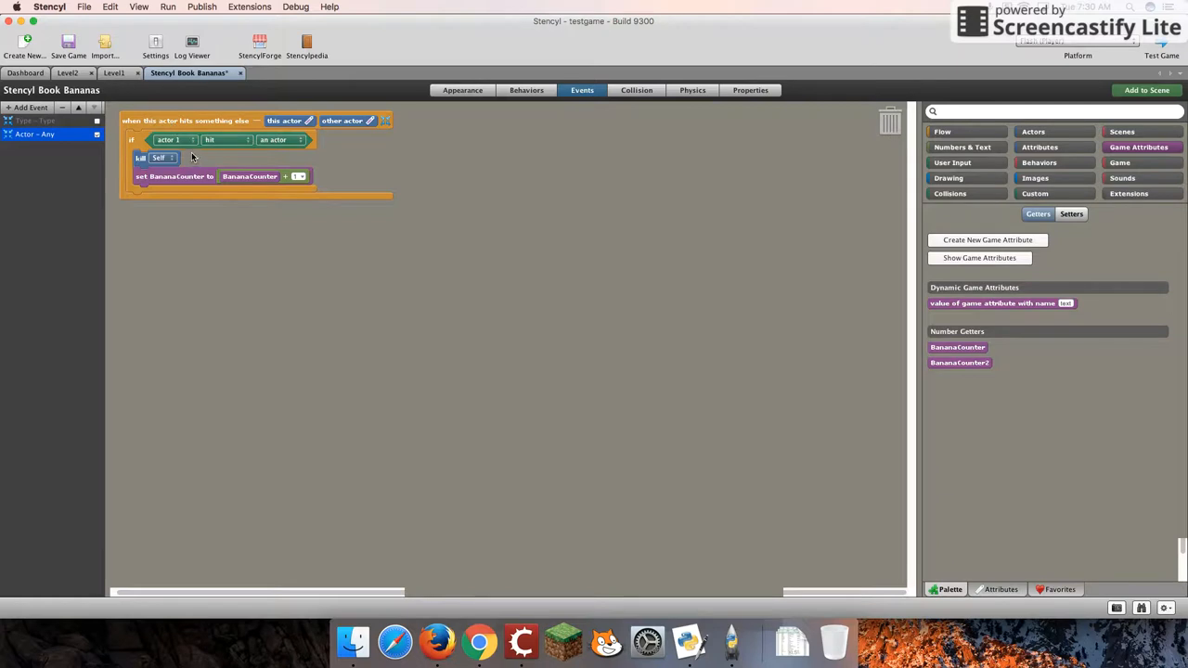
mouse_move(261, 194)
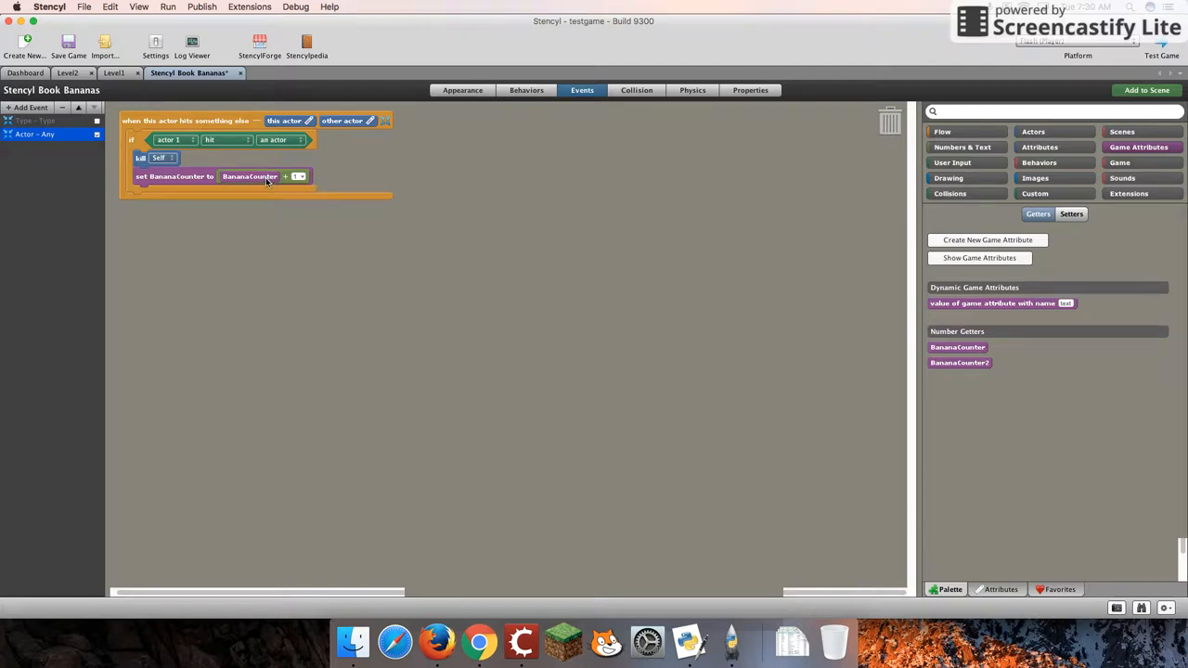
mouse_move(202, 158)
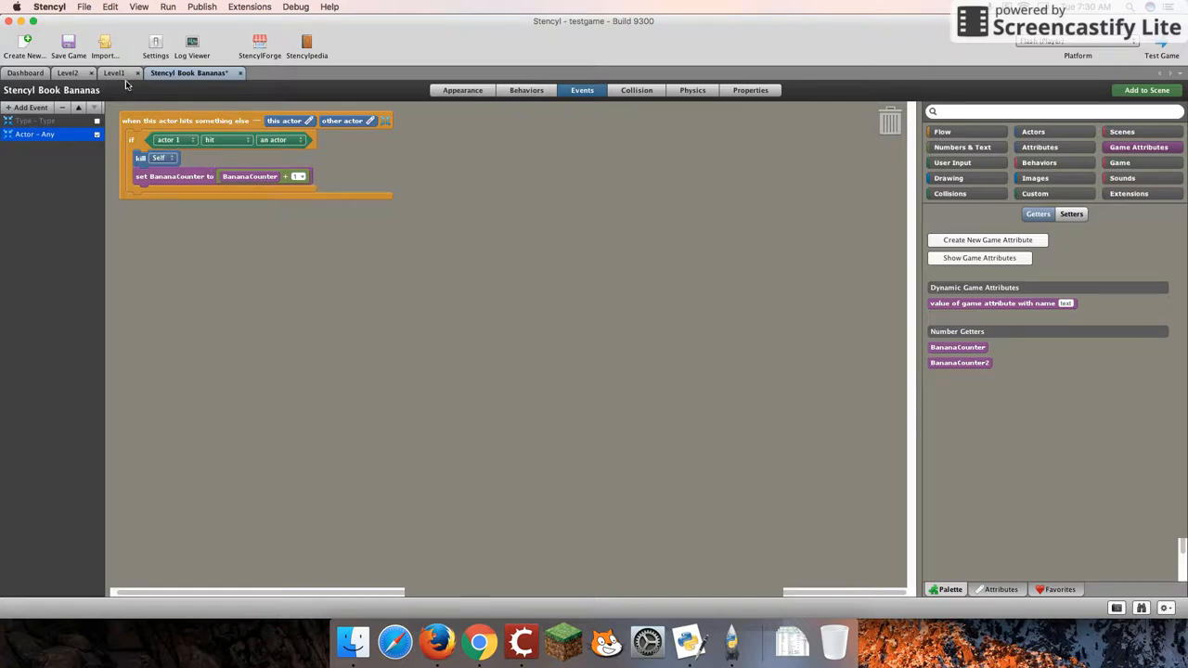
mouse_move(195, 155)
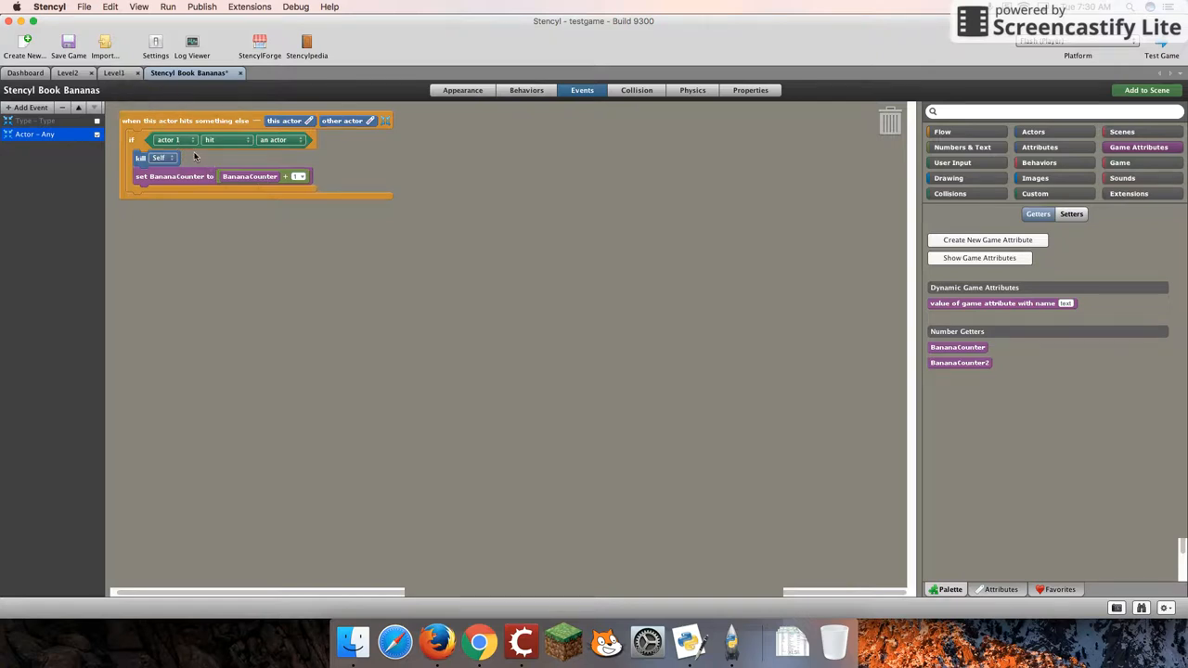
Add a 'when drawing' event to Level1's events
click(113, 73)
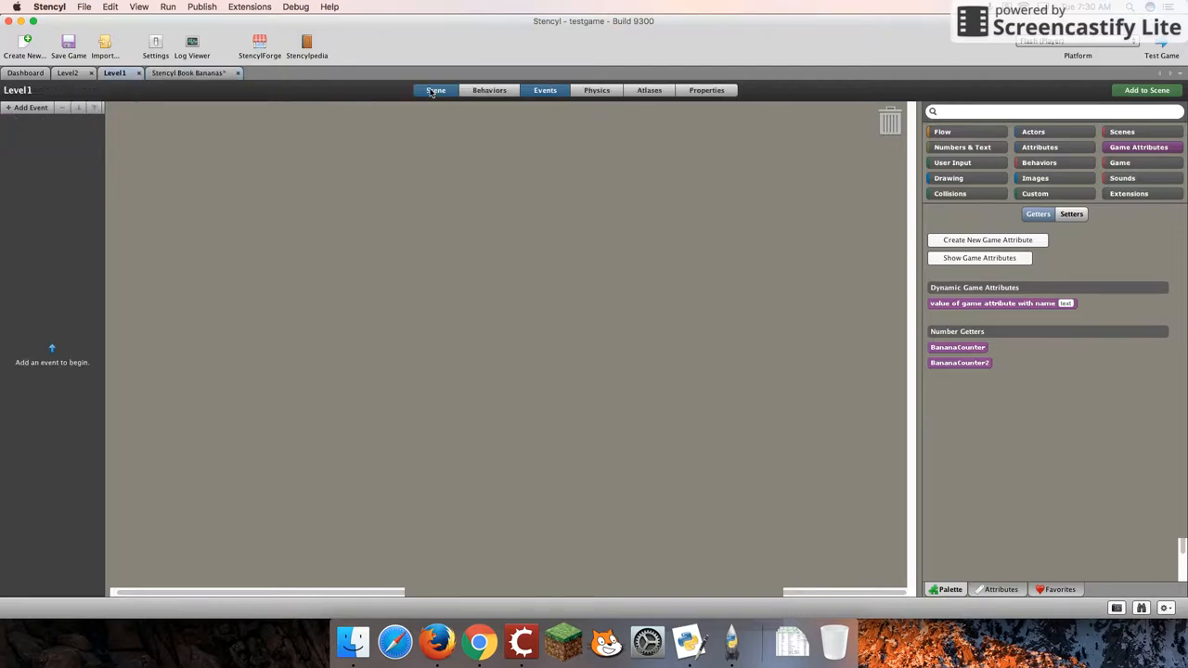
click(436, 90)
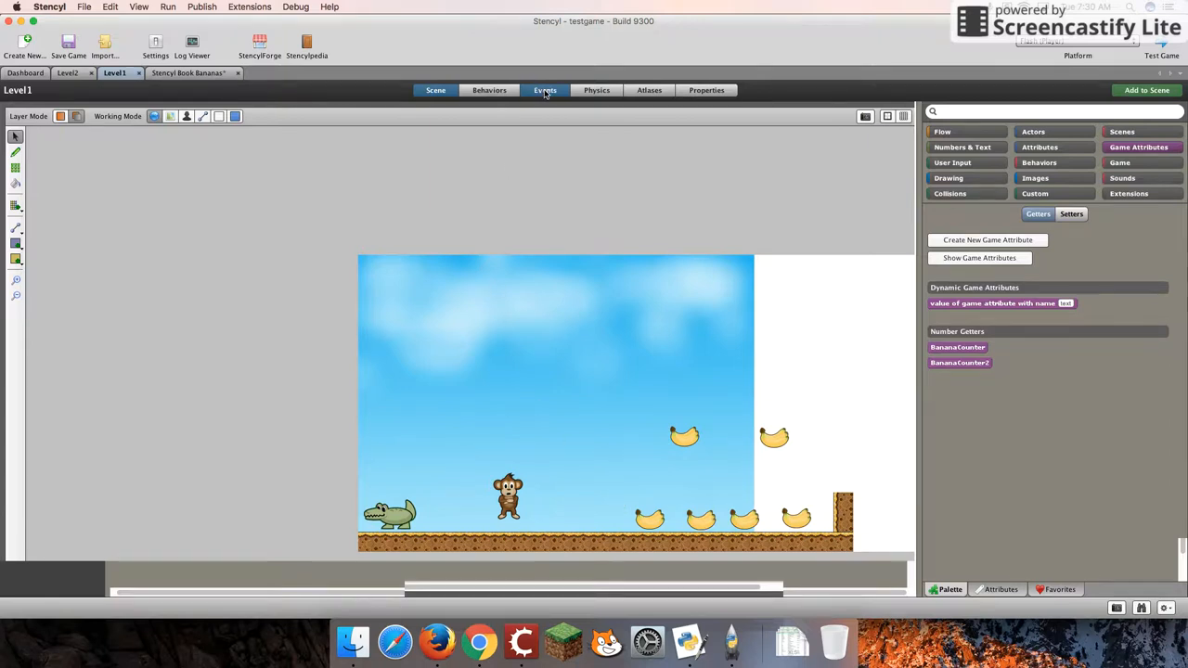
click(545, 90)
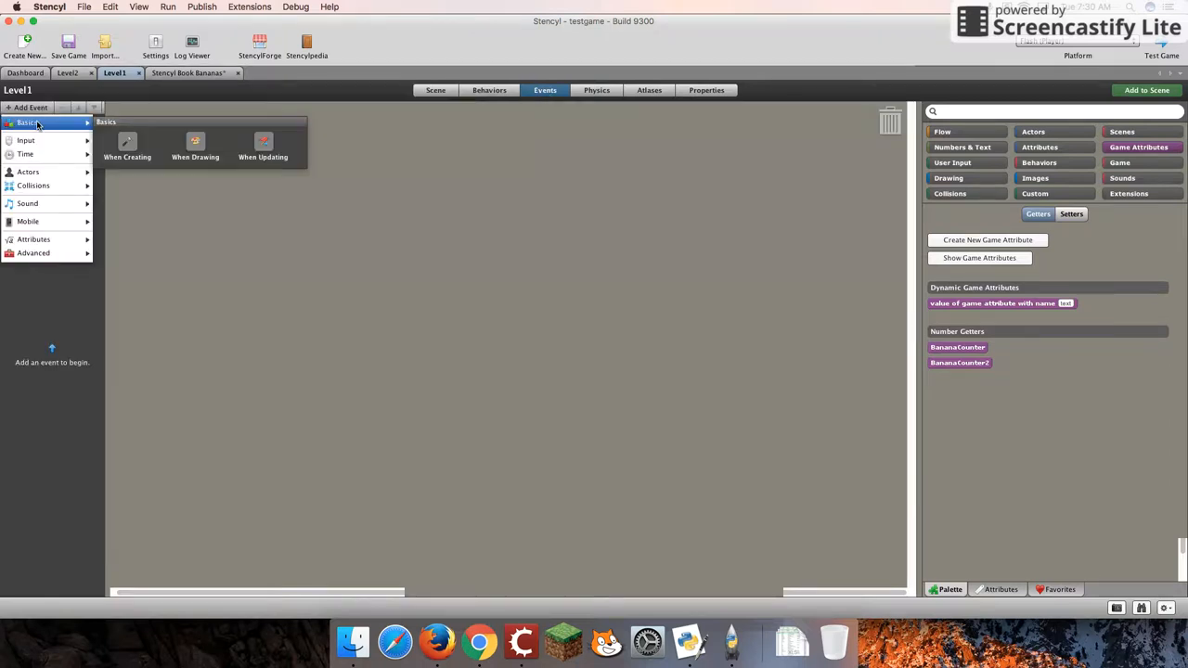
click(195, 144)
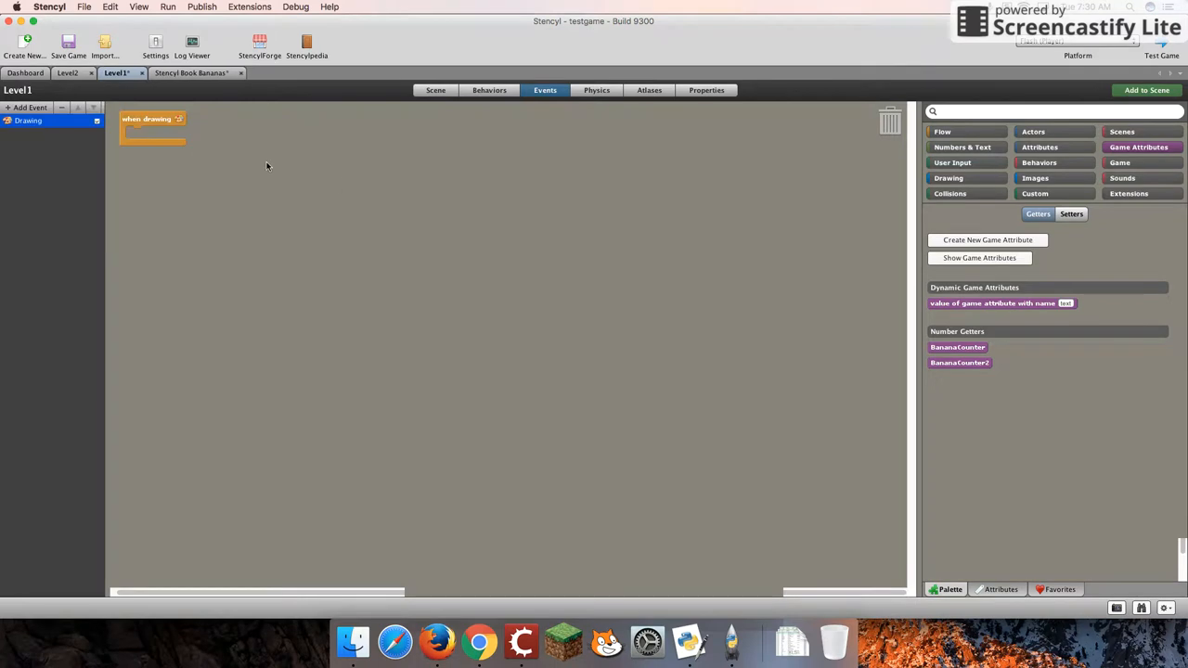
click(943, 131)
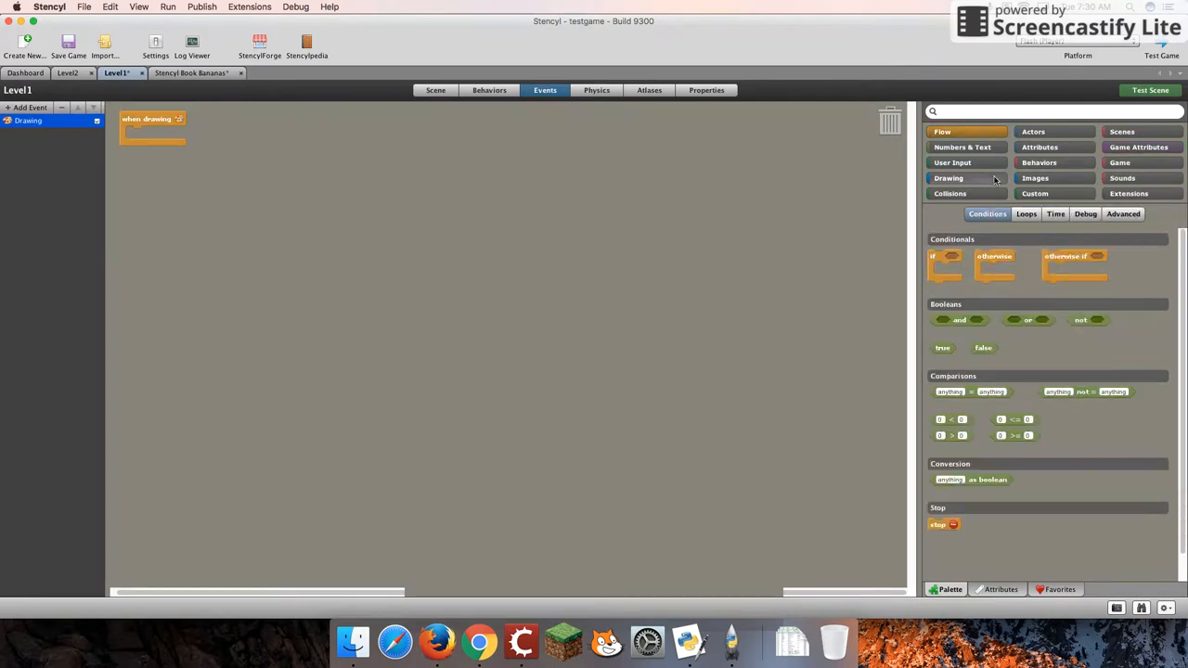
mouse_move(968, 165)
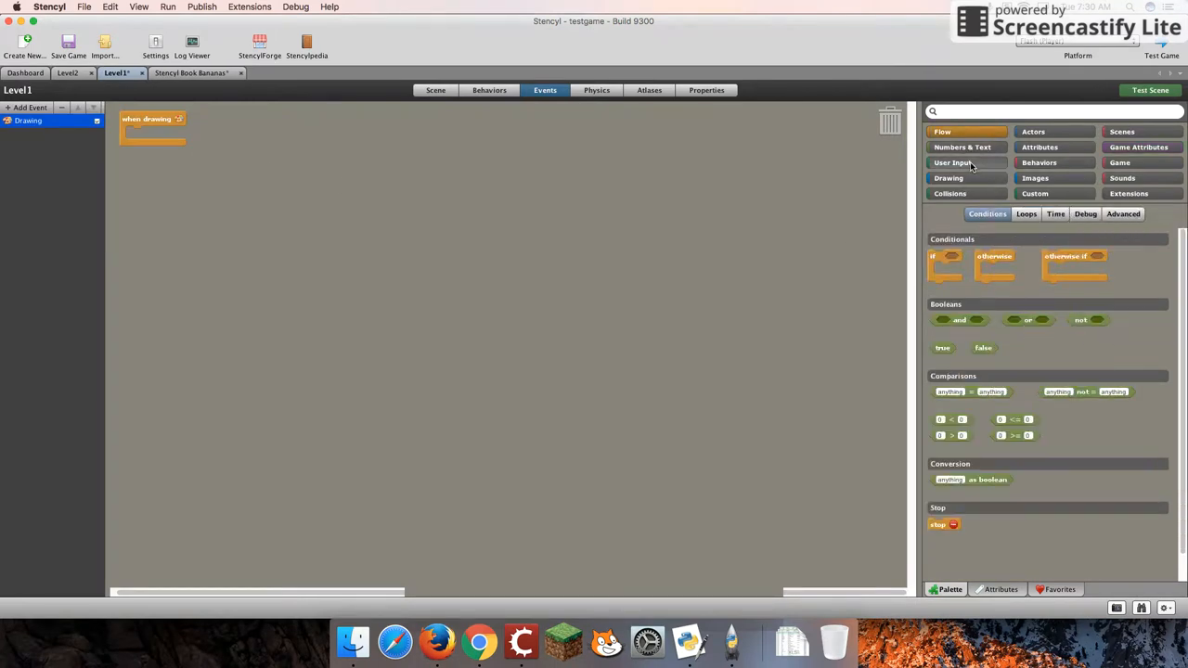
Build a draw text block showing BananaCounter and move it toward the drawing event
click(948, 177)
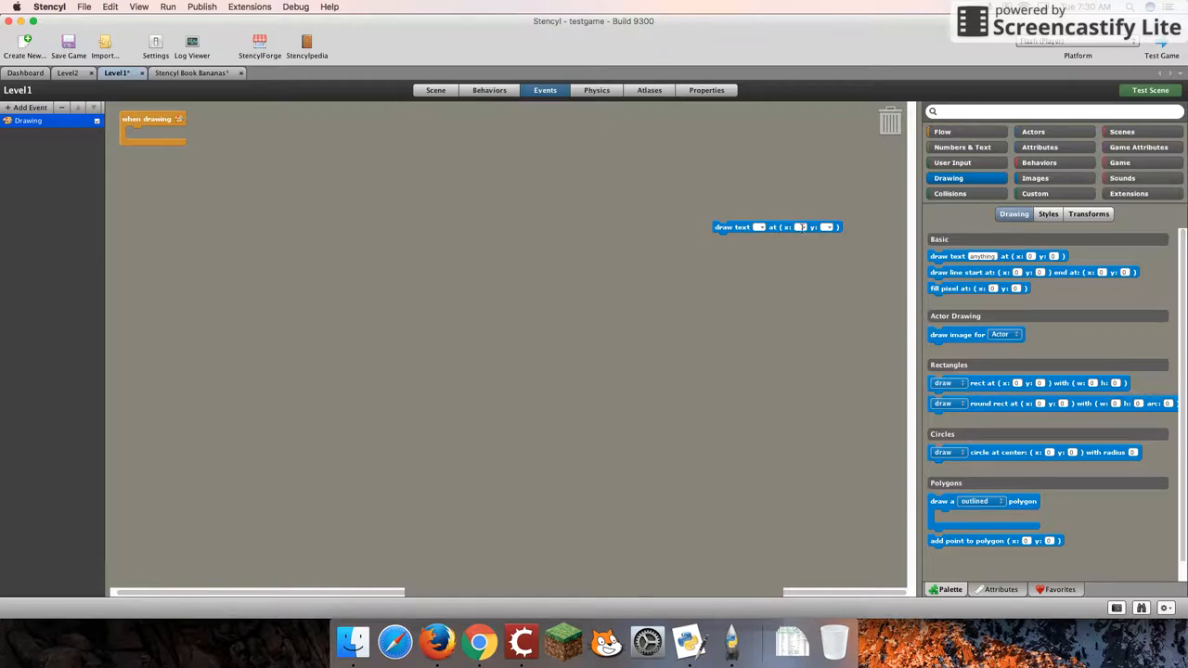
click(1139, 147)
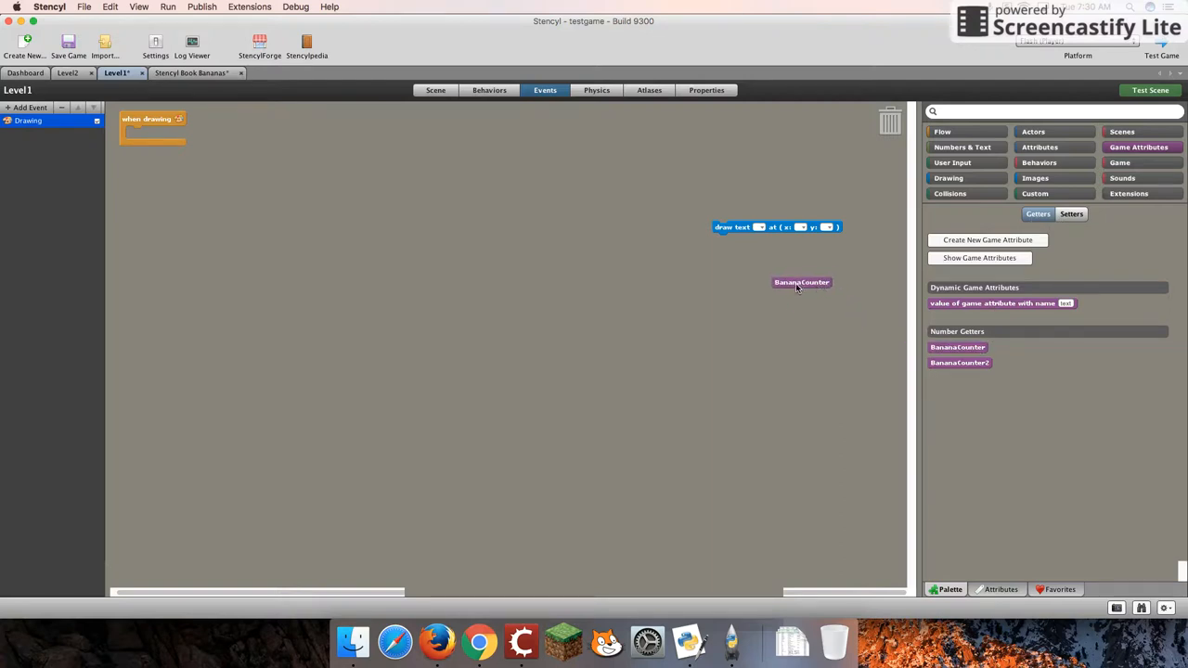
drag(802, 282, 783, 228)
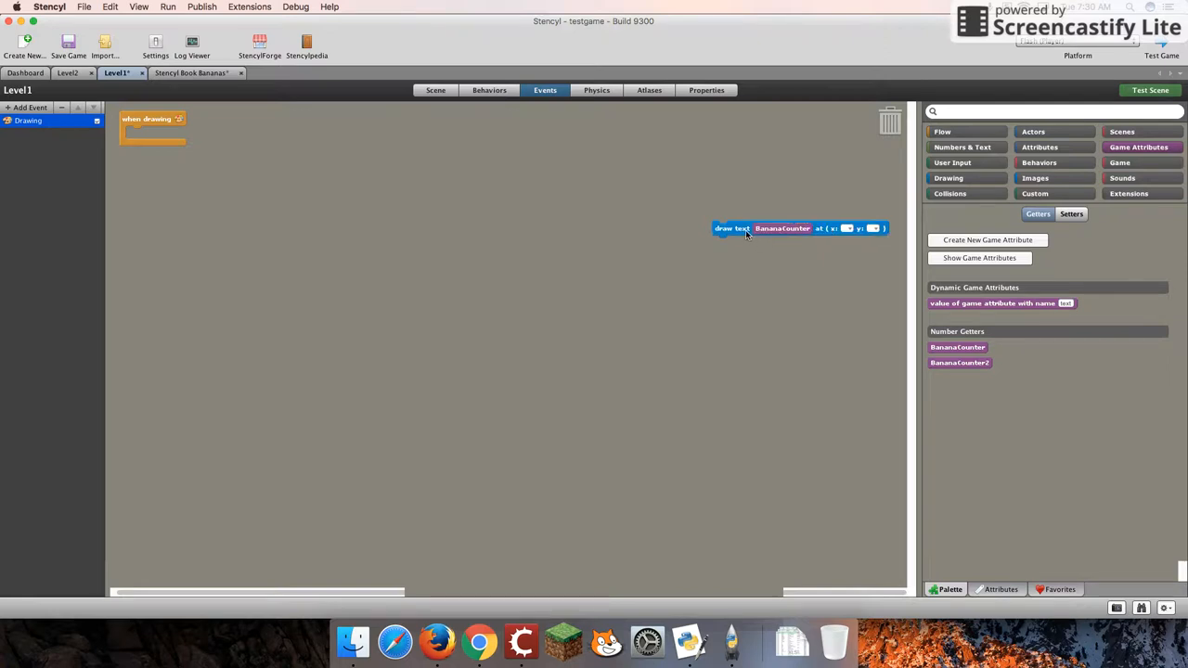
drag(799, 229, 751, 224)
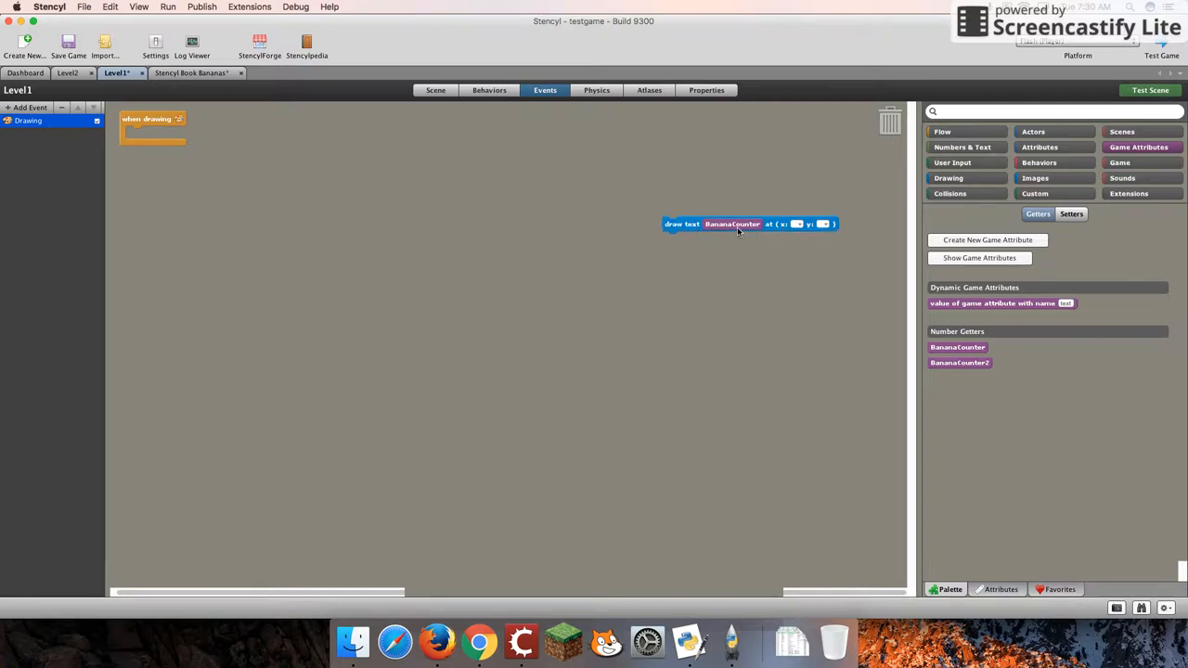
drag(750, 224, 637, 220)
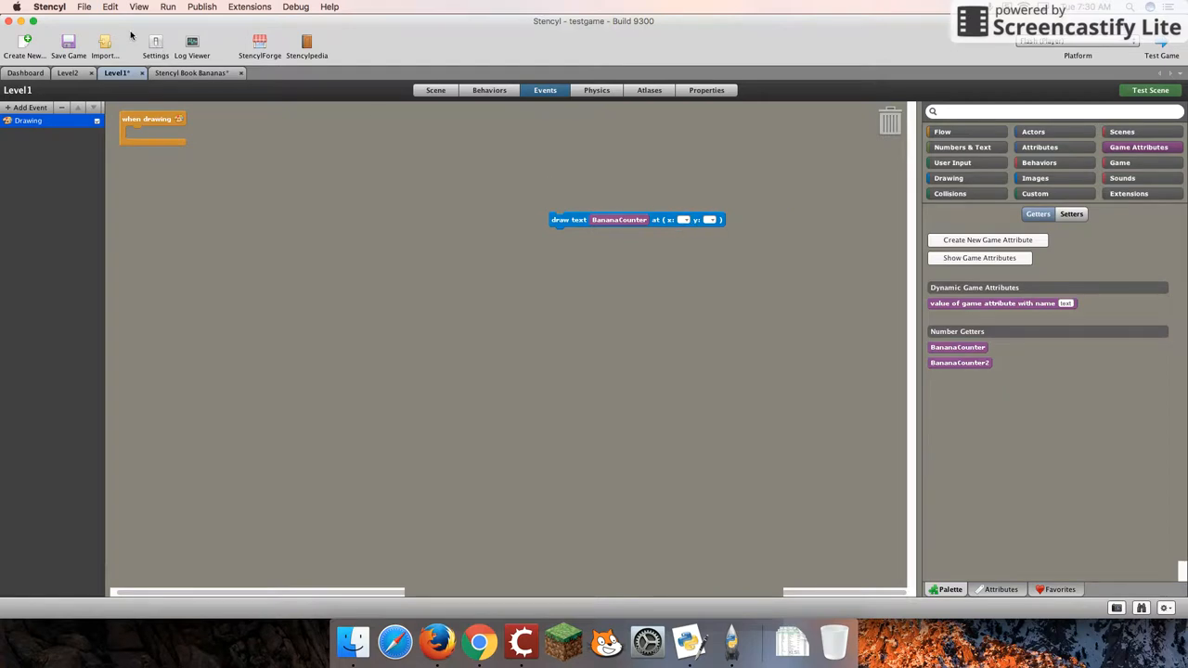
click(435, 90)
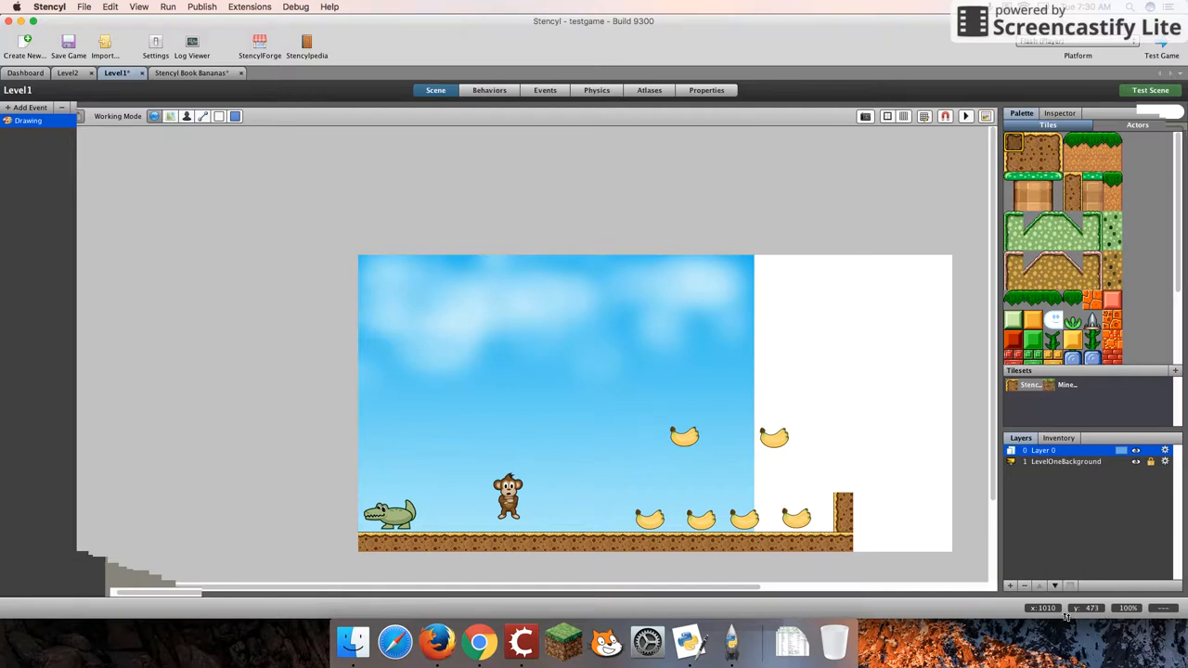
mouse_move(924, 531)
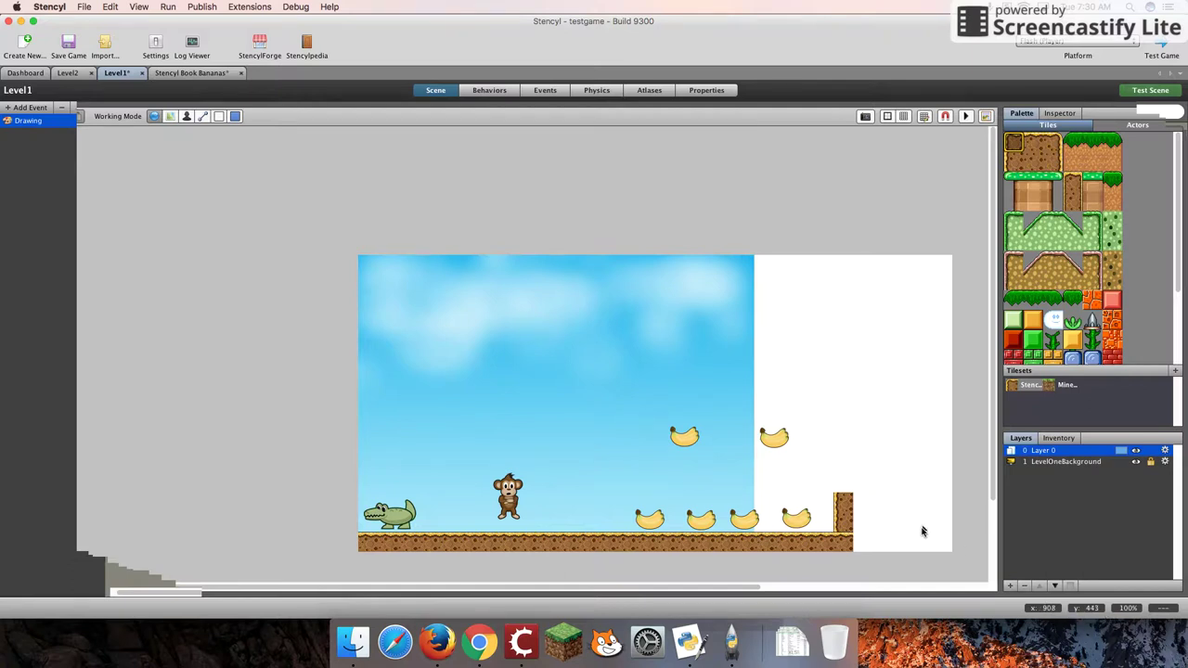
mouse_move(743, 402)
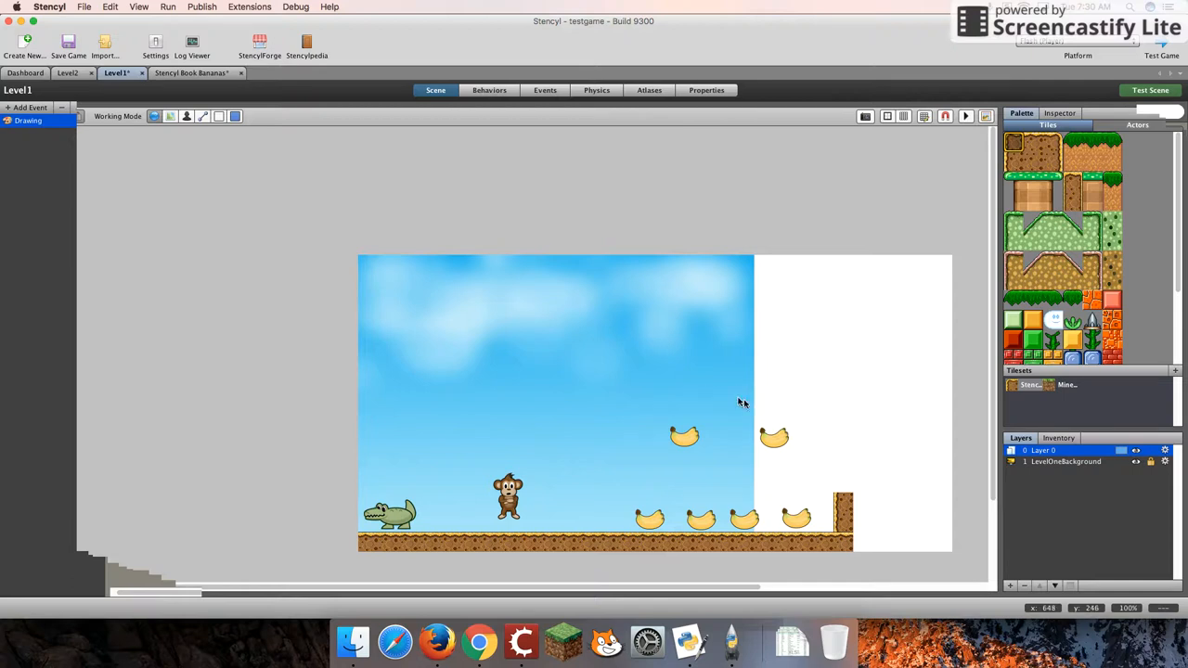
mouse_move(805, 387)
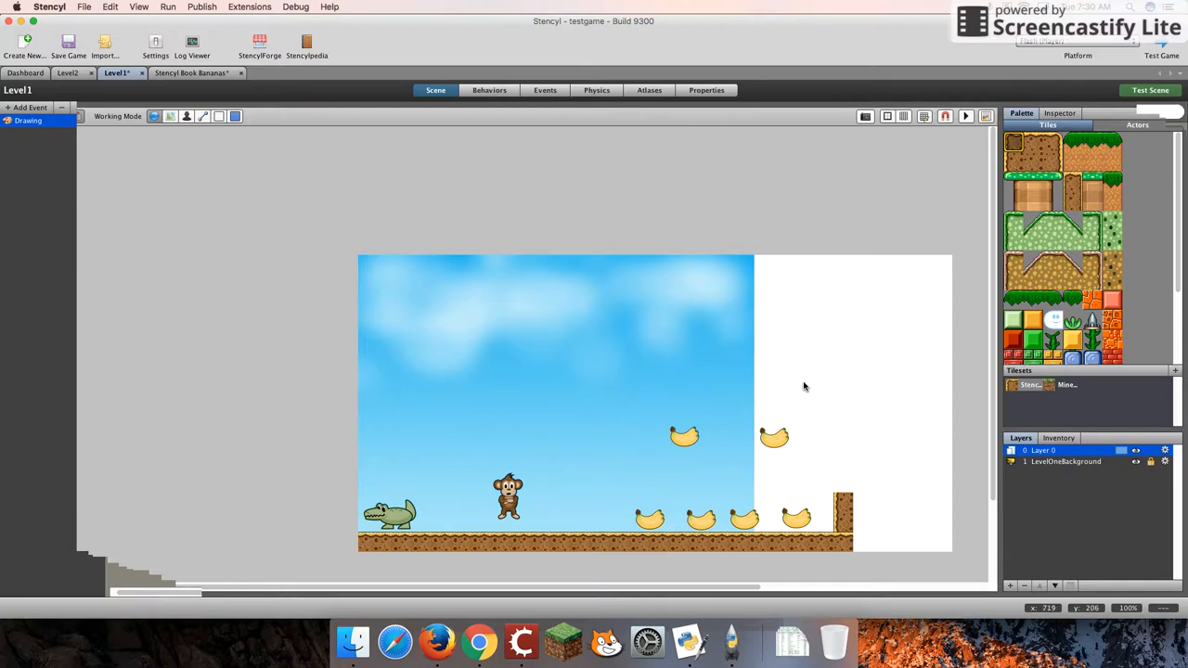
mouse_move(728, 365)
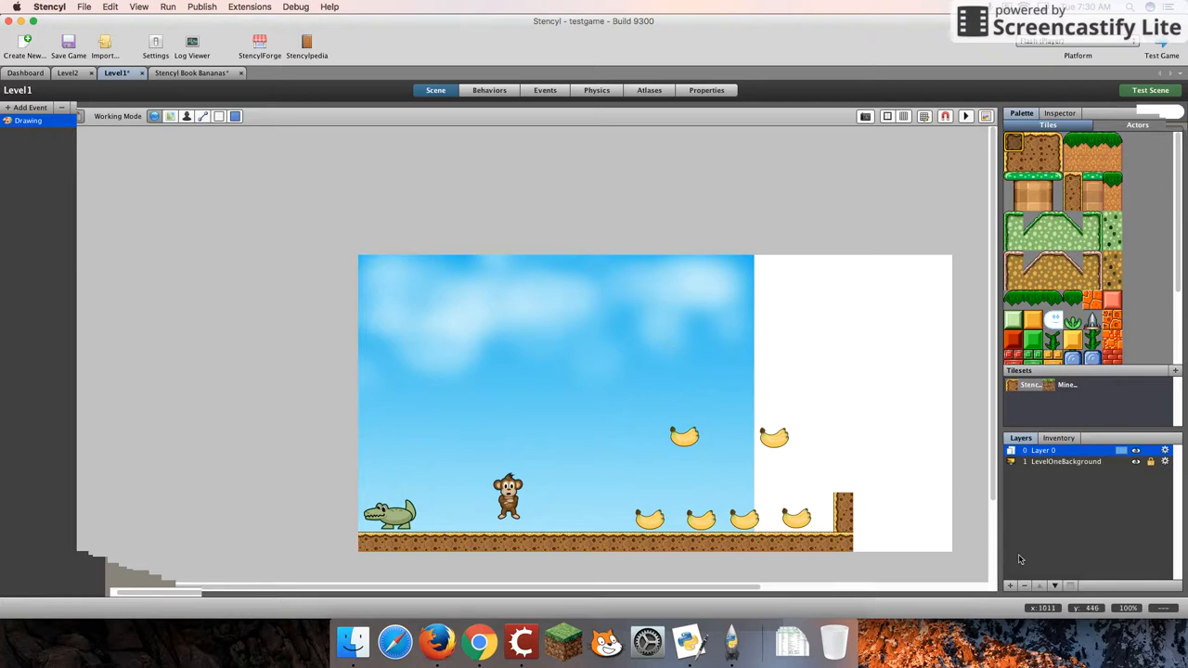
mouse_move(815, 481)
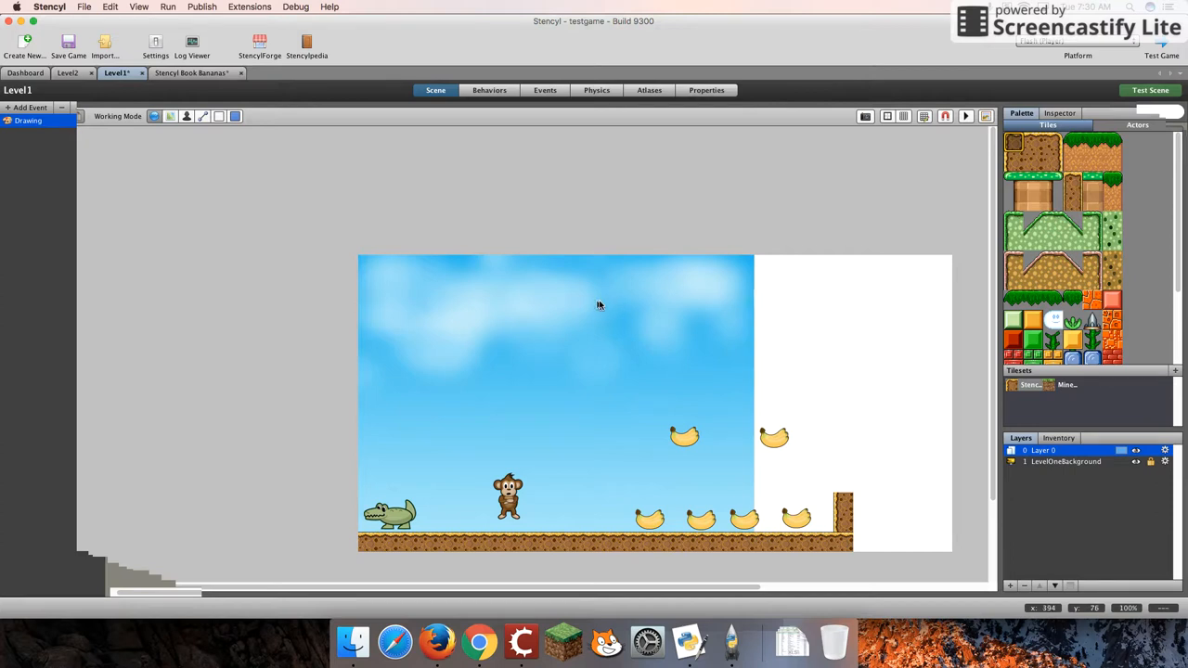
mouse_move(669, 307)
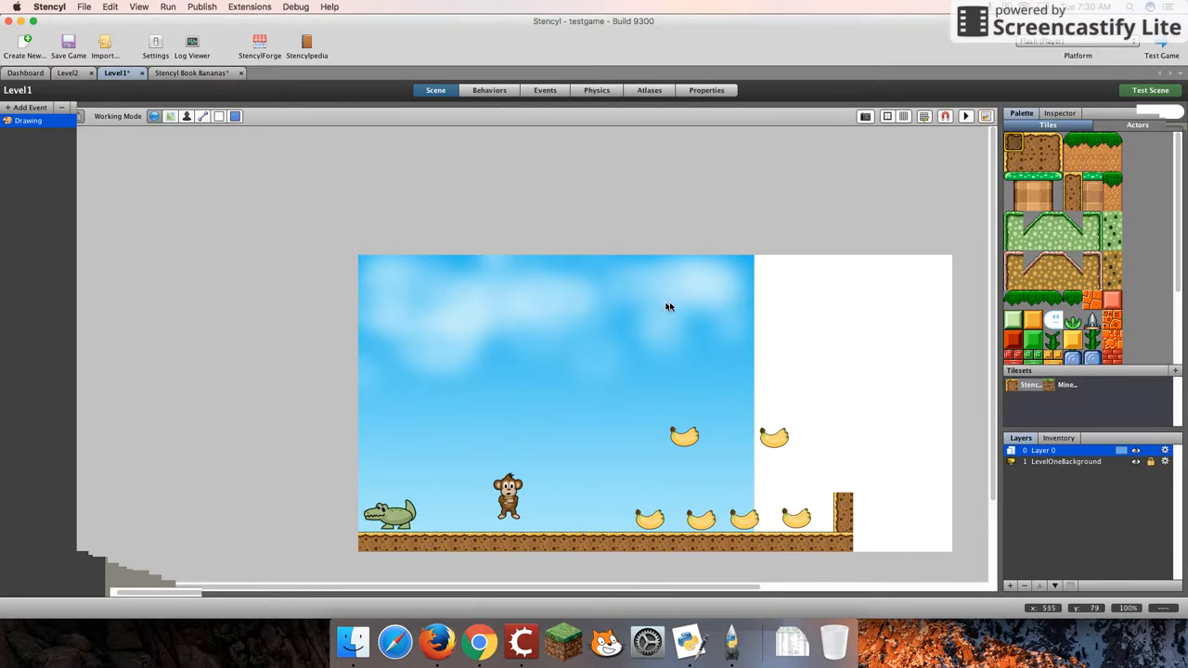
mouse_move(619, 303)
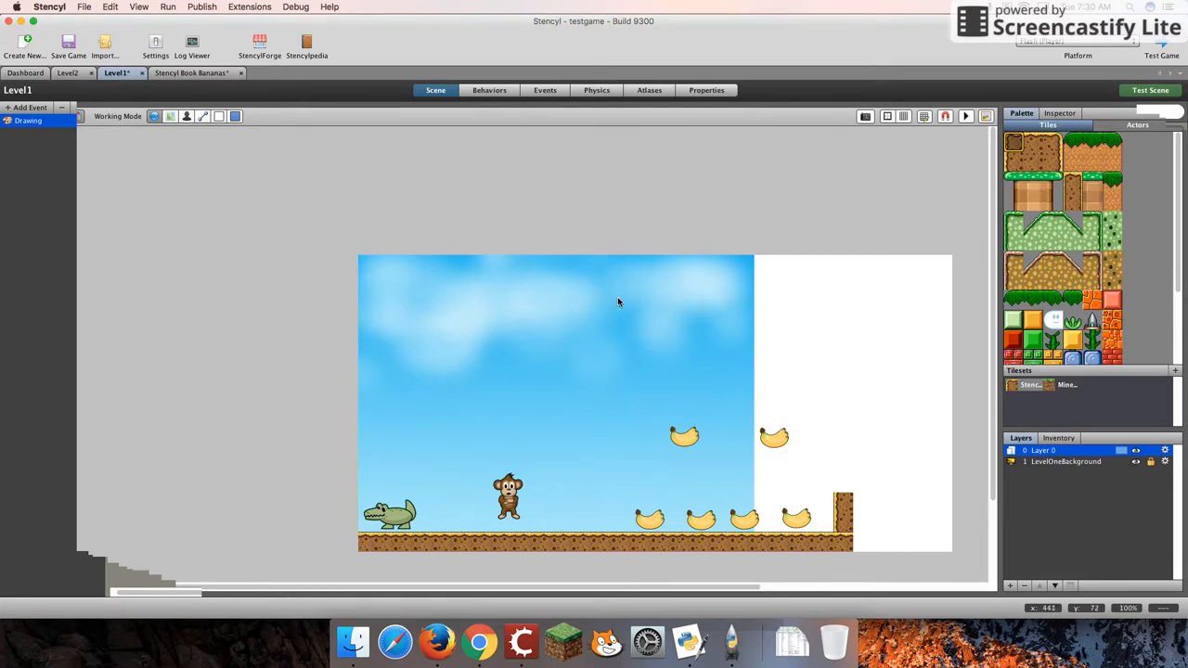
mouse_move(597, 303)
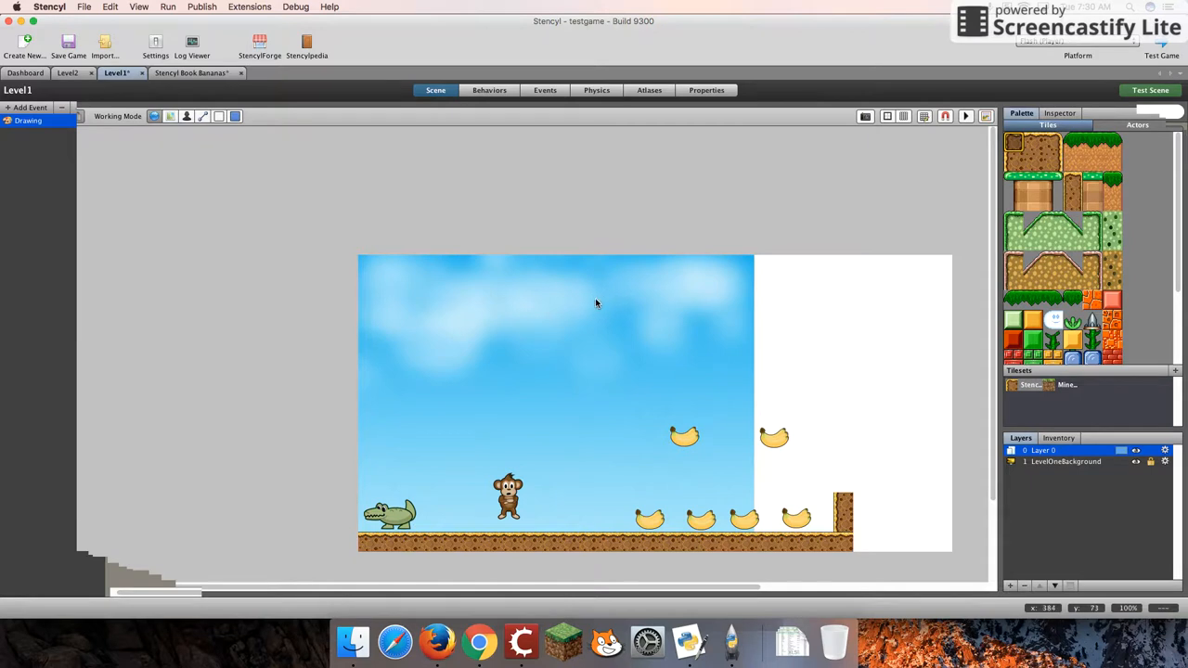
mouse_move(595, 301)
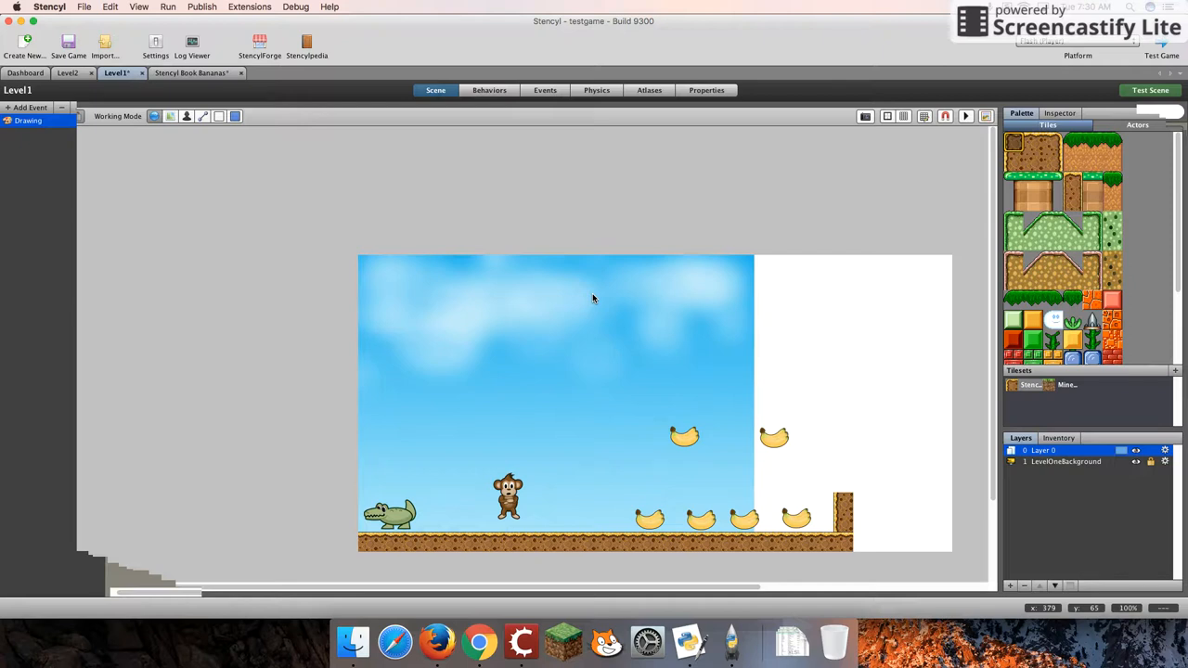
mouse_move(260, 85)
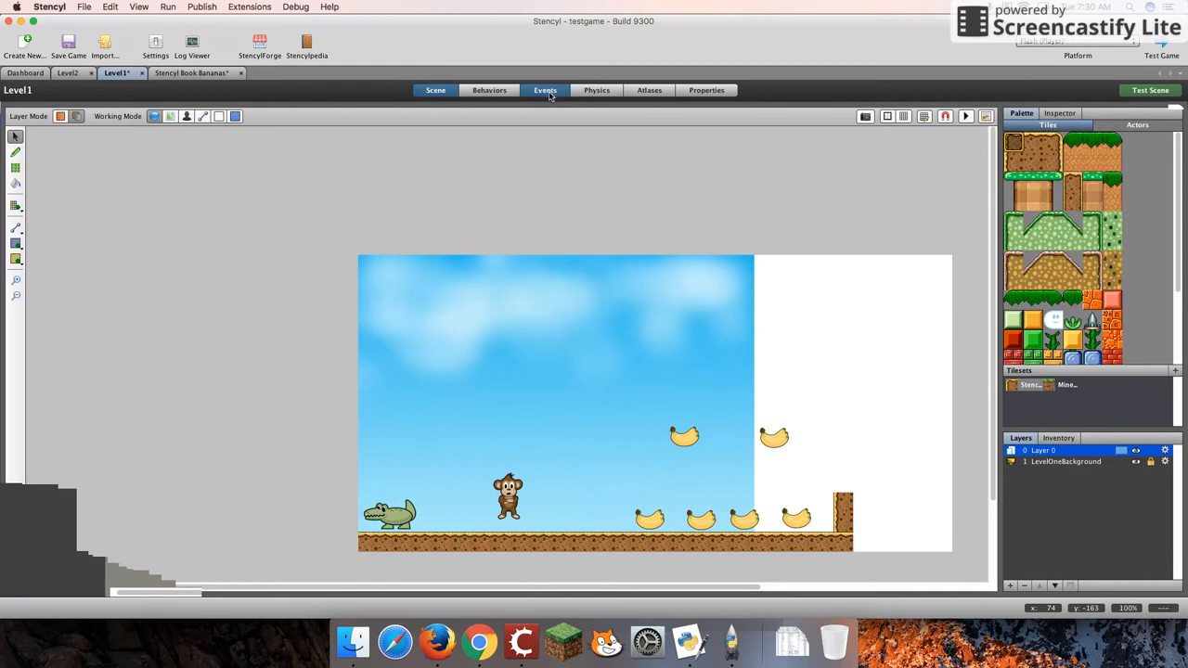
Drop the draw text BananaCounter block into the when drawing event at x 380, y 65
click(545, 90)
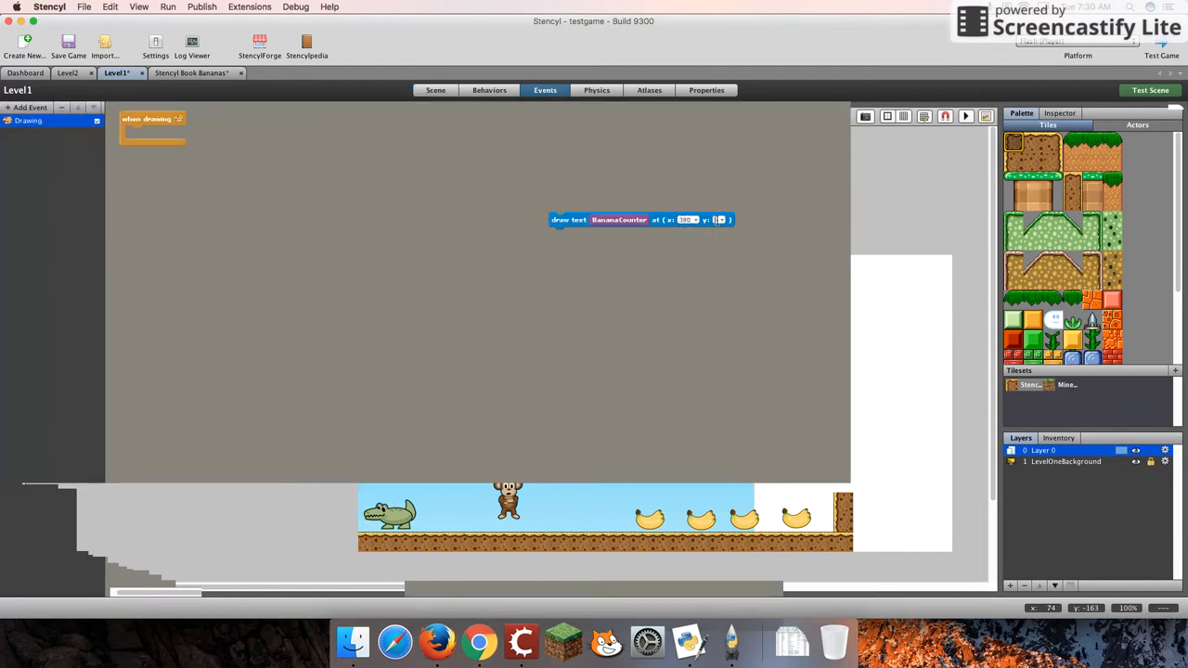
click(719, 220)
text(65)
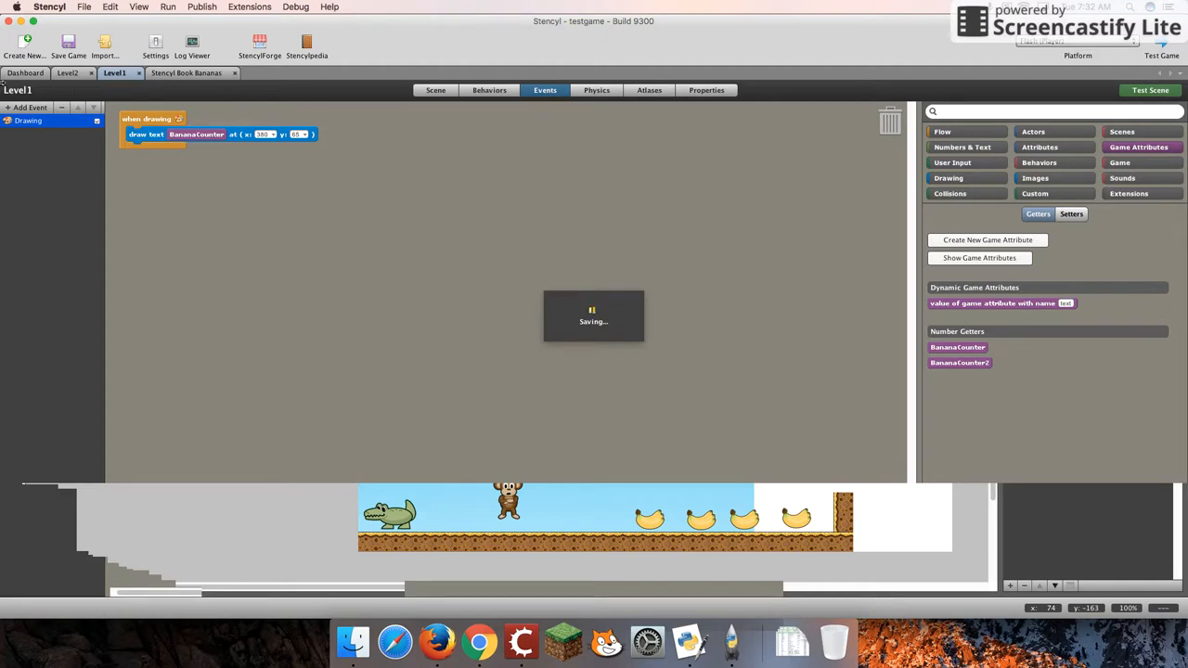
Launch a Flash test build of the monkey level, approving the security prompt to show the 0 counter
click(1150, 90)
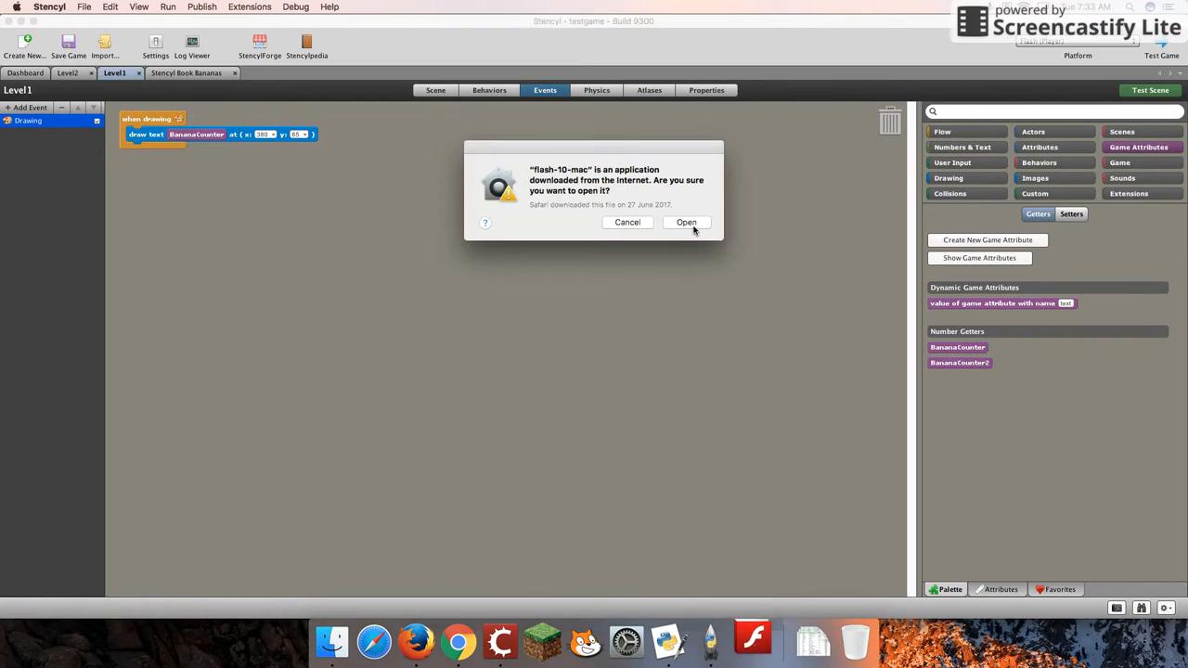
click(686, 222)
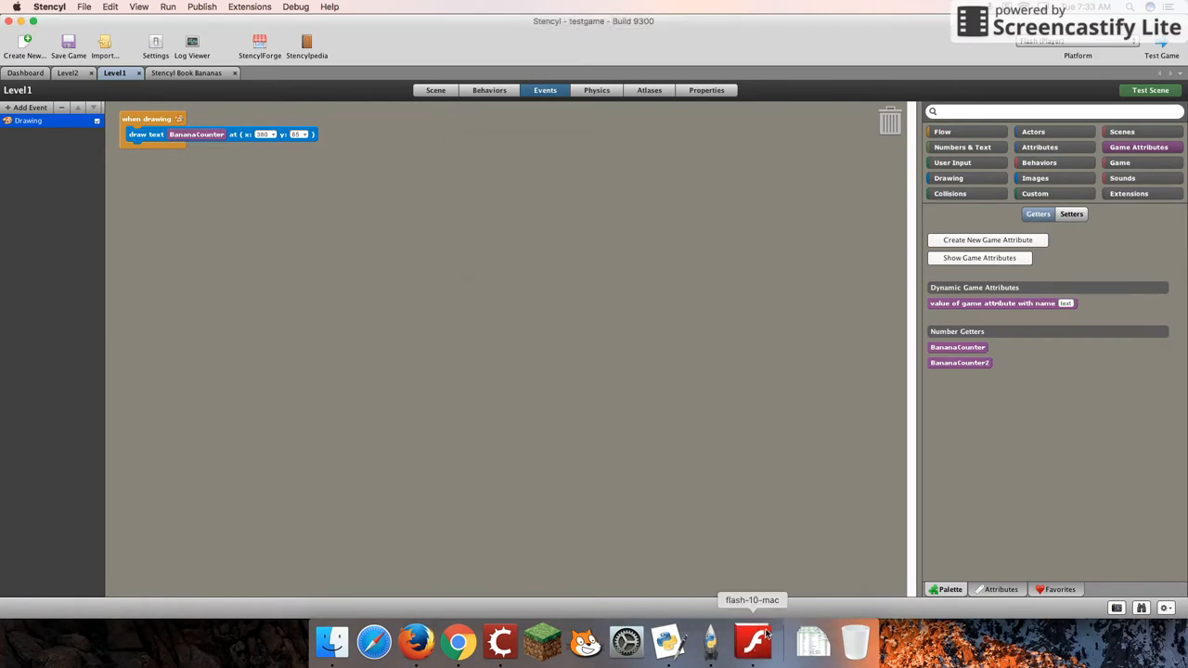
click(752, 640)
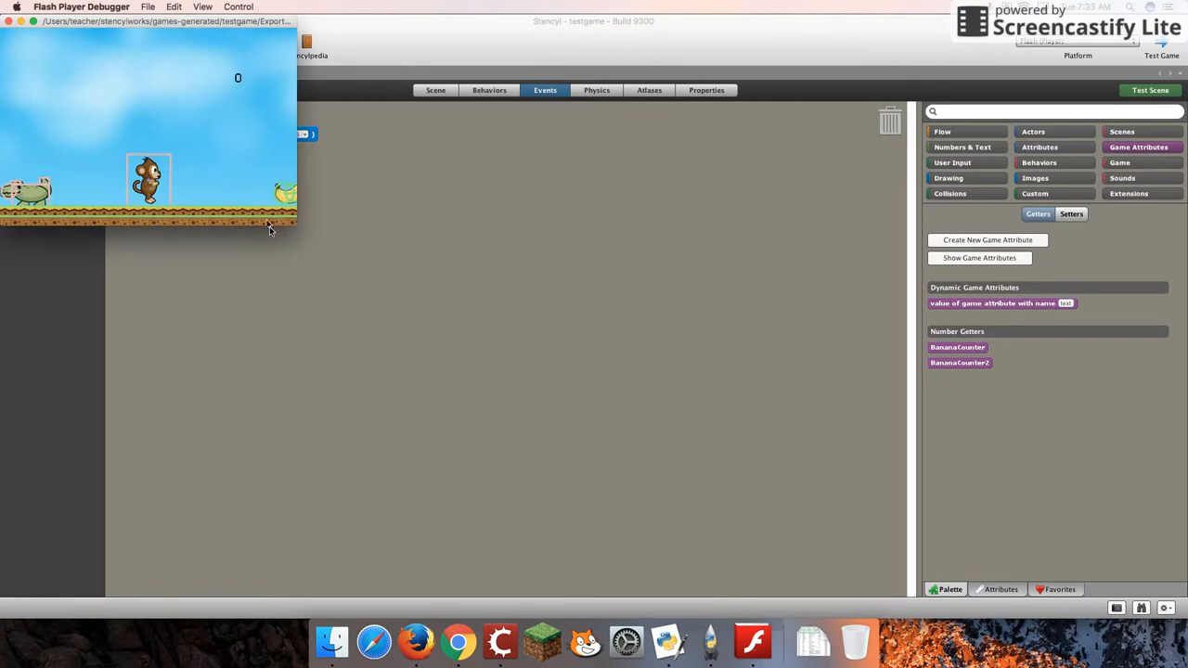
mouse_move(208, 84)
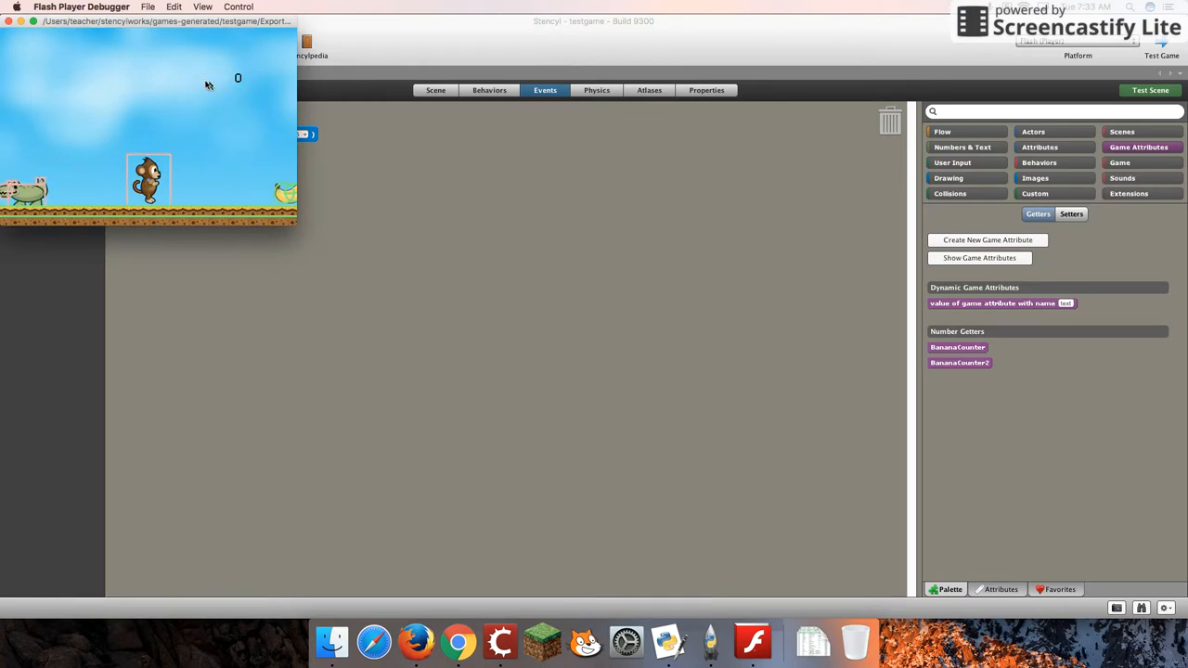
mouse_move(237, 79)
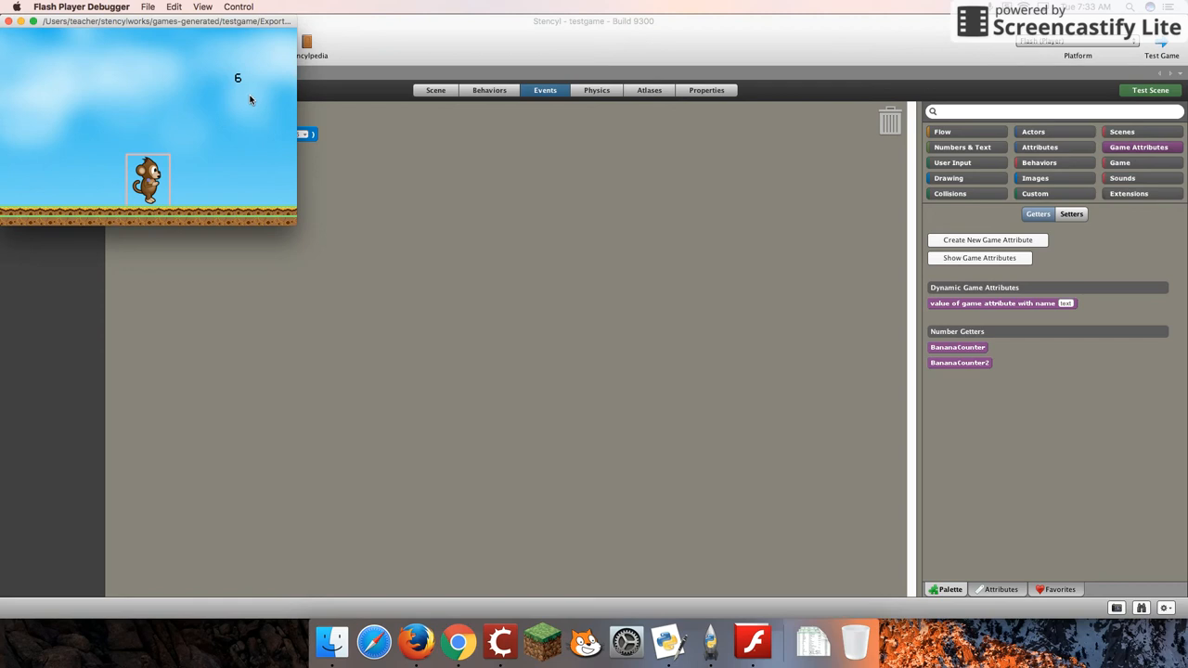
mouse_move(226, 68)
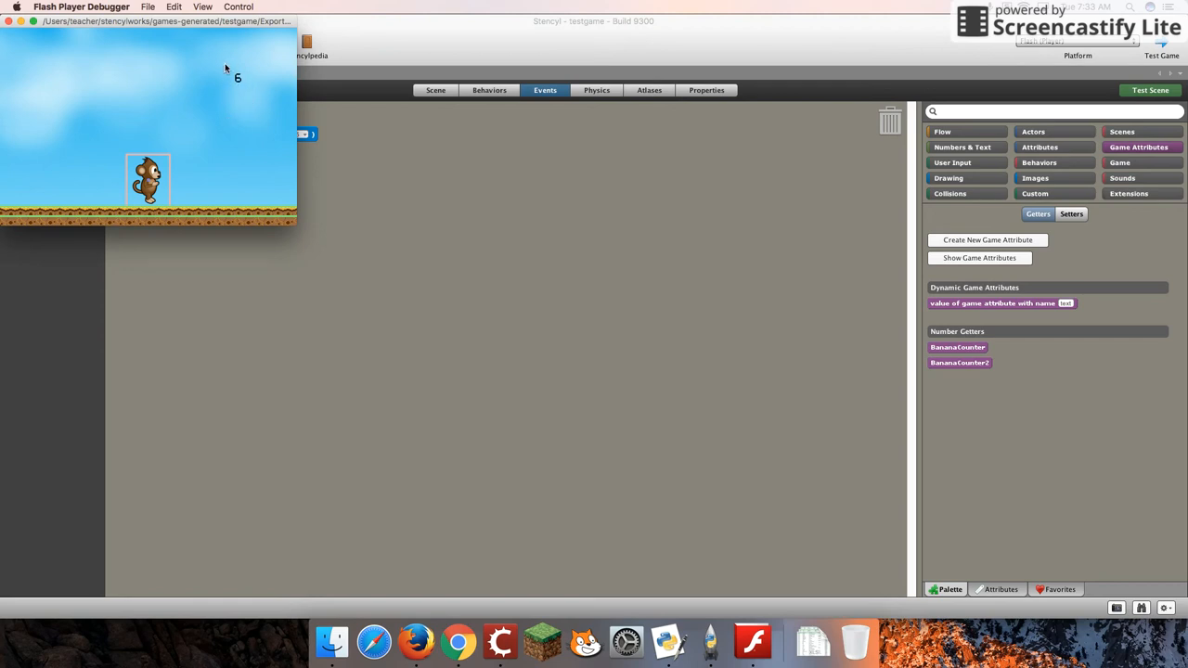
mouse_move(249, 81)
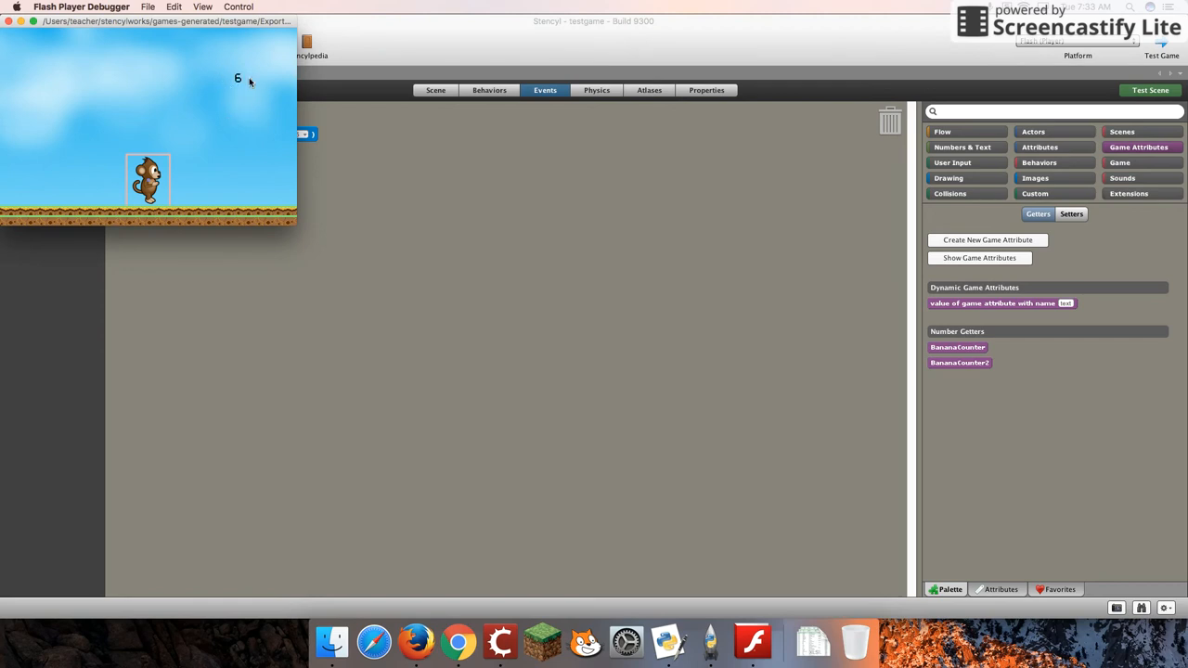
mouse_move(230, 76)
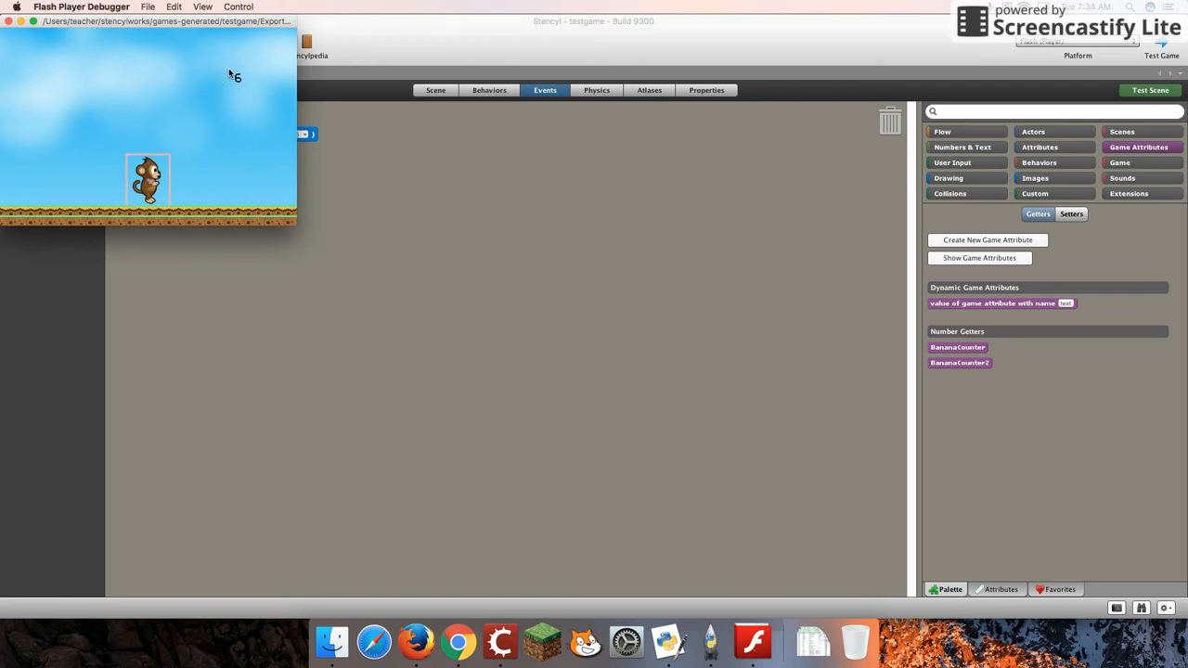
mouse_move(93, 56)
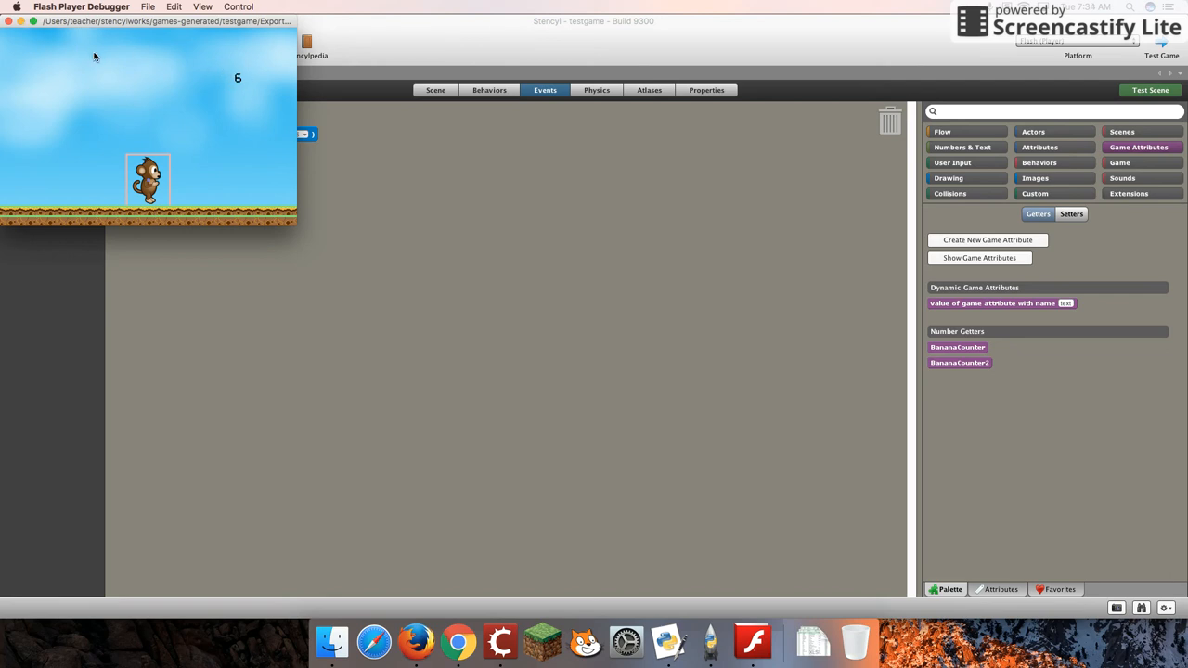